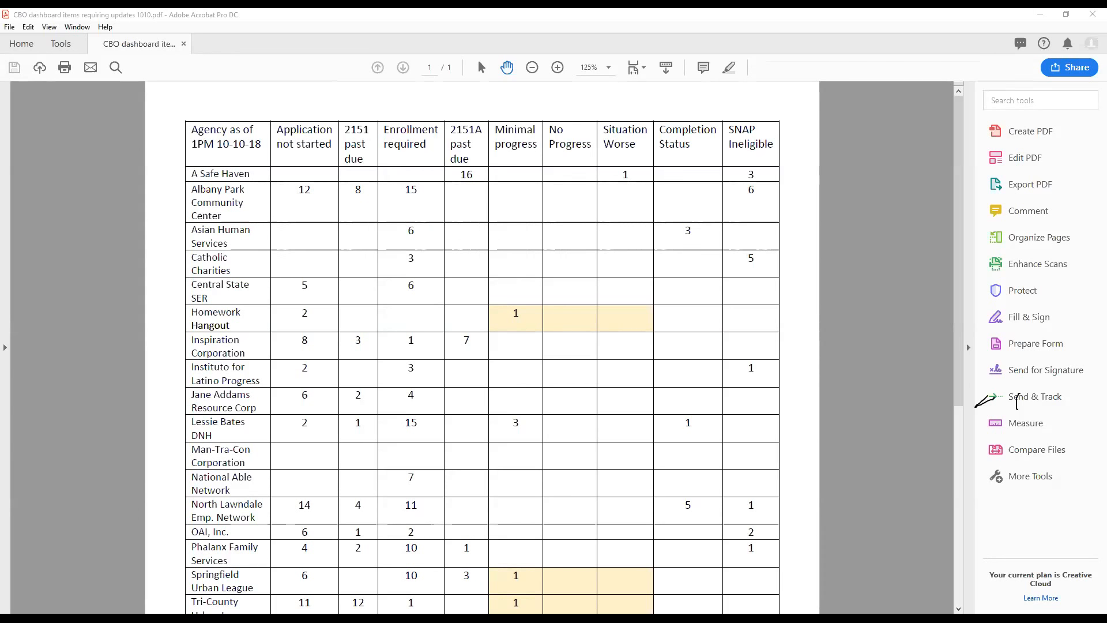
{"action": "mouse_move", "coordinate": [68, 330]}
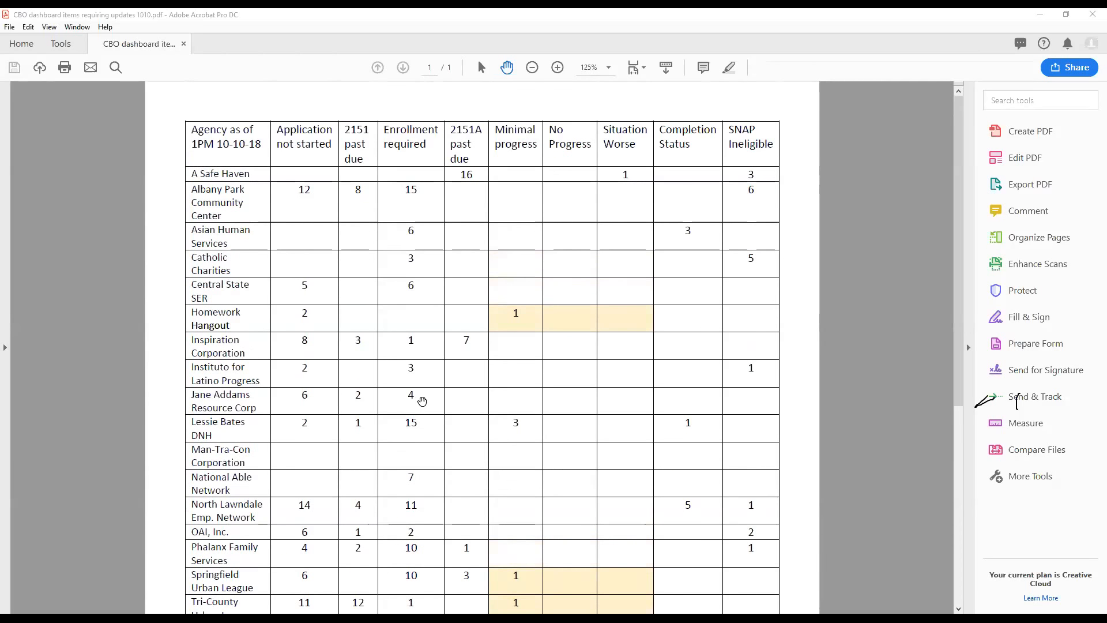
- Scroll the Program Offerings Still Open sheet and zoom in from 60% to 90%
{"action": "scroll", "scroll_direction": "down", "scroll_amount": 3}
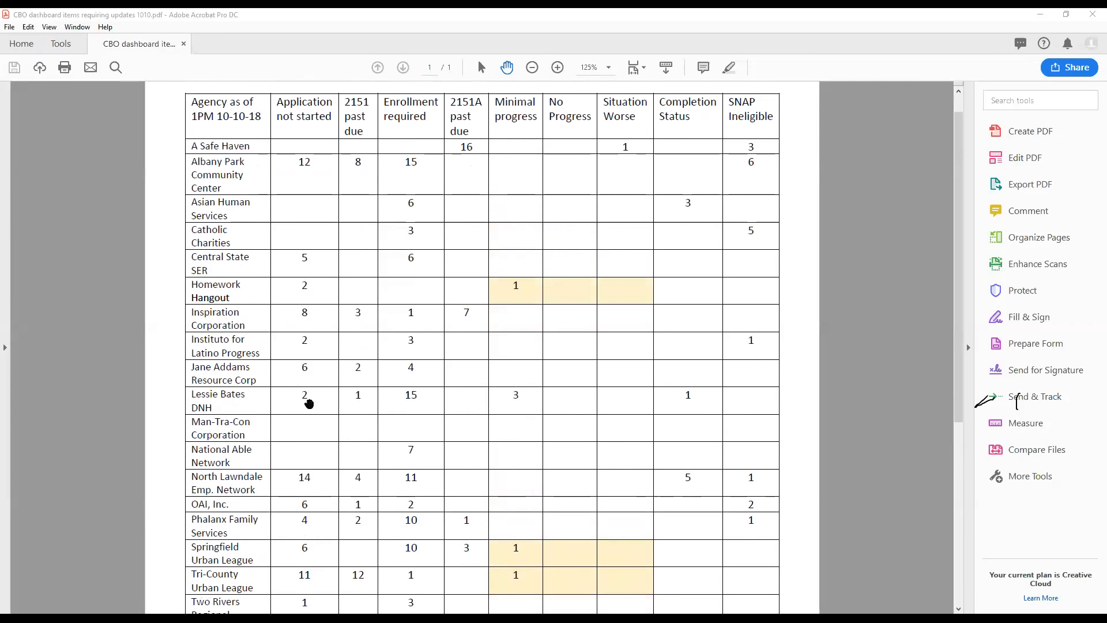
{"action": "mouse_move", "coordinate": [310, 305]}
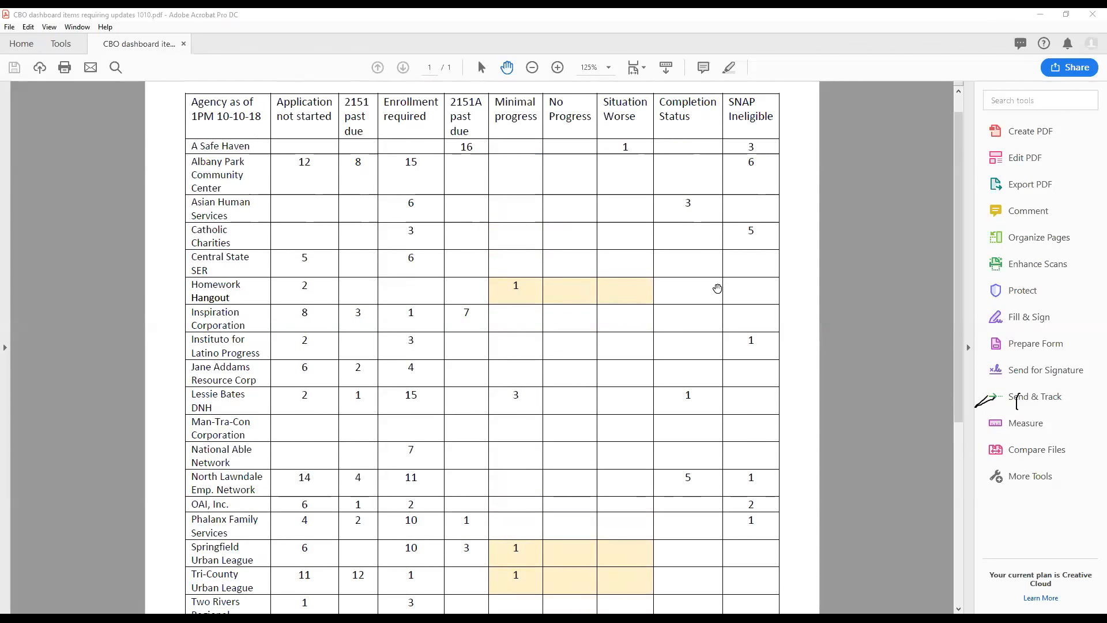
{"action": "scroll", "scroll_direction": "down", "scroll_amount": 3}
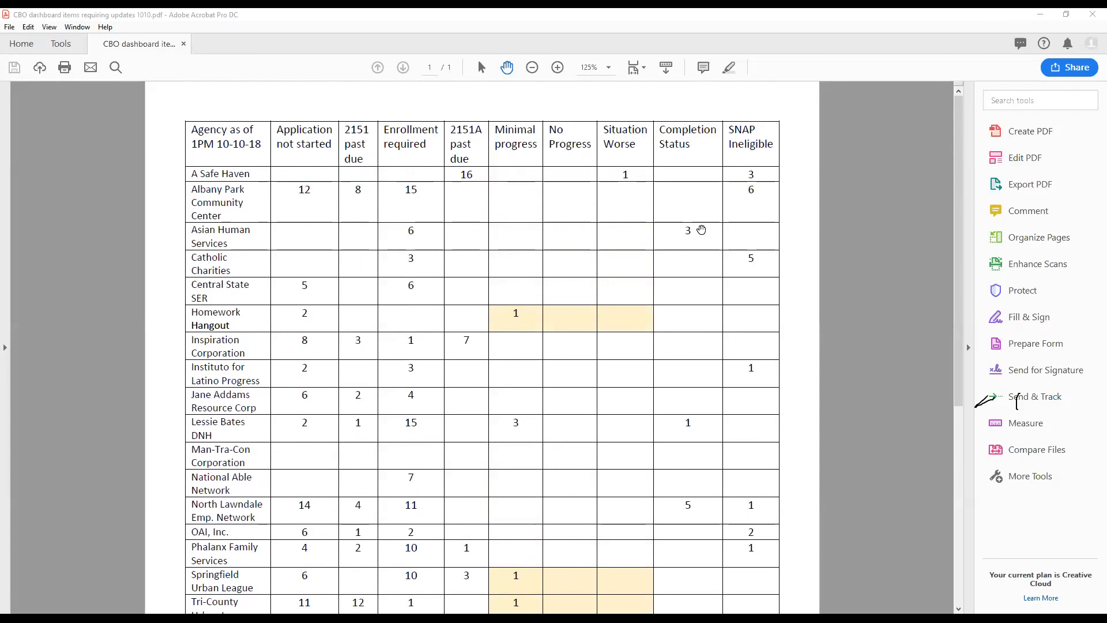
{"action": "scroll", "scroll_direction": "down", "scroll_amount": 3}
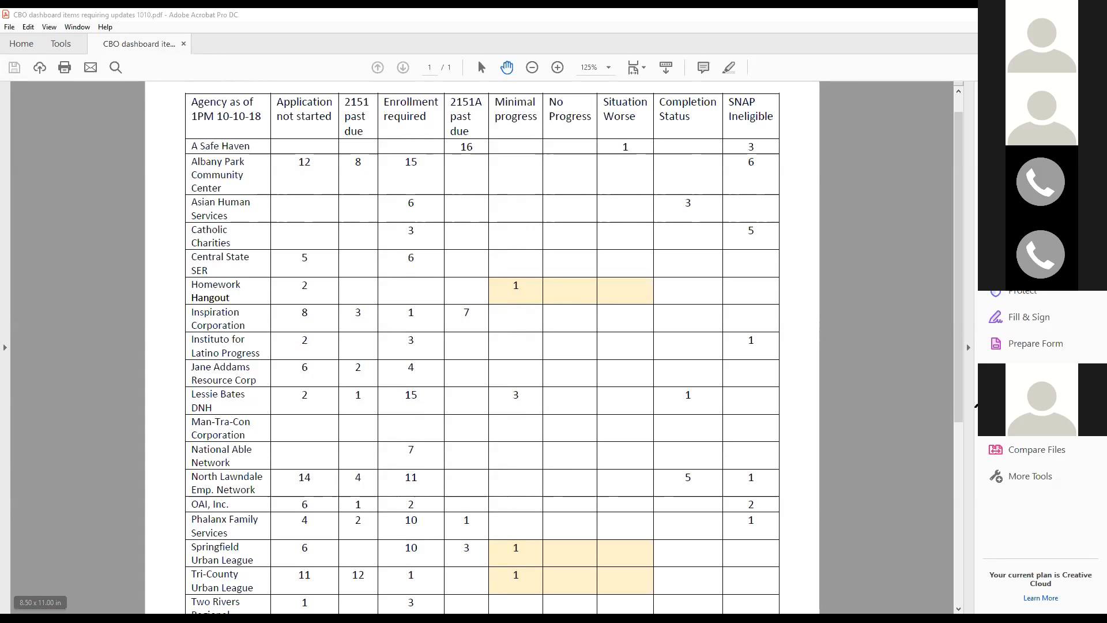
{"action": "mouse_move", "coordinate": [368, 535]}
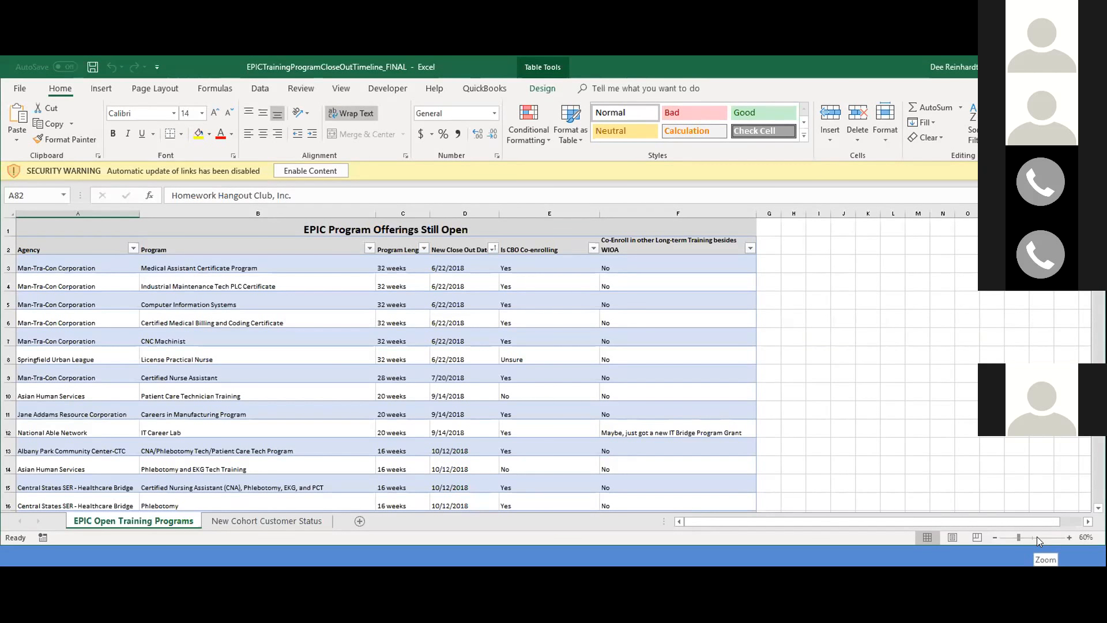
{"action": "left_click", "coordinate": [1067, 537]}
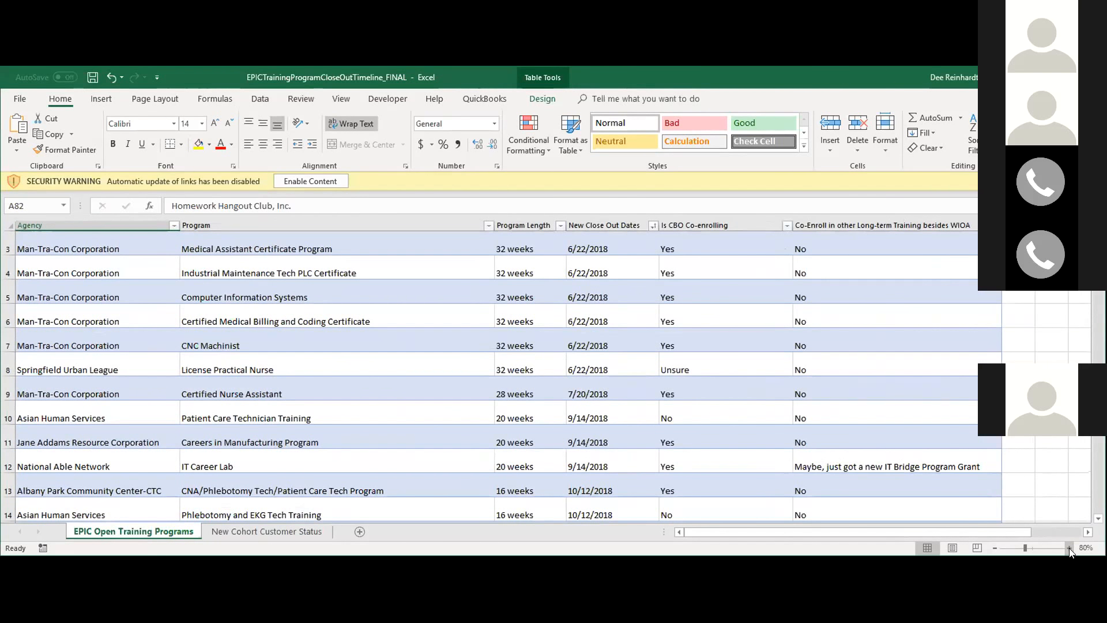
{"action": "left_click", "coordinate": [1064, 547]}
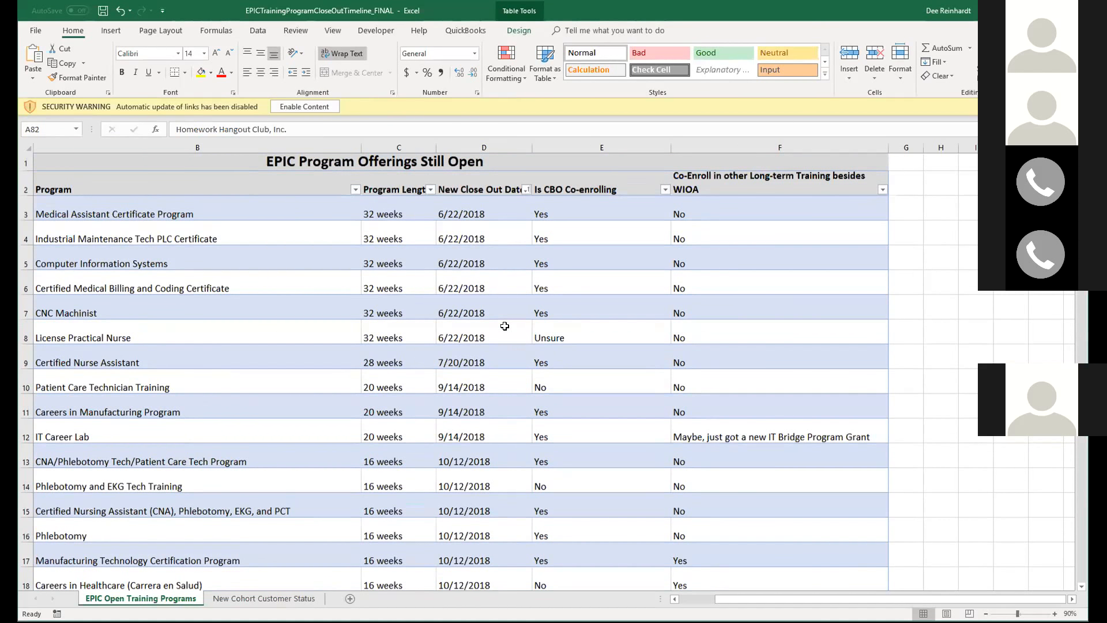
{"action": "scroll", "scroll_direction": "down", "scroll_amount": 3}
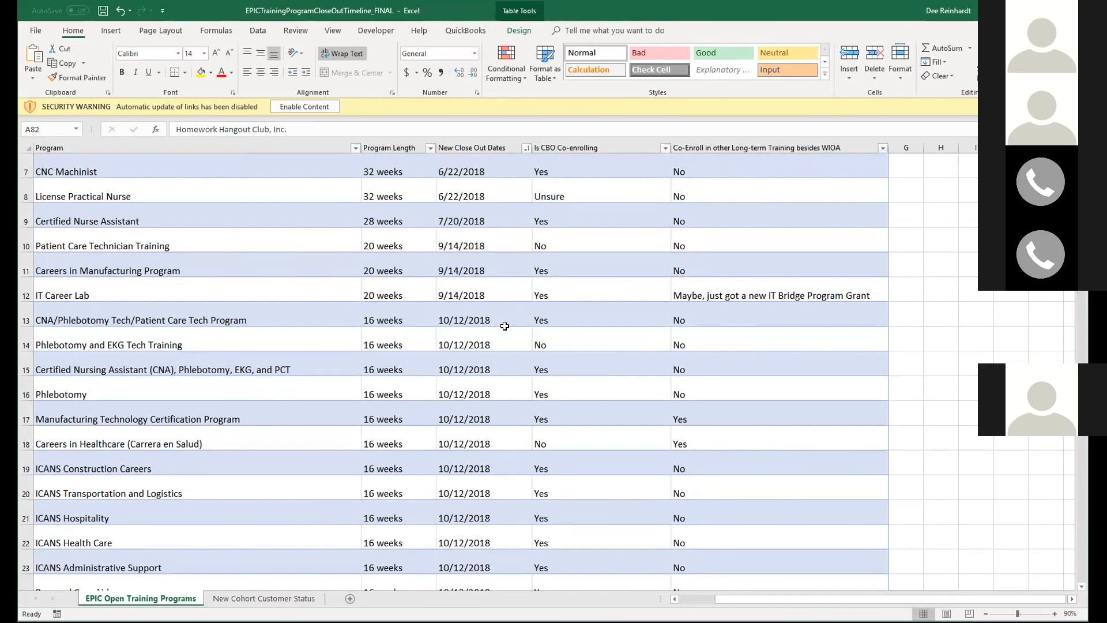
{"action": "scroll", "scroll_direction": "down", "scroll_amount": 3}
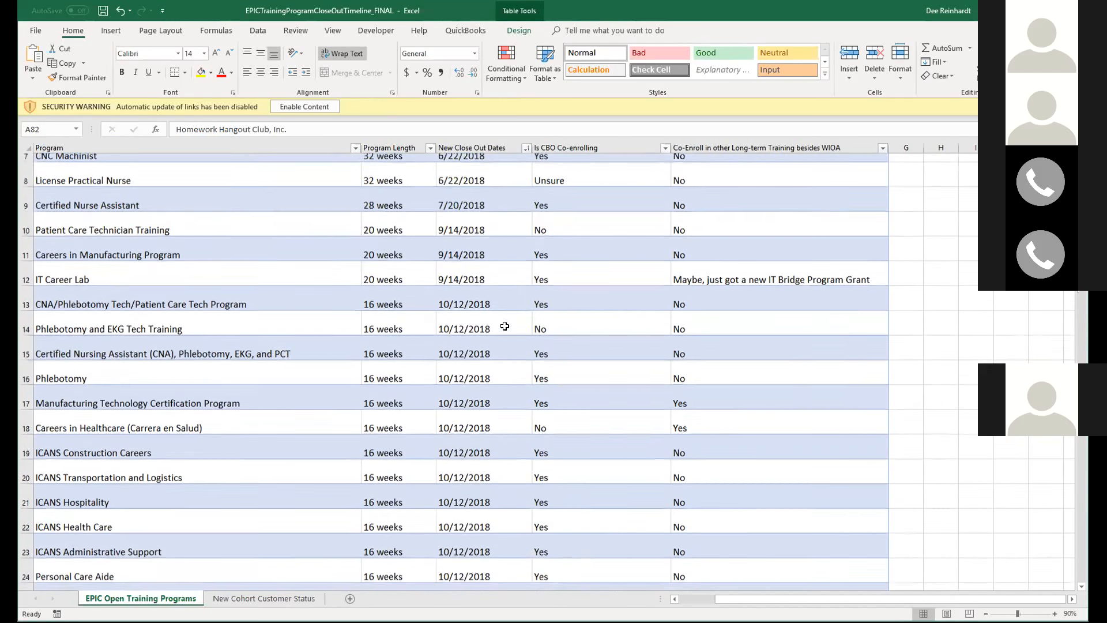
{"action": "scroll", "scroll_direction": "down", "scroll_amount": 3}
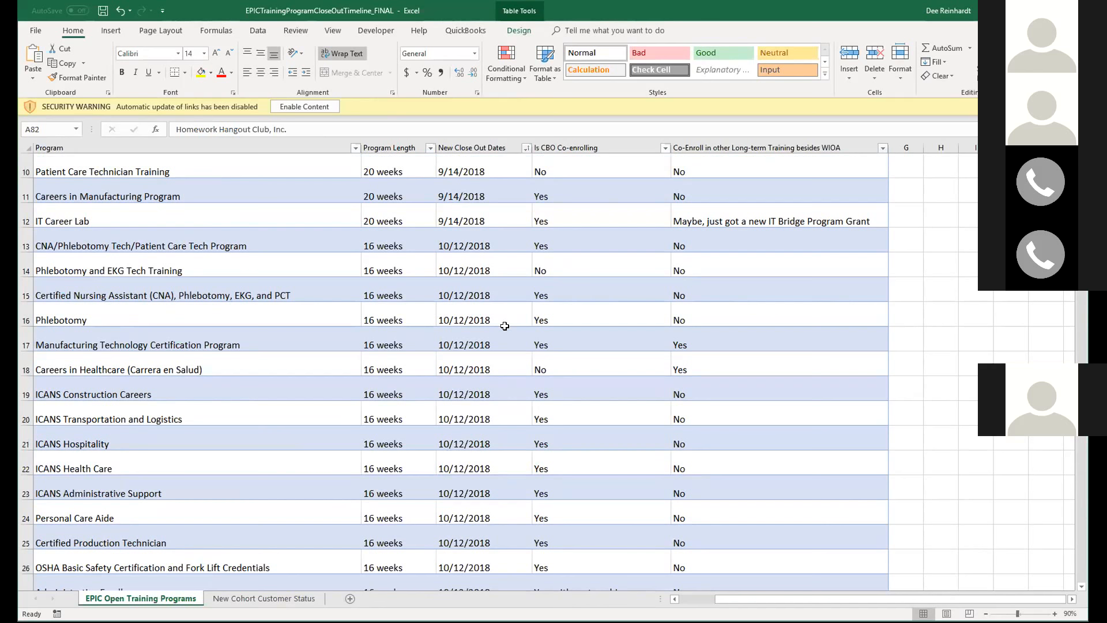
{"action": "scroll", "scroll_direction": "down", "scroll_amount": 3}
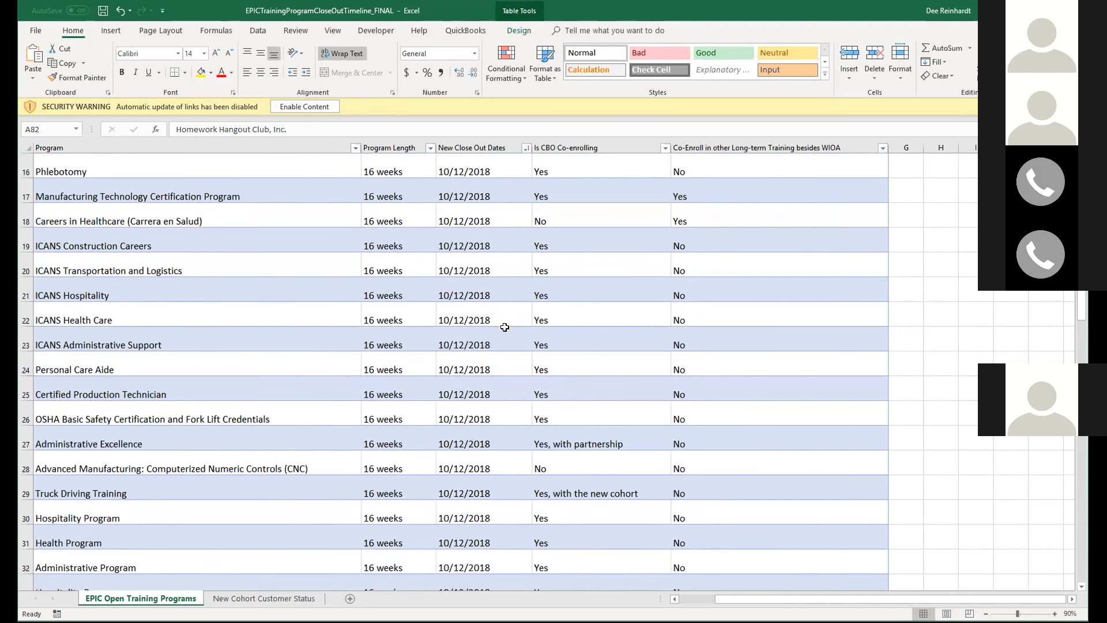
{"action": "scroll", "scroll_direction": "down", "scroll_amount": 3}
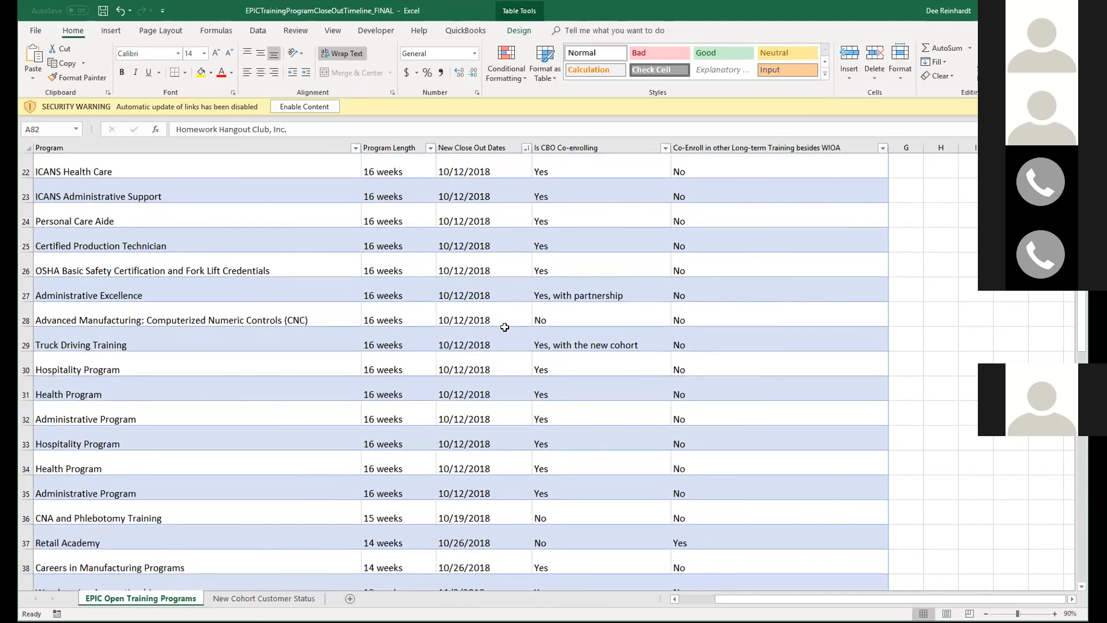
{"action": "scroll", "scroll_direction": "down", "scroll_amount": 3}
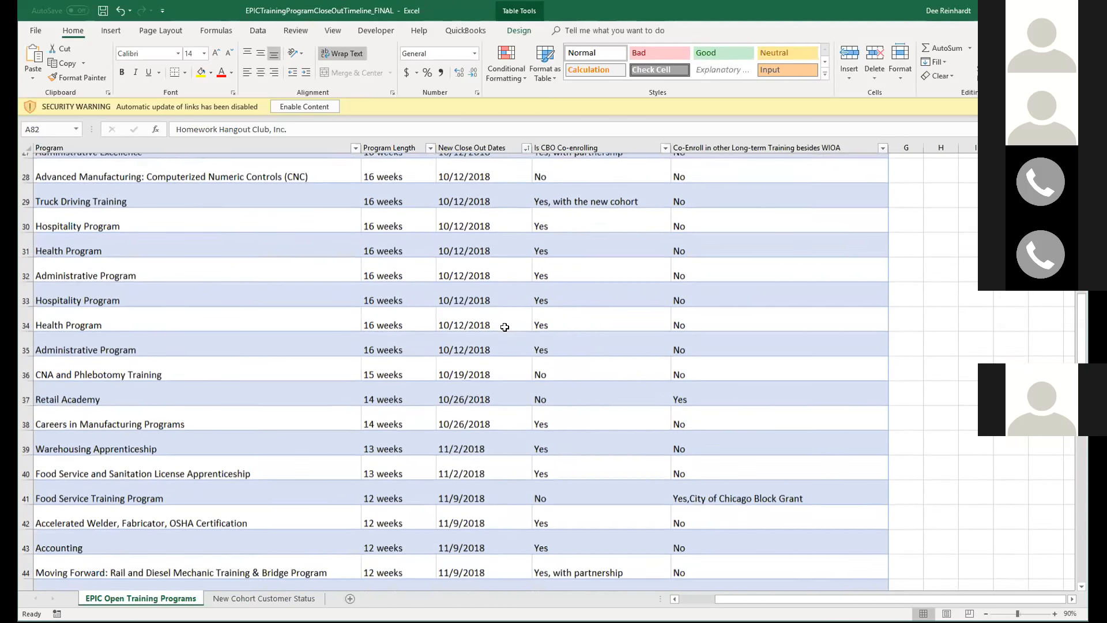
{"action": "scroll", "scroll_direction": "down", "scroll_amount": 3}
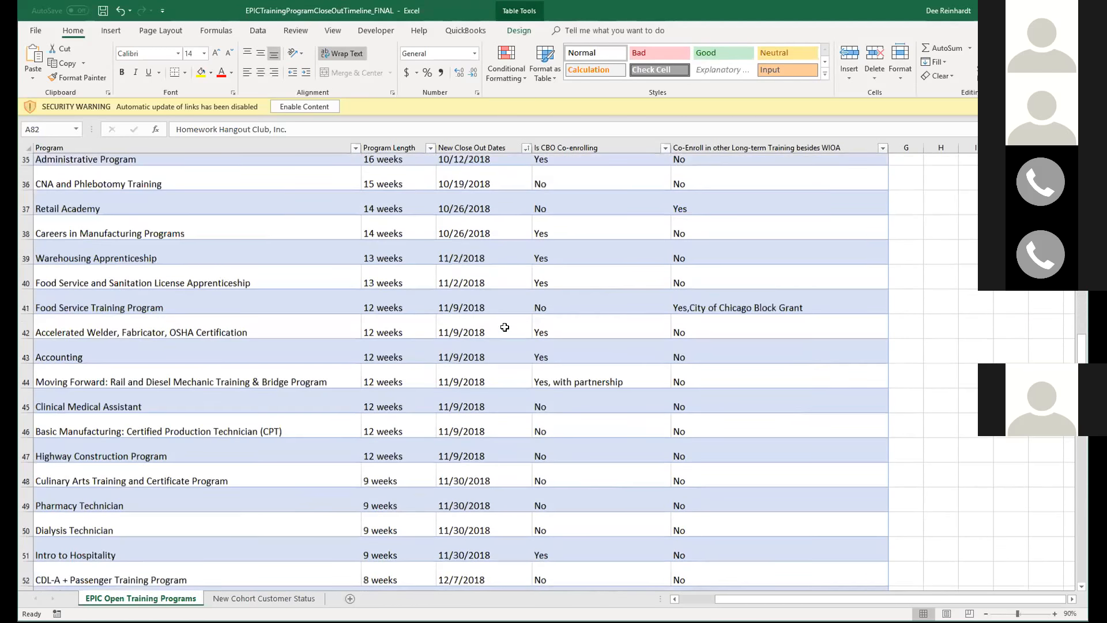
{"action": "scroll", "scroll_direction": "down", "scroll_amount": 3}
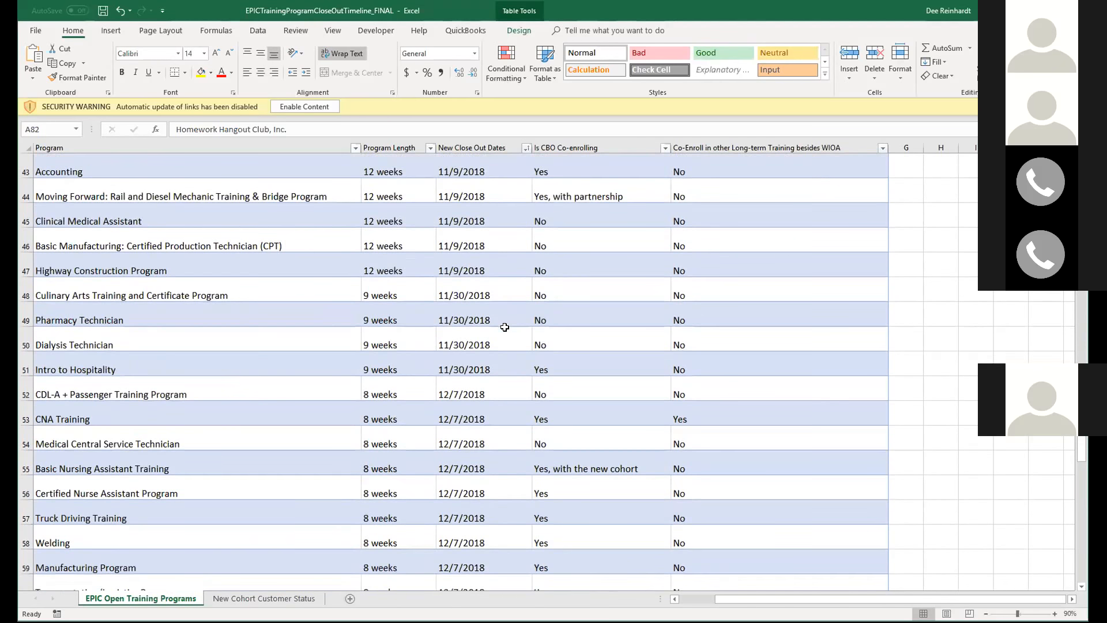
{"action": "scroll", "scroll_direction": "down", "scroll_amount": 3}
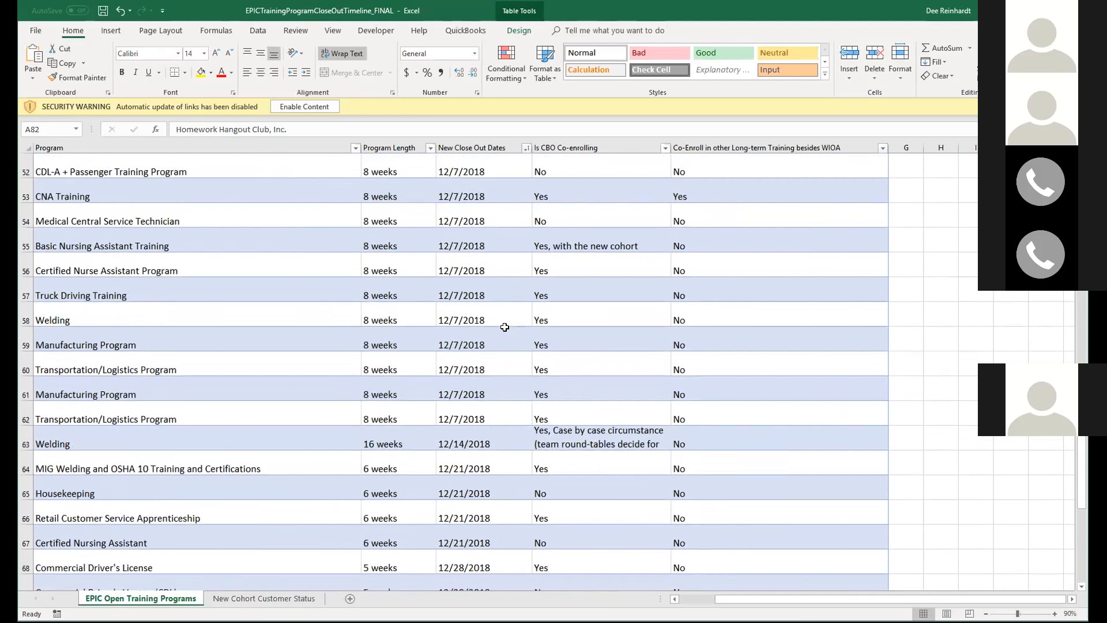
{"action": "scroll", "scroll_direction": "down", "scroll_amount": 3}
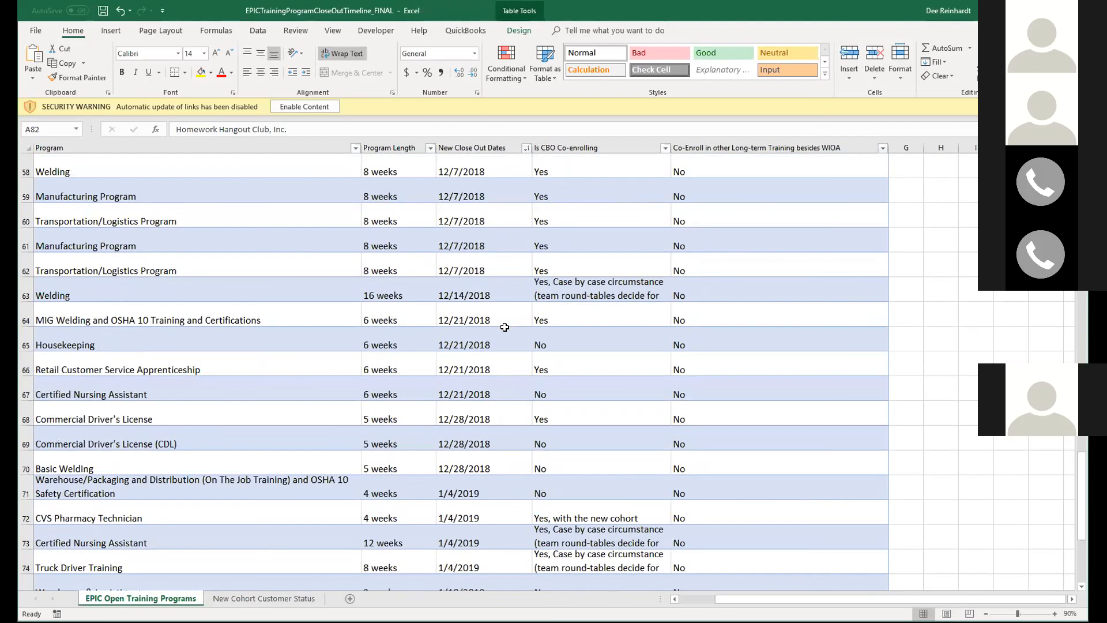
{"action": "scroll", "scroll_direction": "down", "scroll_amount": 3}
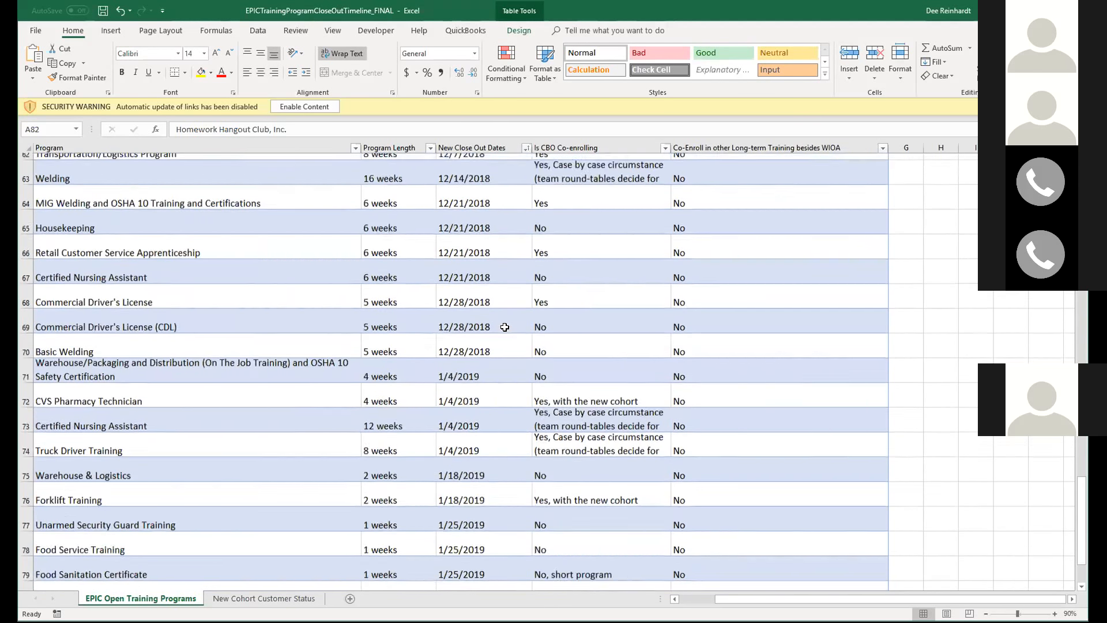
{"action": "scroll", "scroll_direction": "down", "scroll_amount": 3}
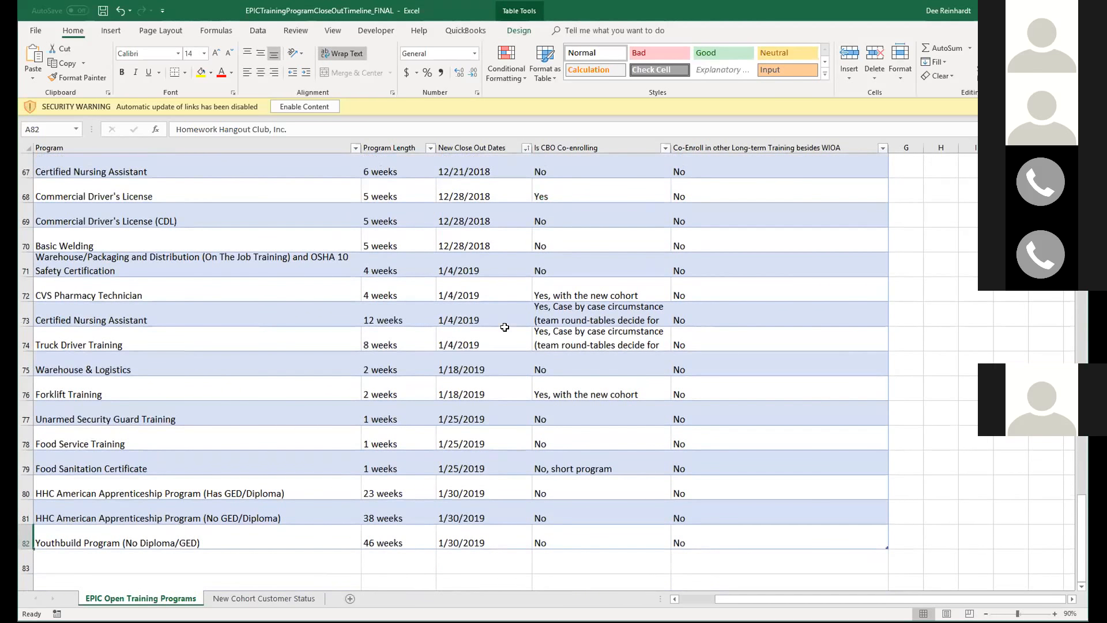
{"action": "scroll", "scroll_direction": "up", "scroll_amount": 3}
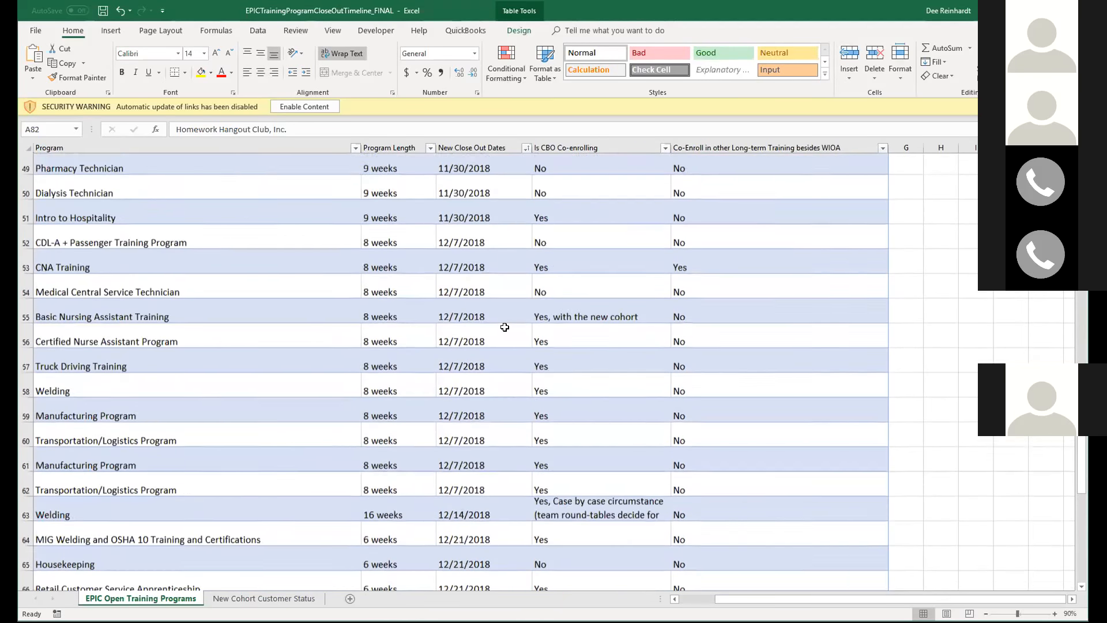
{"action": "scroll", "scroll_direction": "up", "scroll_amount": 3}
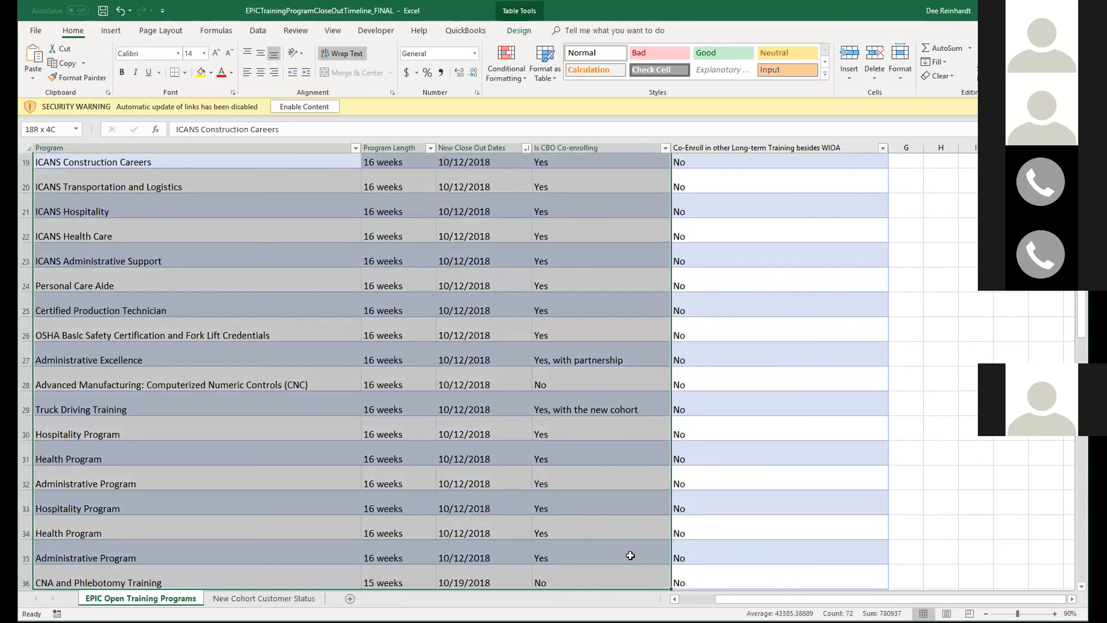
{"action": "scroll", "scroll_direction": "down", "scroll_amount": 3}
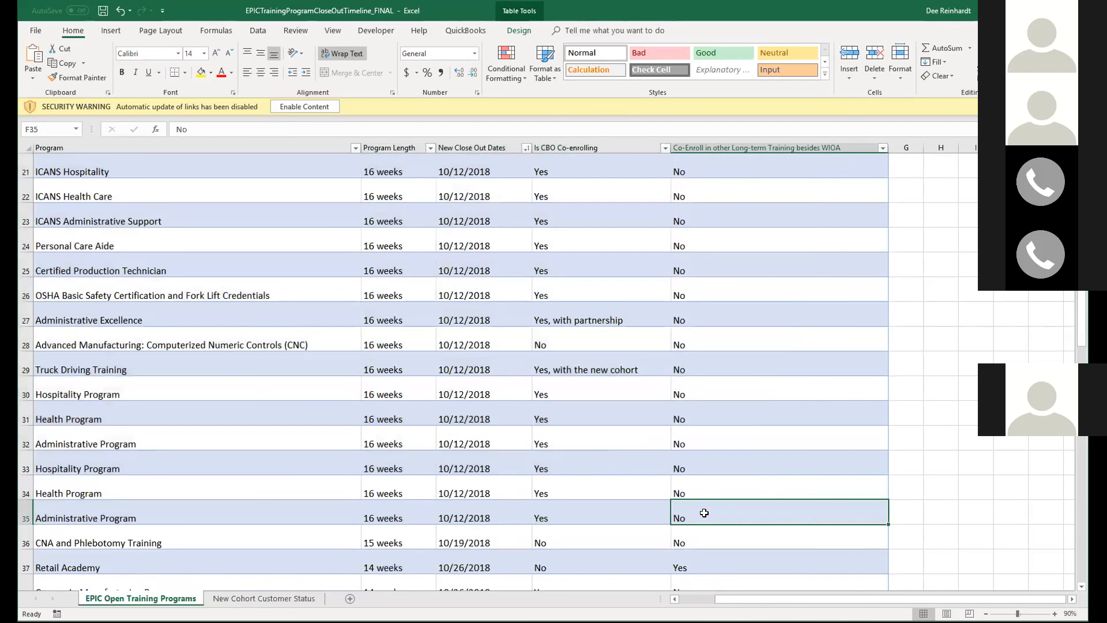
{"action": "scroll", "scroll_direction": "up", "scroll_amount": 3}
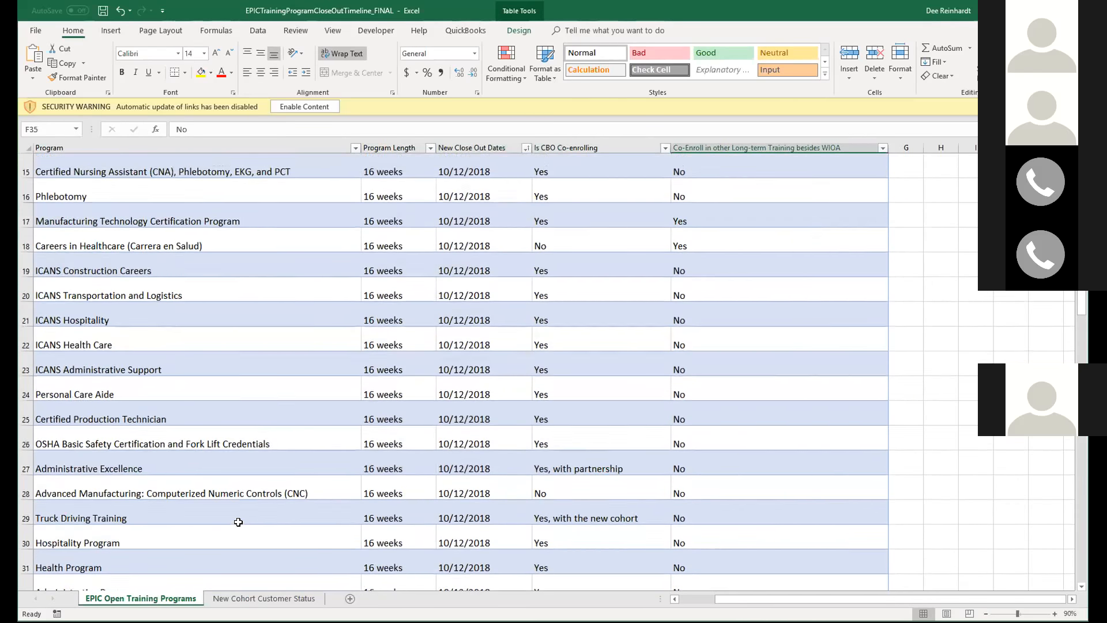
{"action": "scroll", "scroll_direction": "up", "scroll_amount": 3}
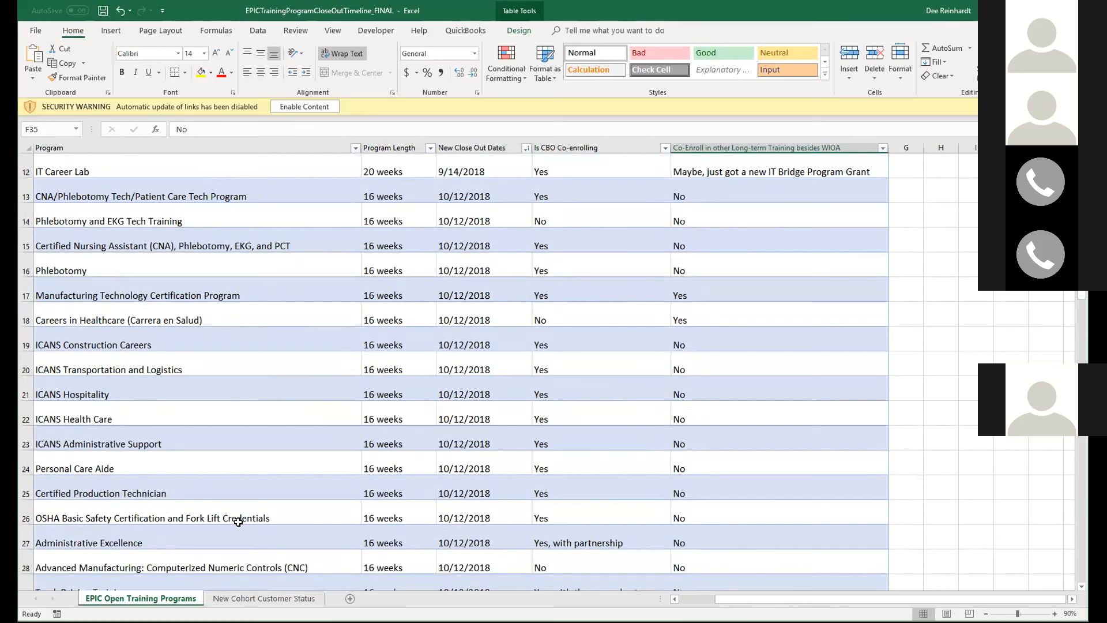
{"action": "scroll", "scroll_direction": "down", "scroll_amount": 3}
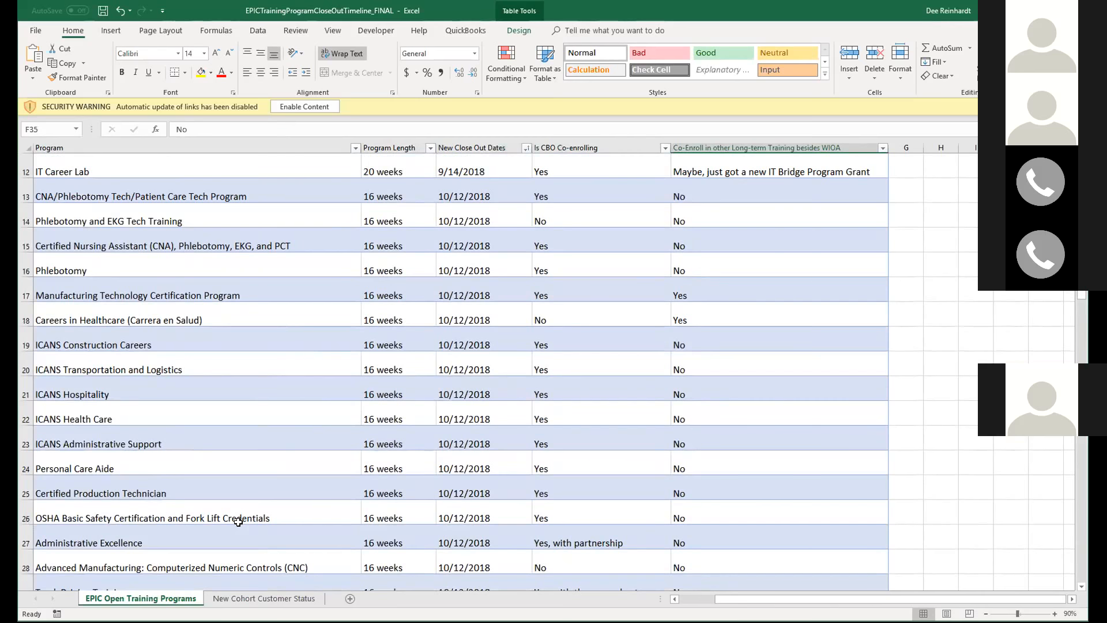
{"action": "scroll", "scroll_direction": "down", "scroll_amount": 3}
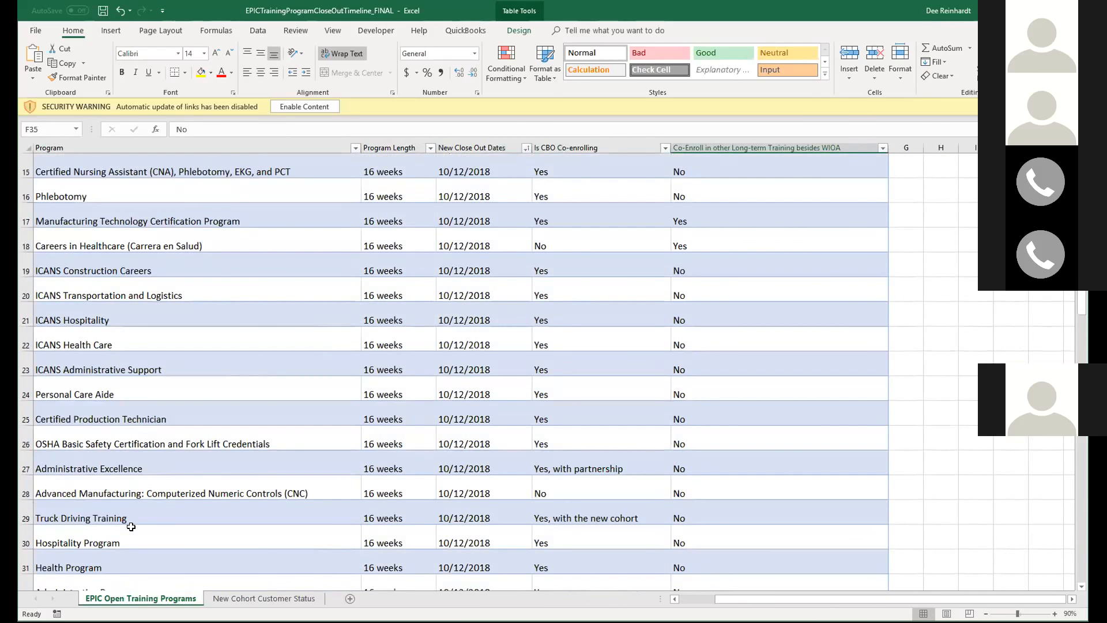
{"action": "scroll", "scroll_direction": "down", "scroll_amount": 3}
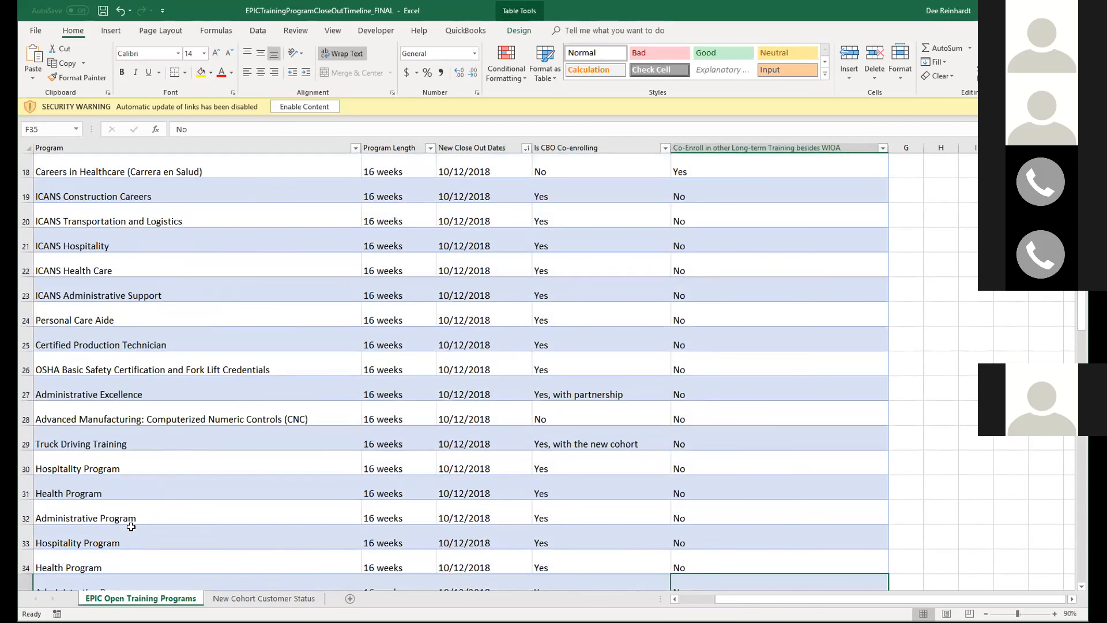
{"action": "scroll", "scroll_direction": "down", "scroll_amount": 3}
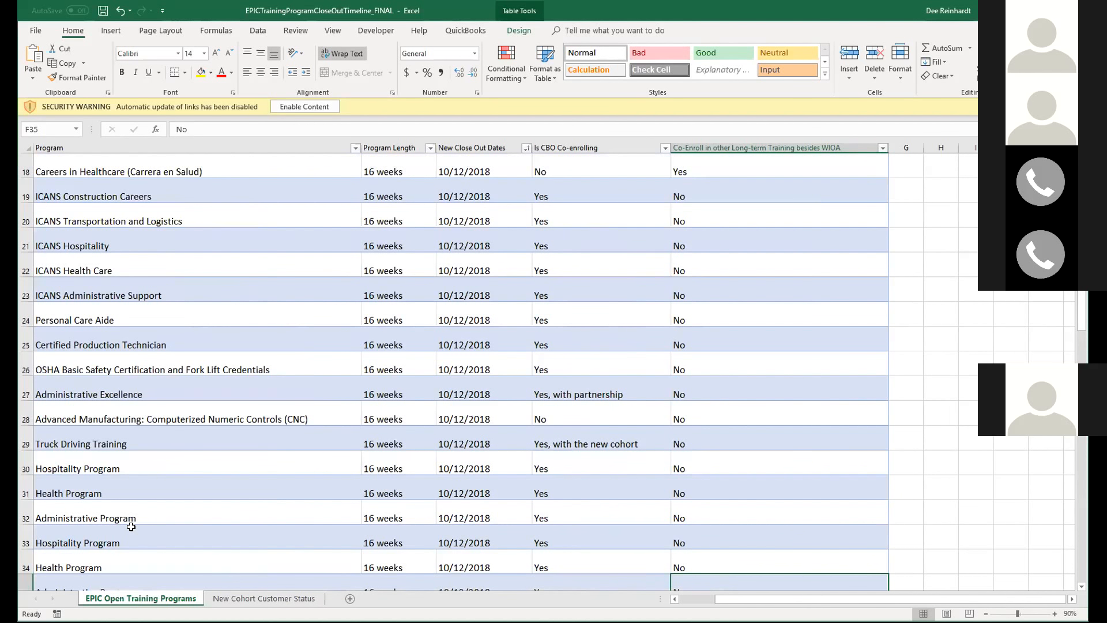
{"action": "mouse_move", "coordinate": [141, 503]}
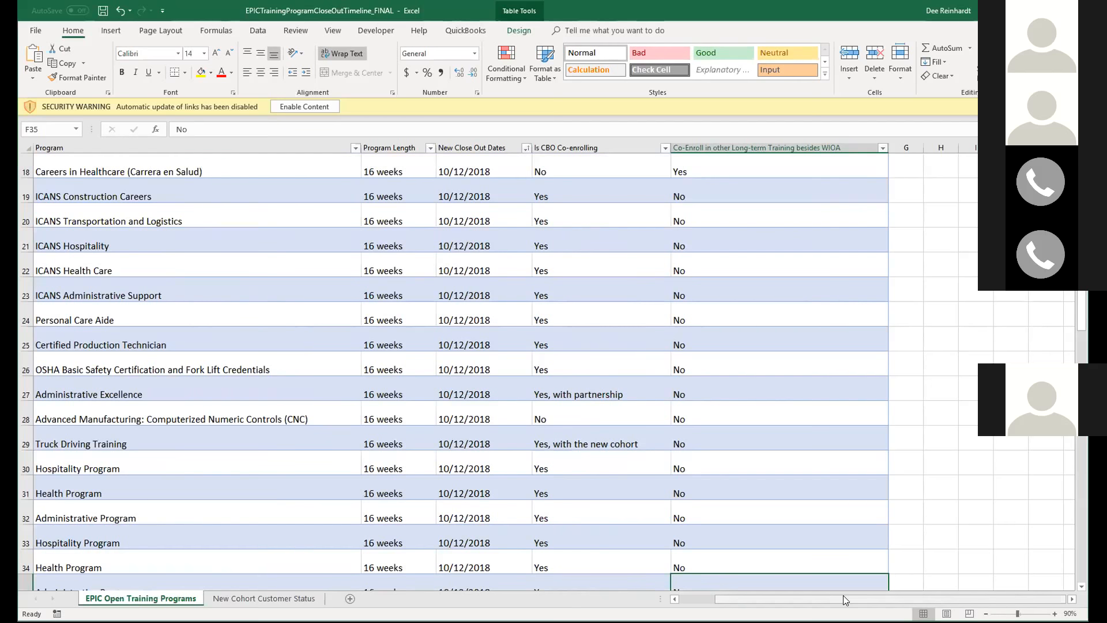
- Scroll left to reveal the Agency column, then down through rows 18–40
{"action": "scroll", "scroll_direction": "left", "scroll_amount": 3}
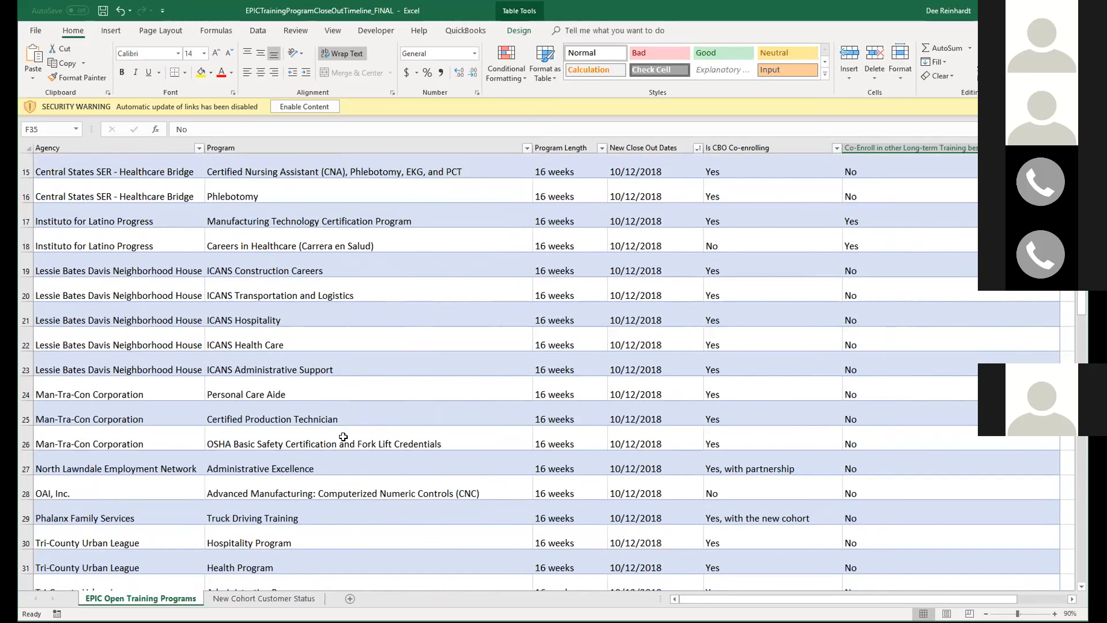
{"action": "scroll", "scroll_direction": "down", "scroll_amount": 3}
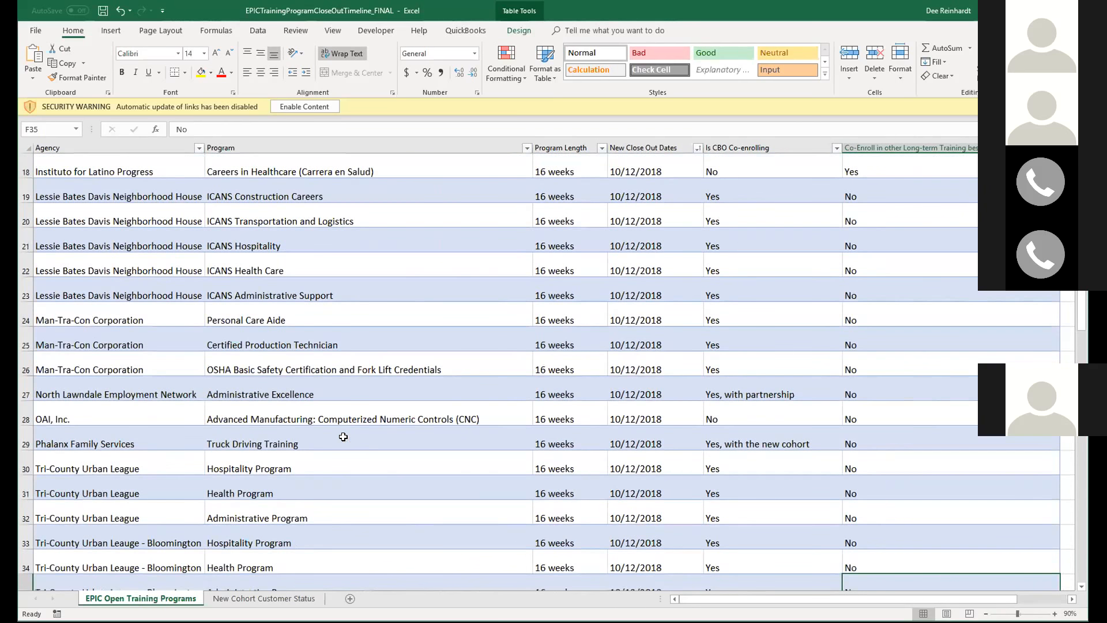
{"action": "scroll", "scroll_direction": "down", "scroll_amount": 3}
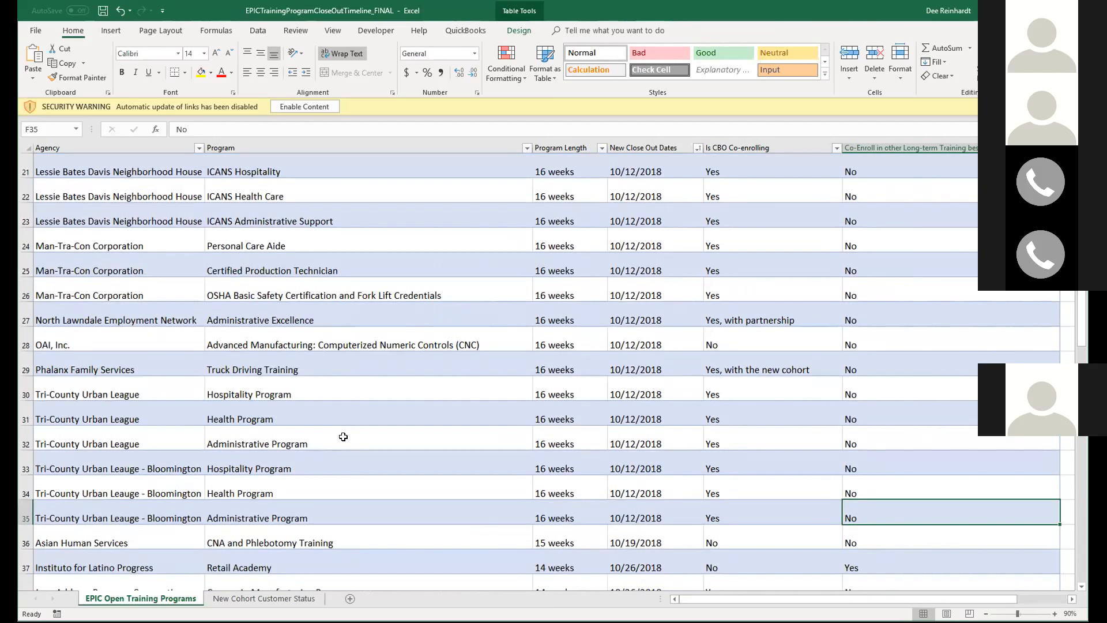
{"action": "scroll", "scroll_direction": "down", "scroll_amount": 3}
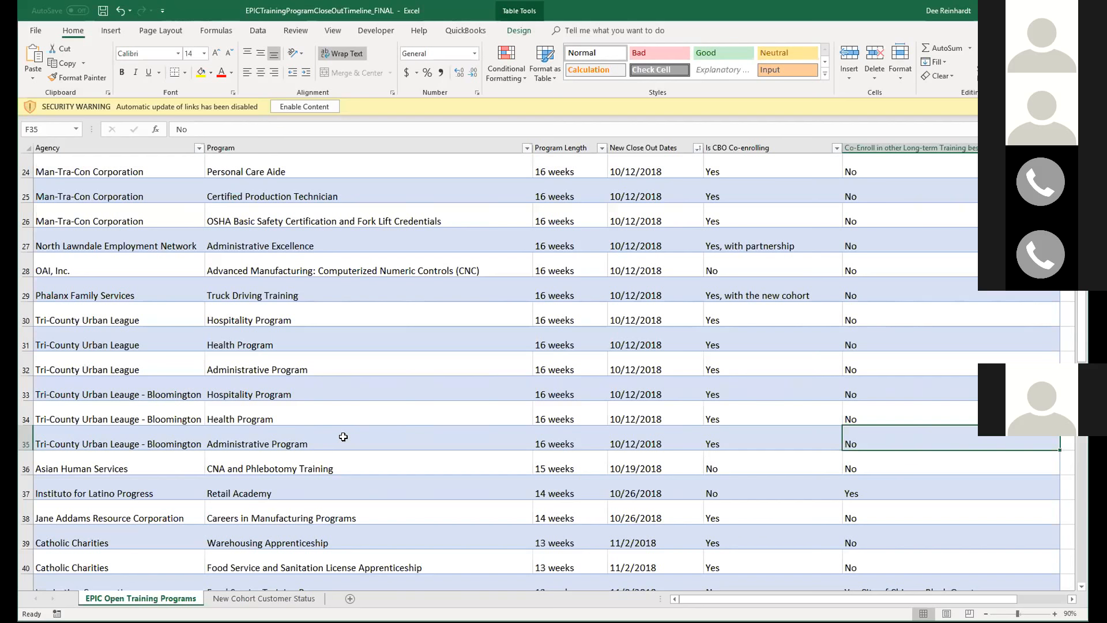
{"action": "scroll", "scroll_direction": "down", "scroll_amount": 3}
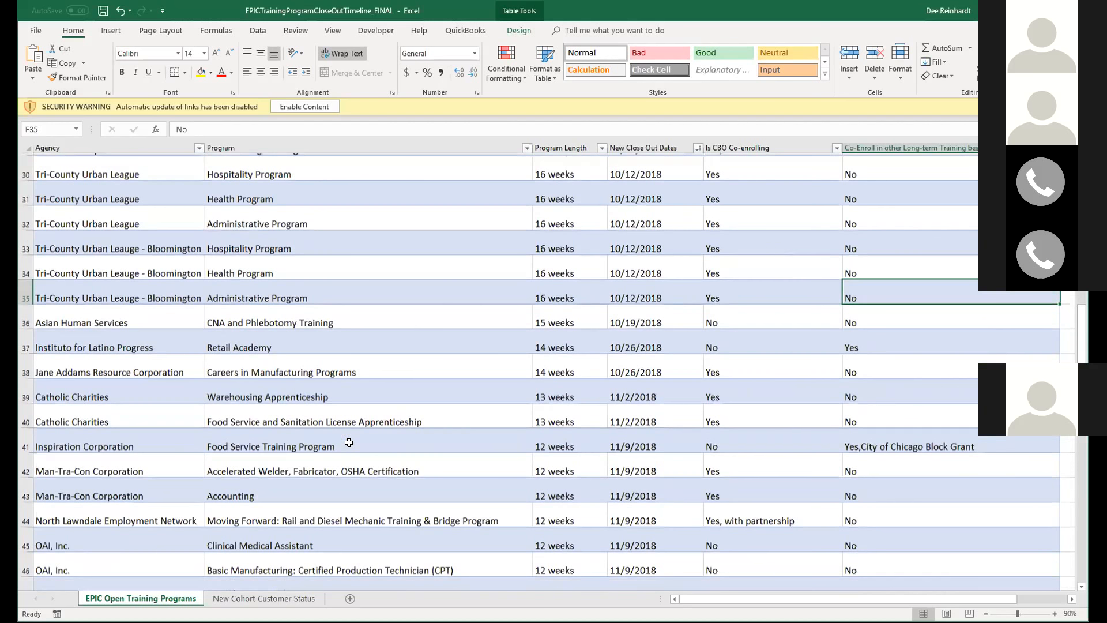
{"action": "scroll", "scroll_direction": "down", "scroll_amount": 3}
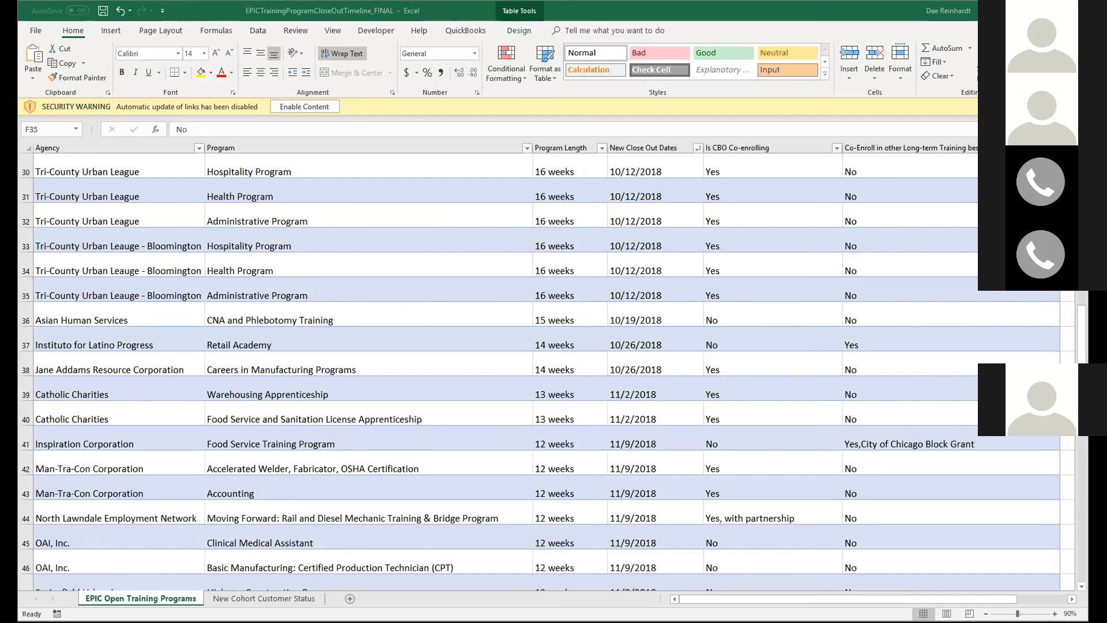
{"action": "scroll", "scroll_direction": "up", "scroll_amount": 3}
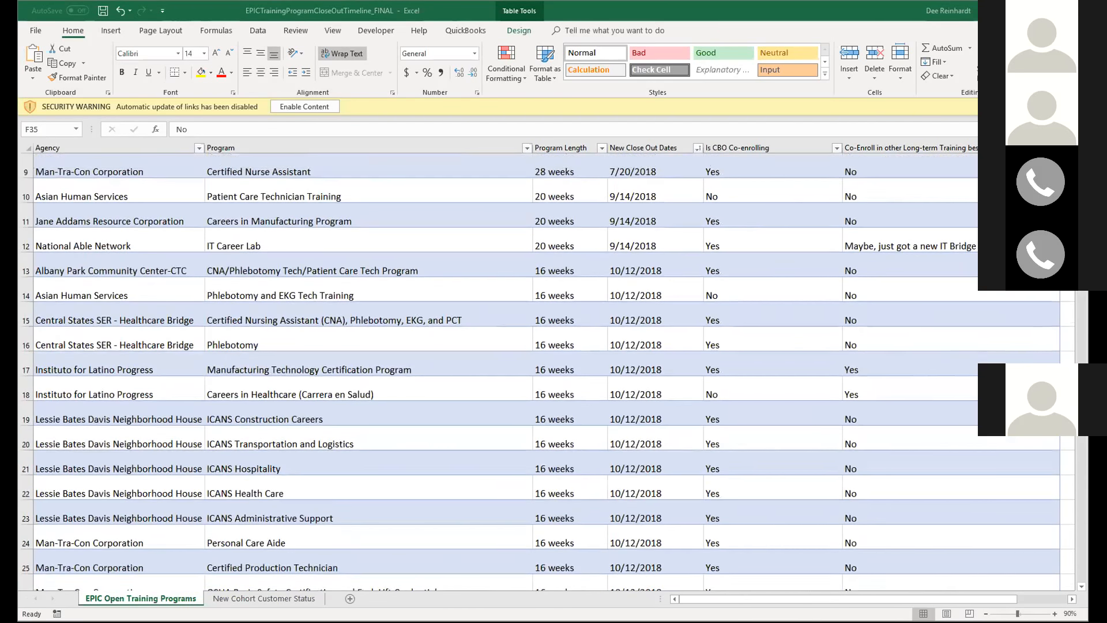
{"action": "scroll", "scroll_direction": "down", "scroll_amount": 3}
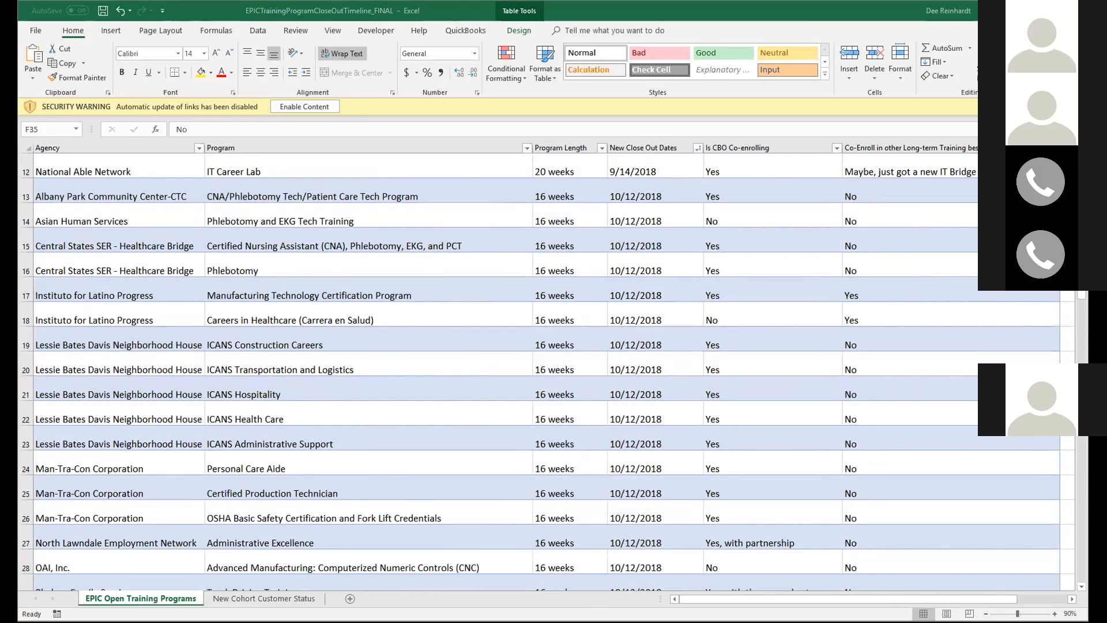
{"action": "scroll", "scroll_direction": "down", "scroll_amount": 3}
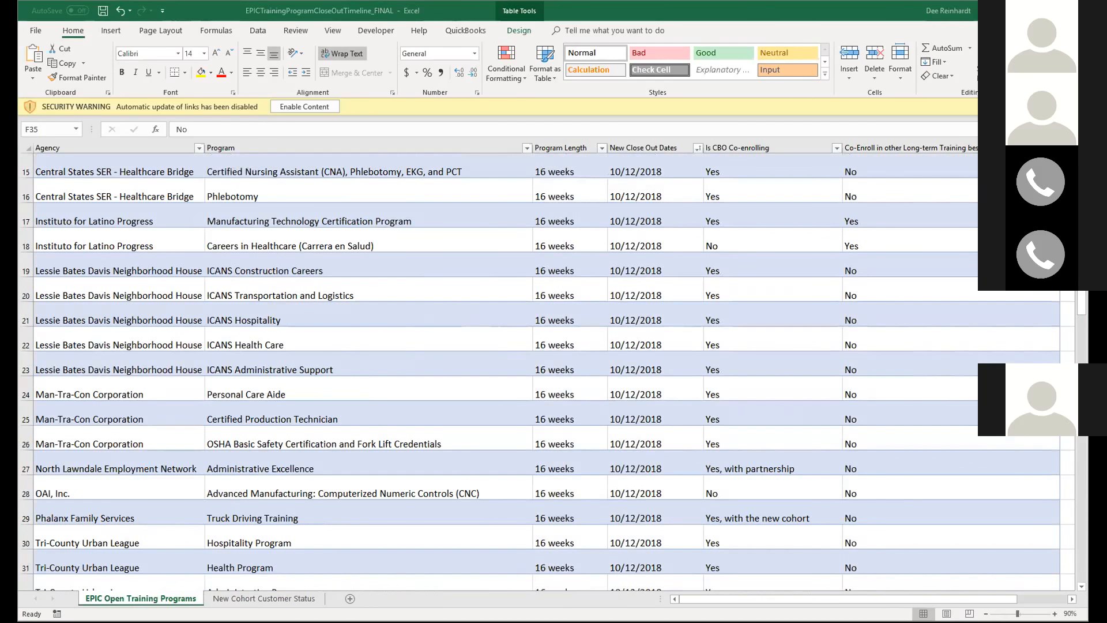
{"action": "scroll", "scroll_direction": "down", "scroll_amount": 3}
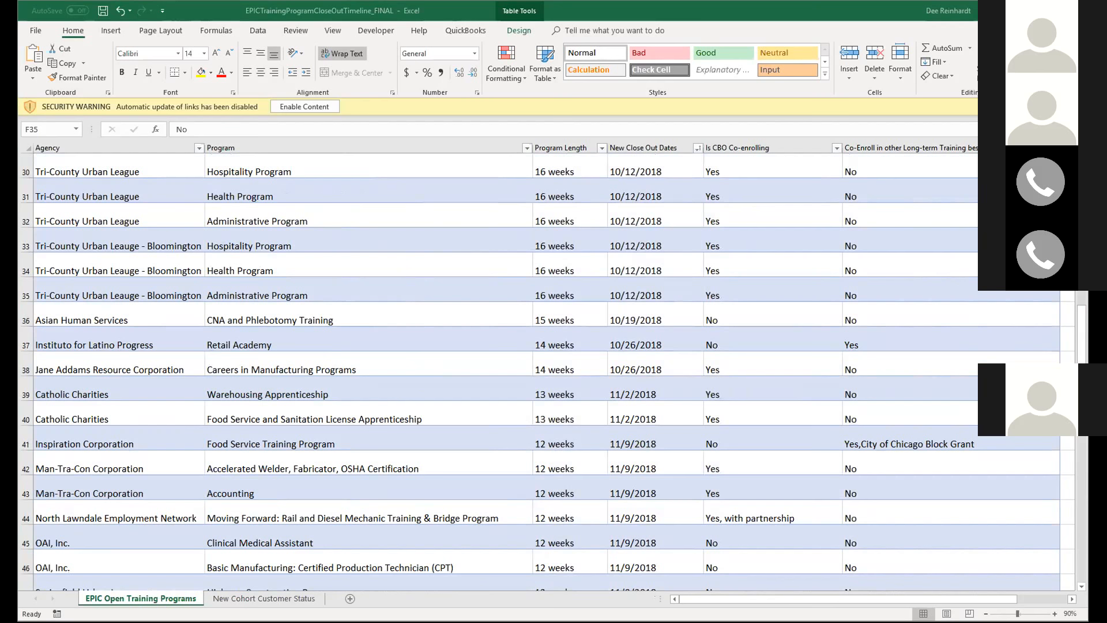
{"action": "scroll", "scroll_direction": "down", "scroll_amount": 3}
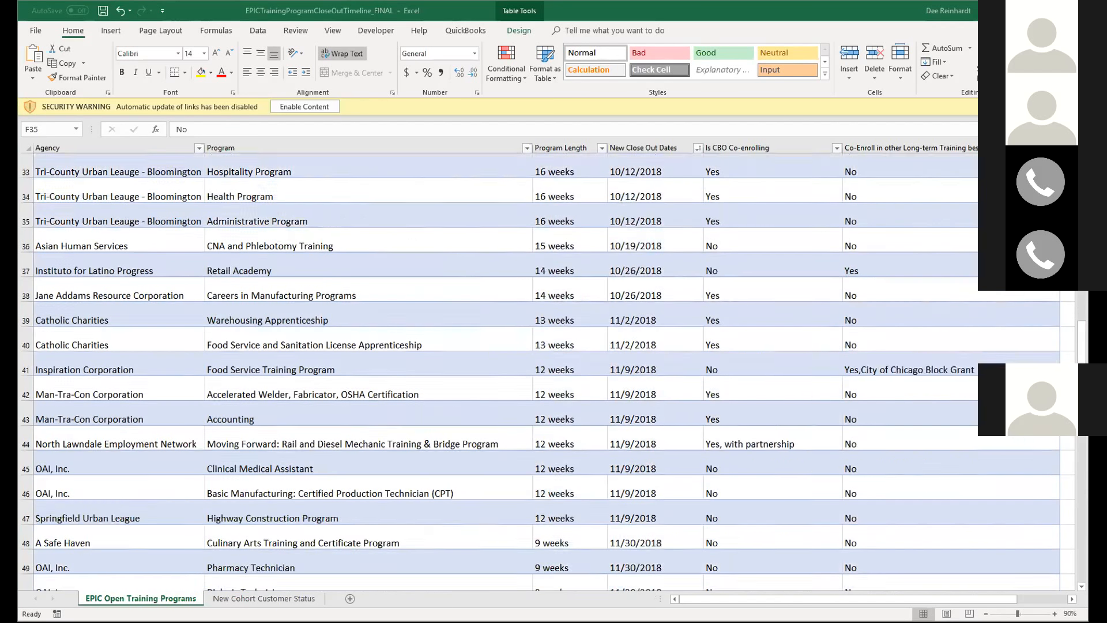
{"action": "scroll", "scroll_direction": "down", "scroll_amount": 3}
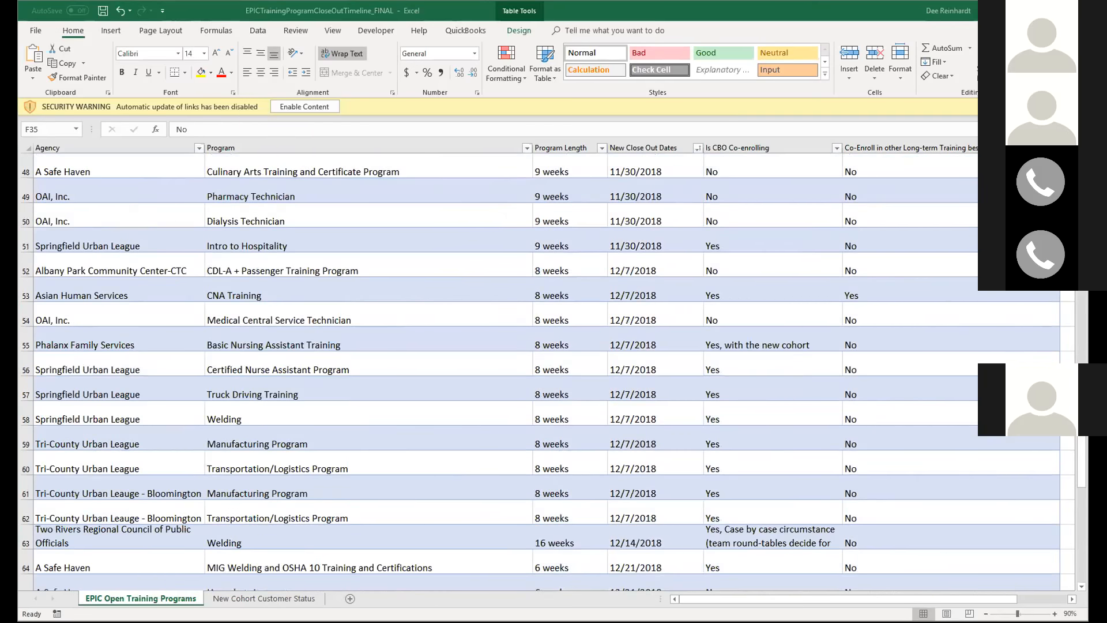
{"action": "scroll", "scroll_direction": "down", "scroll_amount": 3}
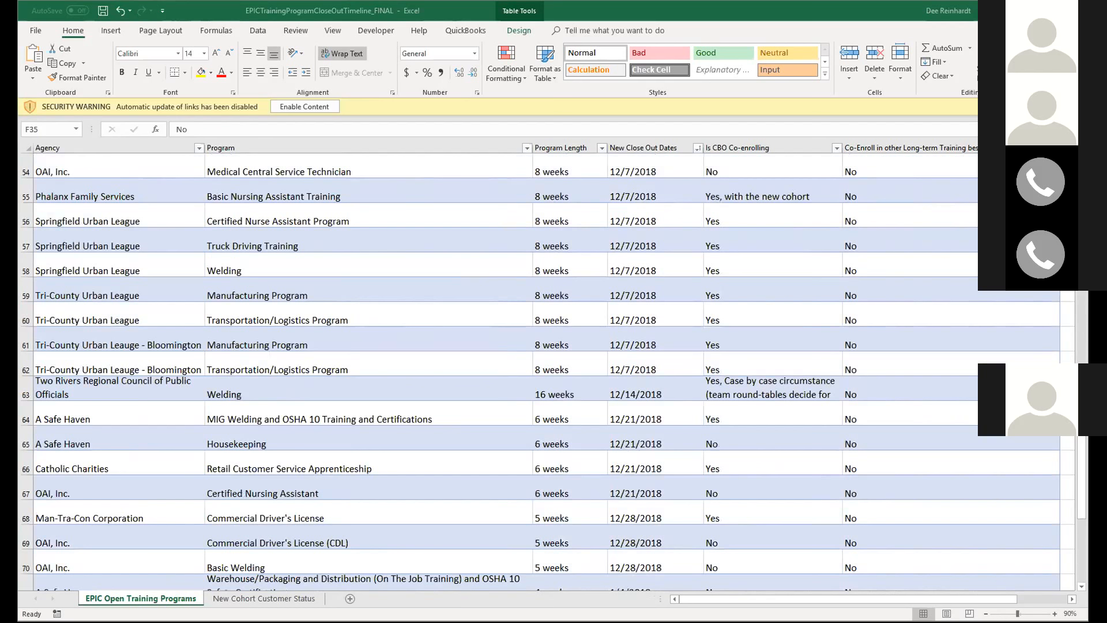
{"action": "mouse_move", "coordinate": [632, 471]}
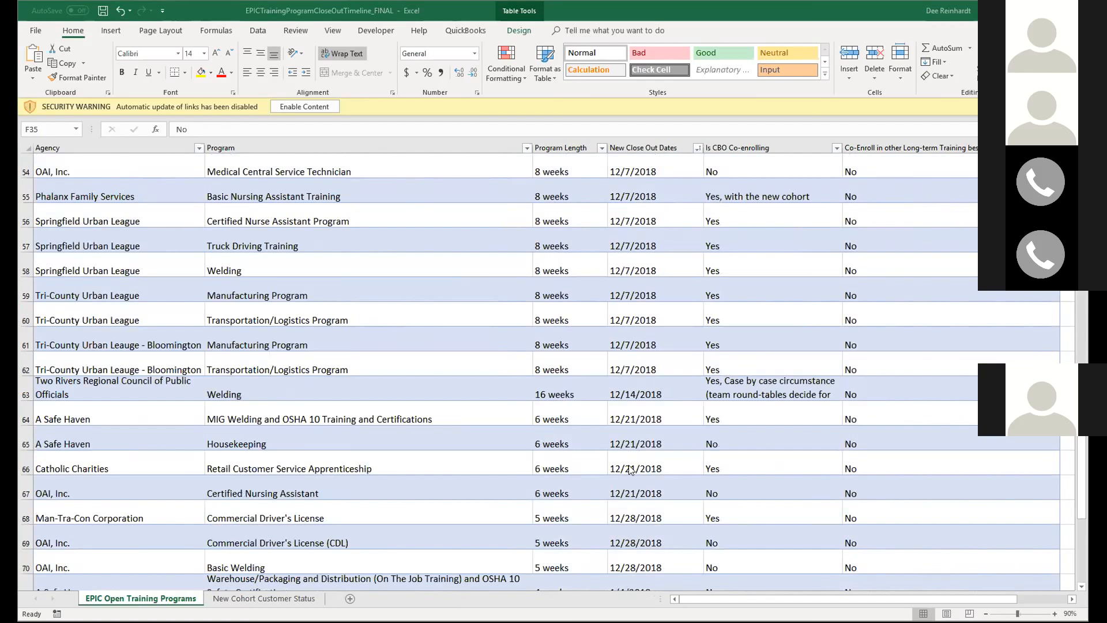
{"action": "scroll", "scroll_direction": "up", "scroll_amount": 3}
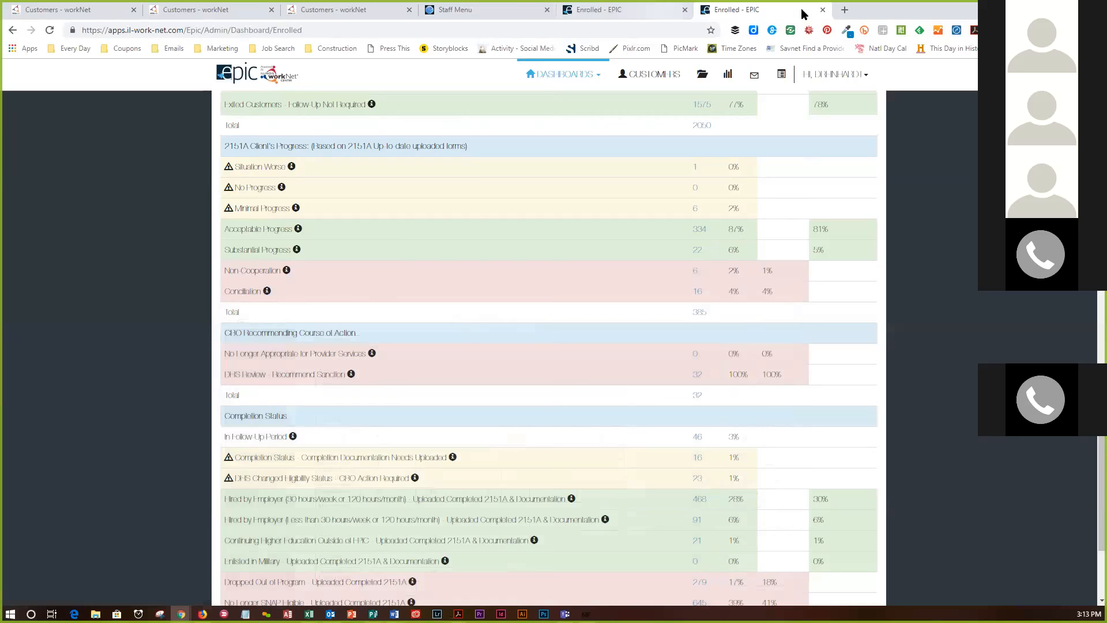
{"action": "mouse_move", "coordinate": [727, 73]}
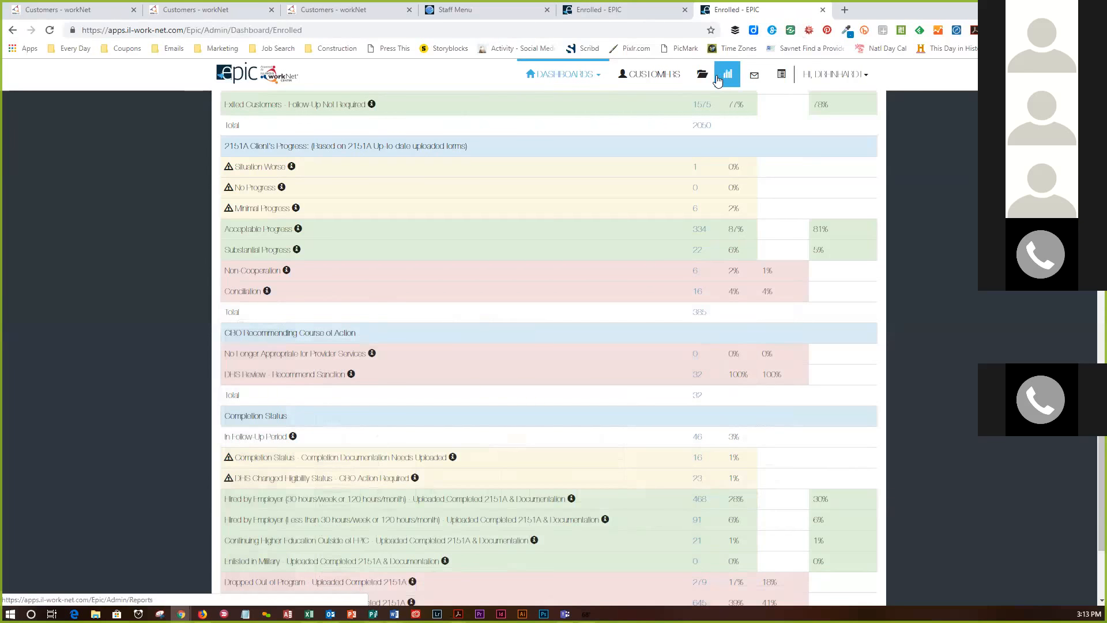
- Open the Reports page and scroll past the NOCTI and Post Random Assignment reports
{"action": "left_click", "coordinate": [727, 73]}
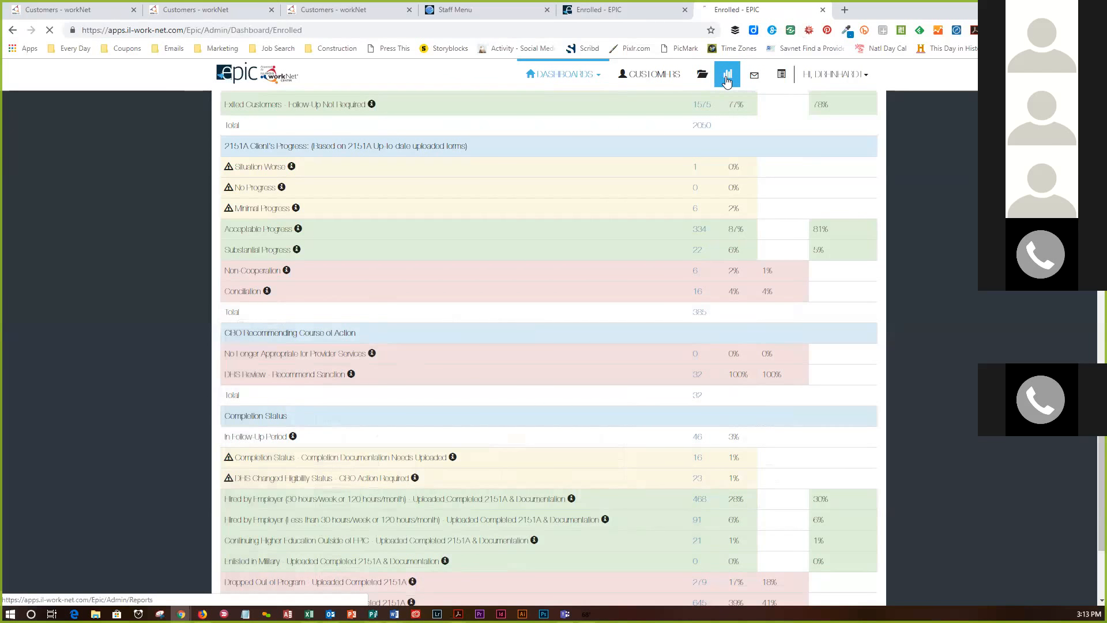
{"action": "left_click", "coordinate": [727, 74]}
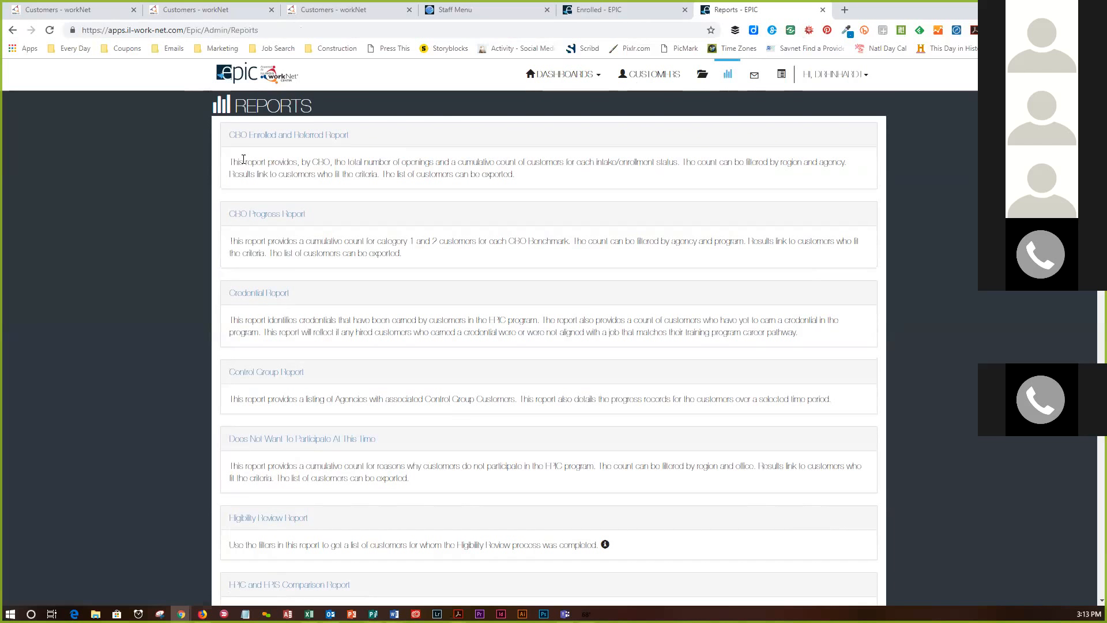
{"action": "scroll", "scroll_direction": "down", "scroll_amount": 3}
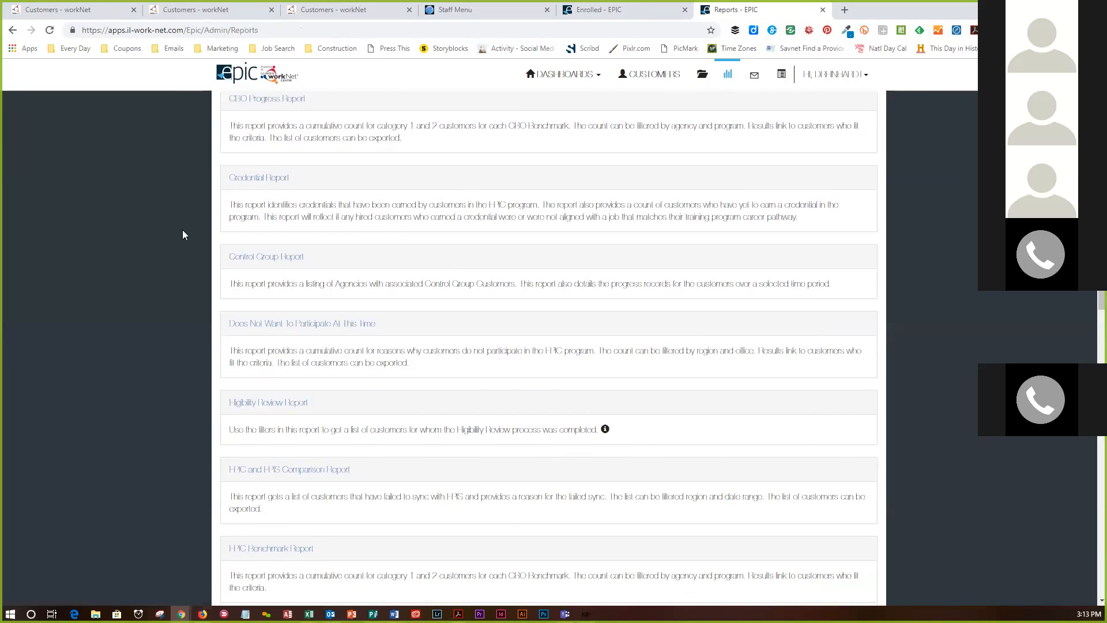
{"action": "scroll", "scroll_direction": "down", "scroll_amount": 3}
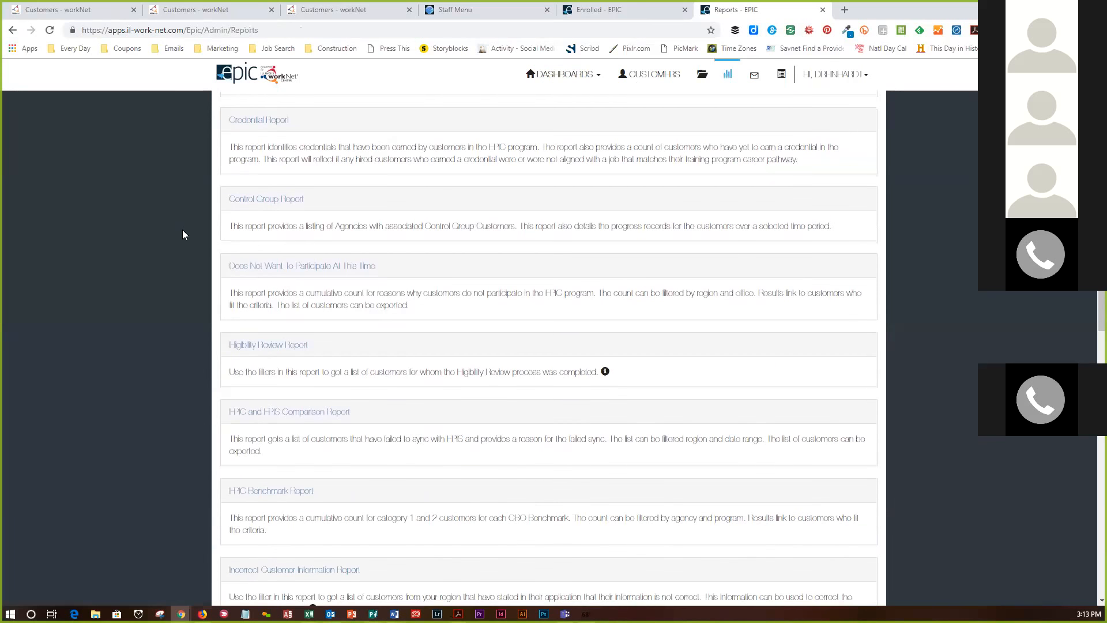
{"action": "scroll", "scroll_direction": "down", "scroll_amount": 3}
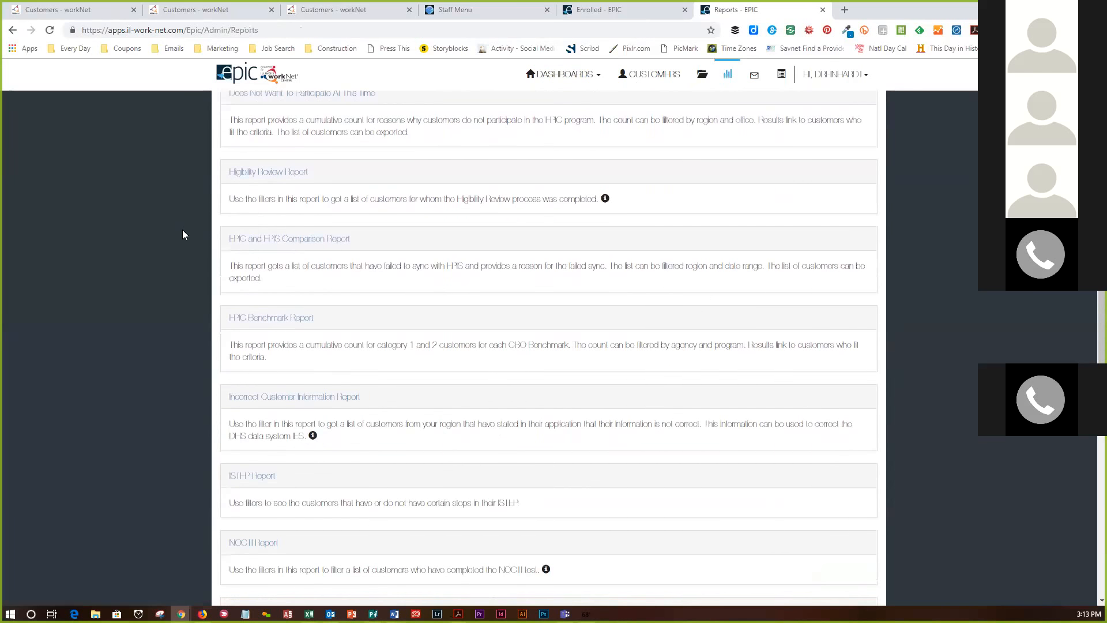
{"action": "scroll", "scroll_direction": "down", "scroll_amount": 3}
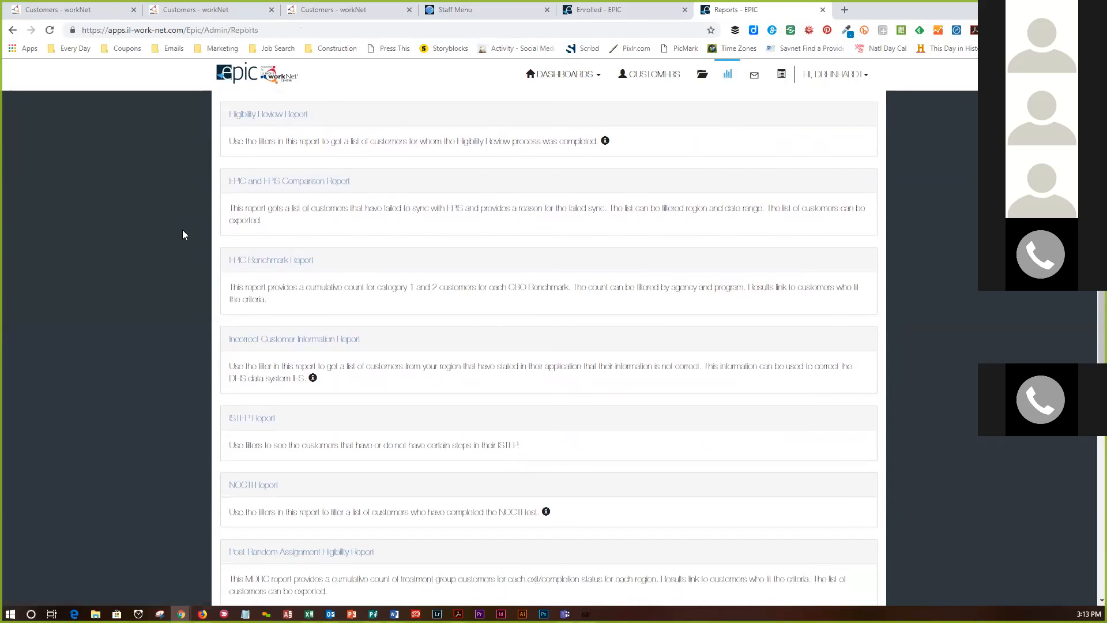
{"action": "scroll", "scroll_direction": "down", "scroll_amount": 3}
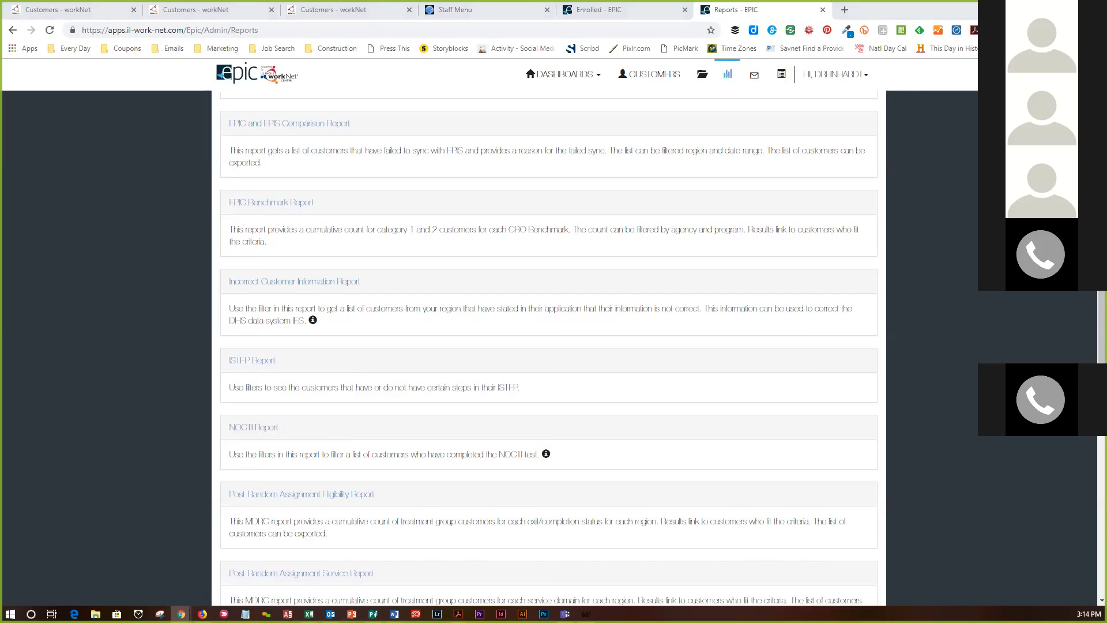
{"action": "mouse_move", "coordinate": [293, 204]}
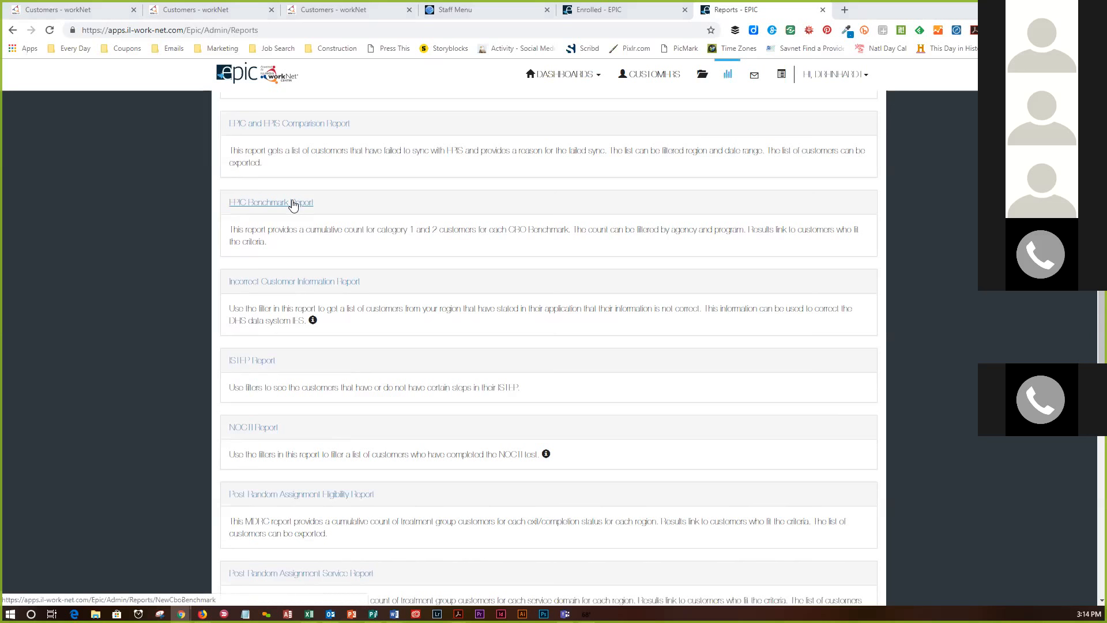
{"action": "mouse_move", "coordinate": [267, 368]}
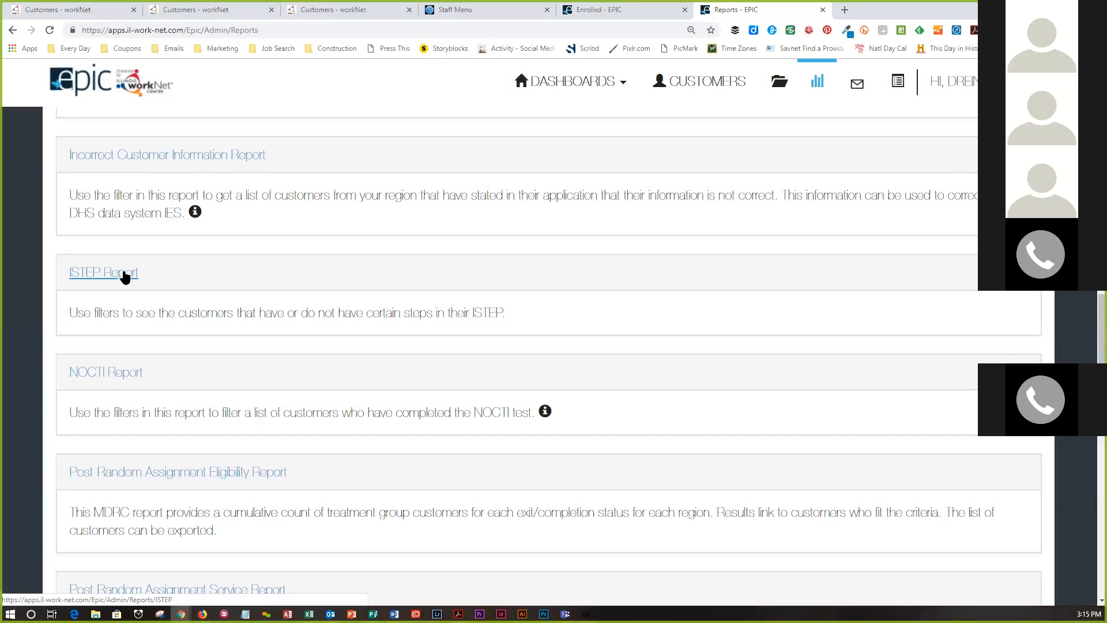
{"action": "mouse_move", "coordinate": [127, 291]}
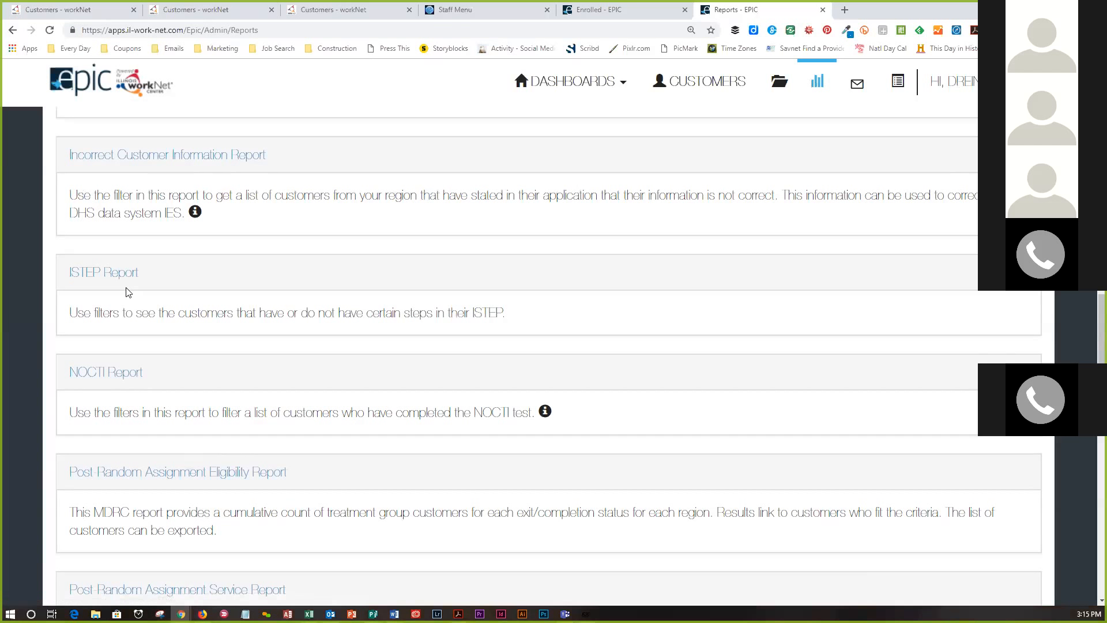
{"action": "mouse_move", "coordinate": [125, 276]}
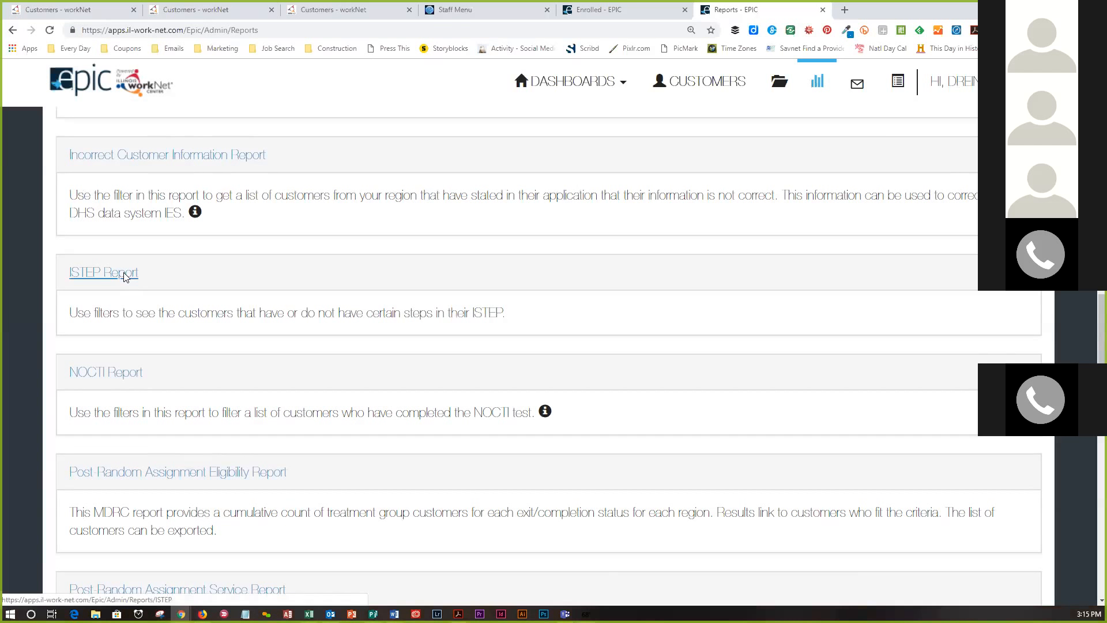
- Request the ISTEP Report from the Reports list, retrying until it starts loading
{"action": "left_click", "coordinate": [104, 272]}
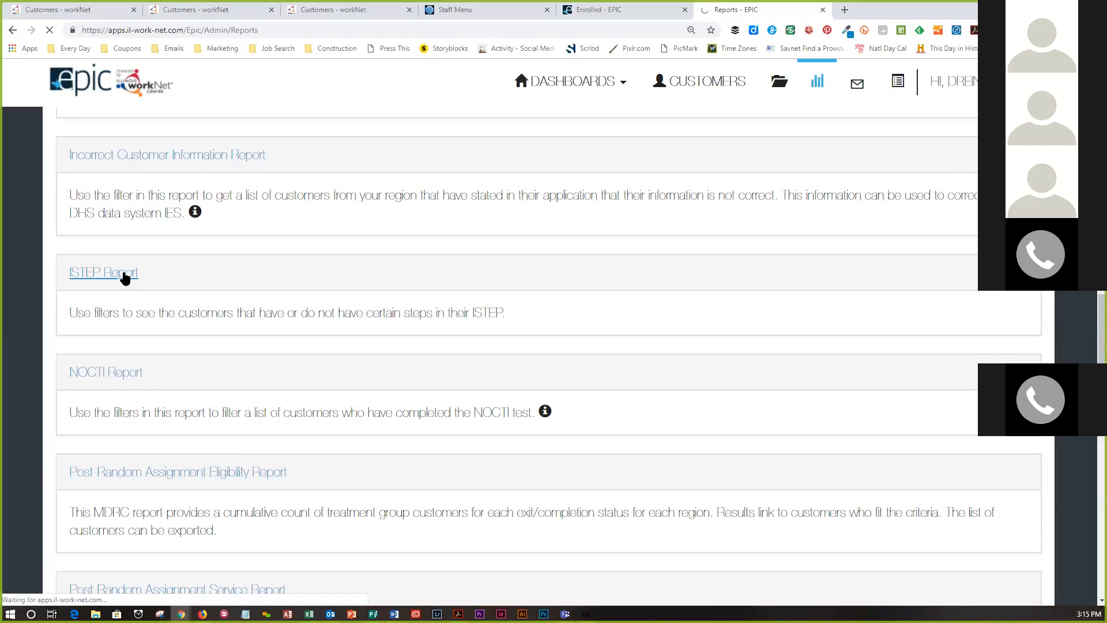
{"action": "left_click", "coordinate": [104, 272]}
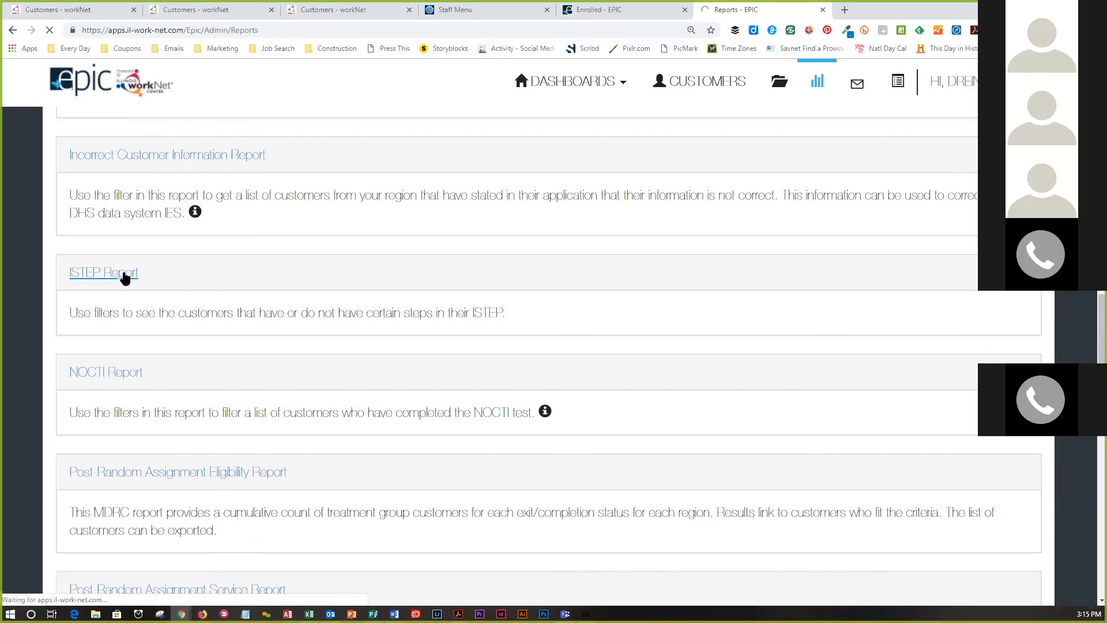
{"action": "left_click", "coordinate": [104, 272]}
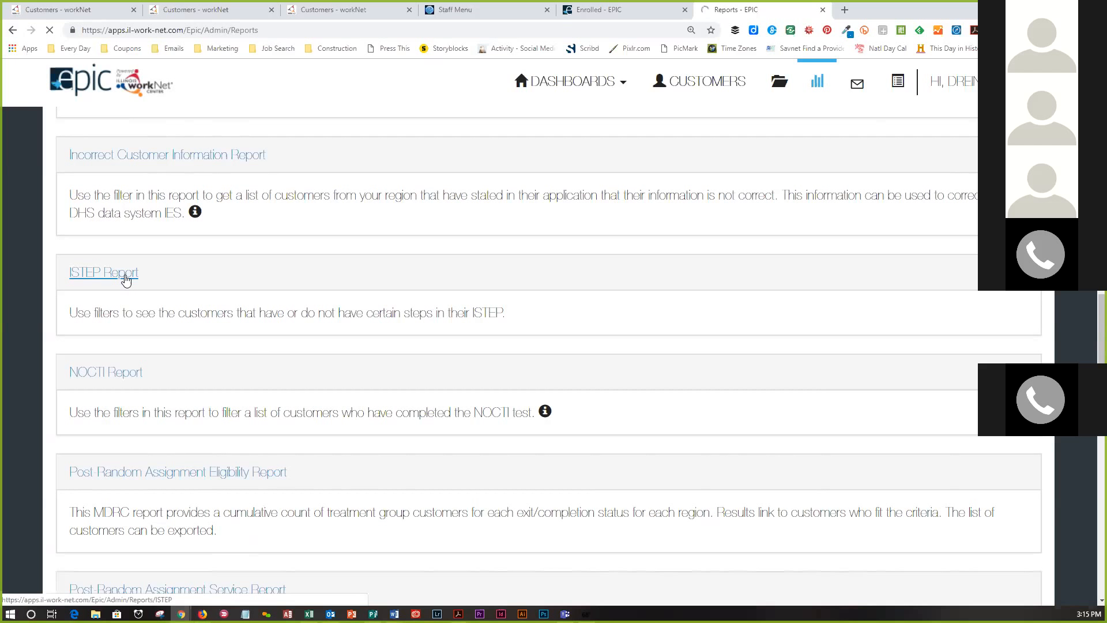
{"action": "left_click", "coordinate": [104, 272]}
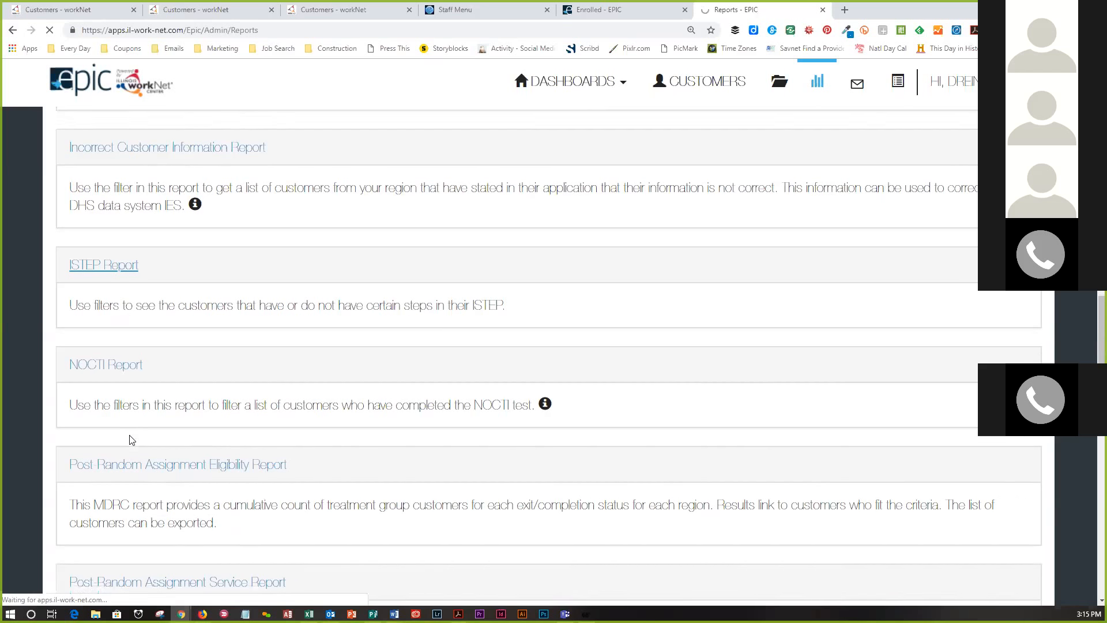
{"action": "scroll", "scroll_direction": "down", "scroll_amount": 3}
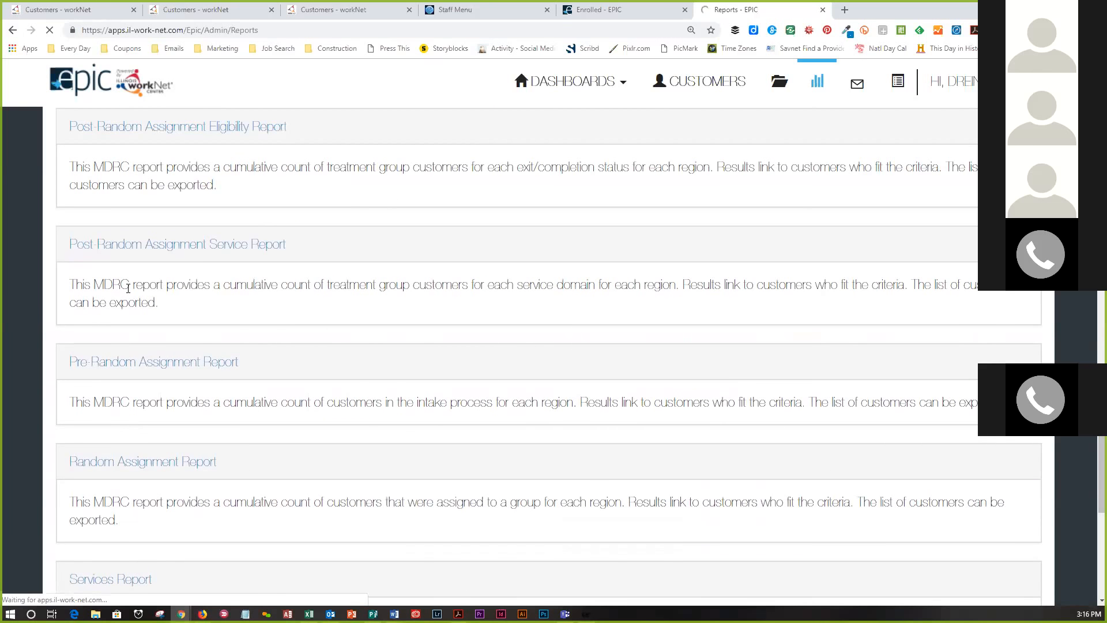
{"action": "scroll", "scroll_direction": "up", "scroll_amount": 3}
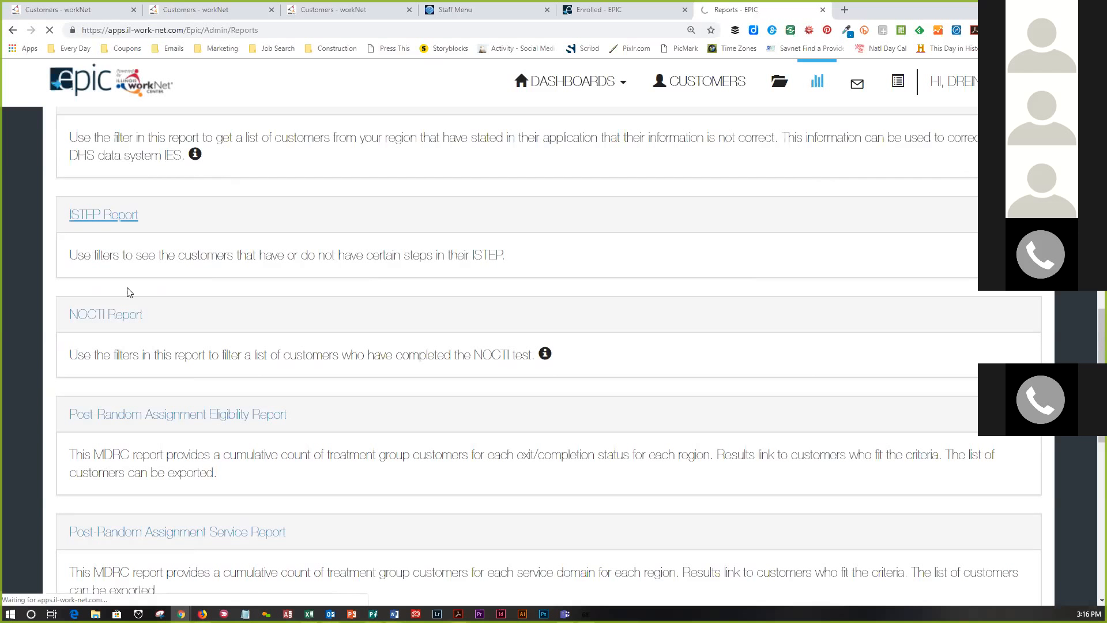
{"action": "left_click", "coordinate": [104, 214]}
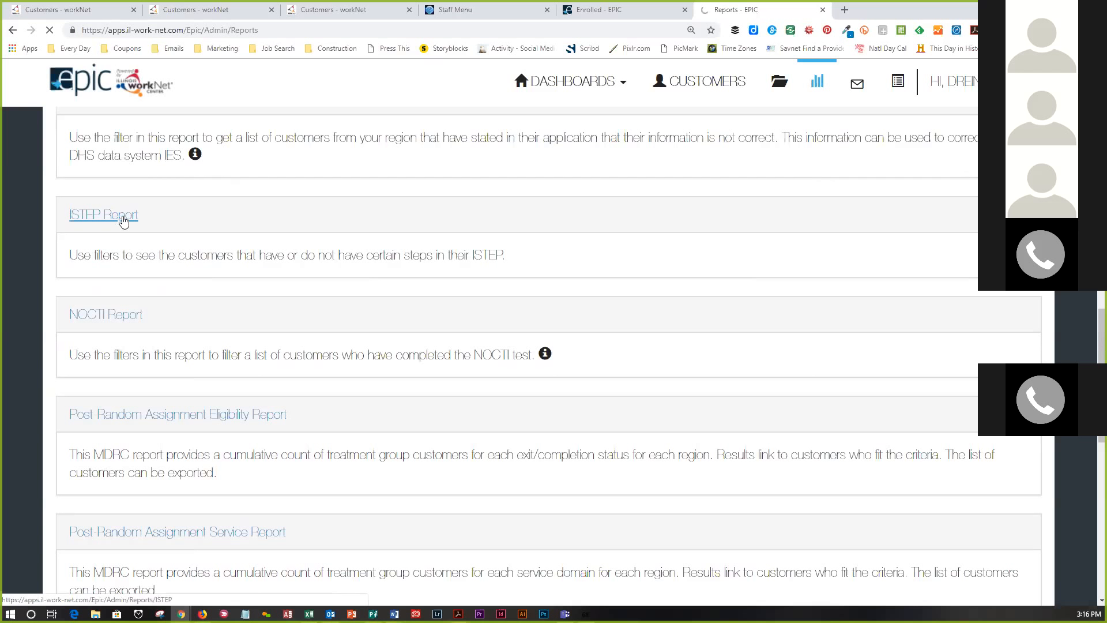
{"action": "left_click", "coordinate": [121, 216]}
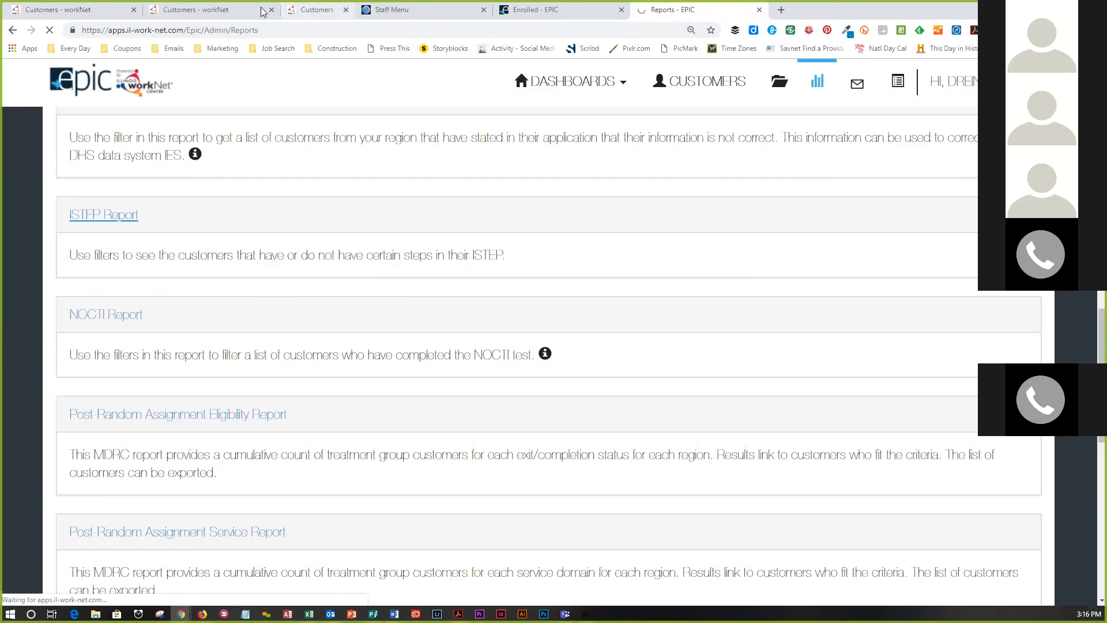
- Close the extra Customers tab and retry the ISTEP Report until its filters load
{"action": "left_click", "coordinate": [354, 9]}
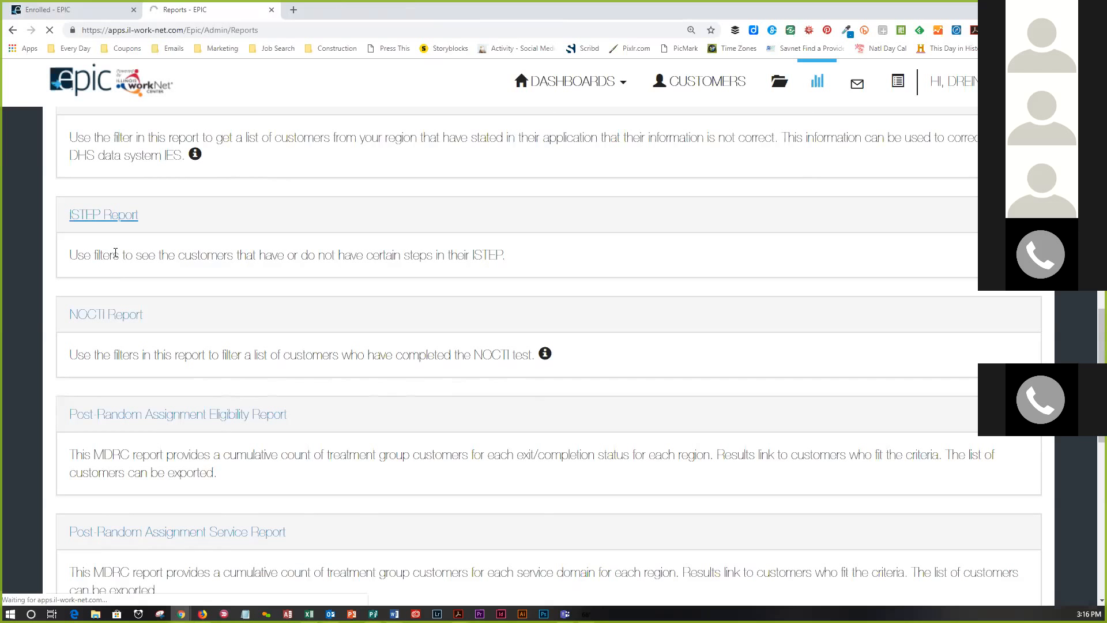
{"action": "mouse_move", "coordinate": [101, 280]}
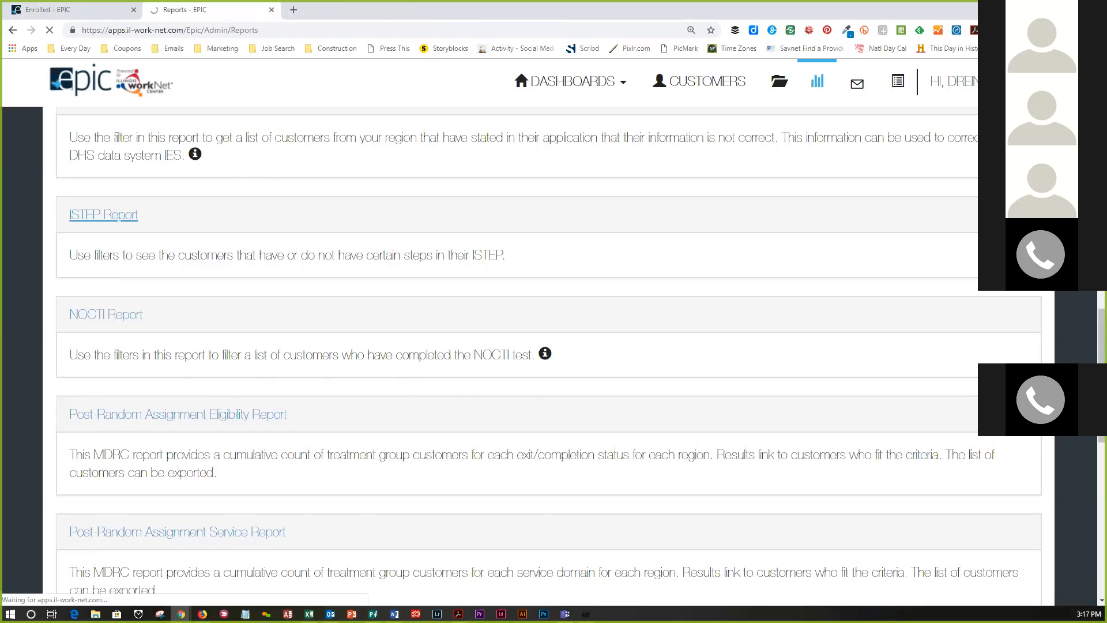
{"action": "left_click", "coordinate": [104, 215]}
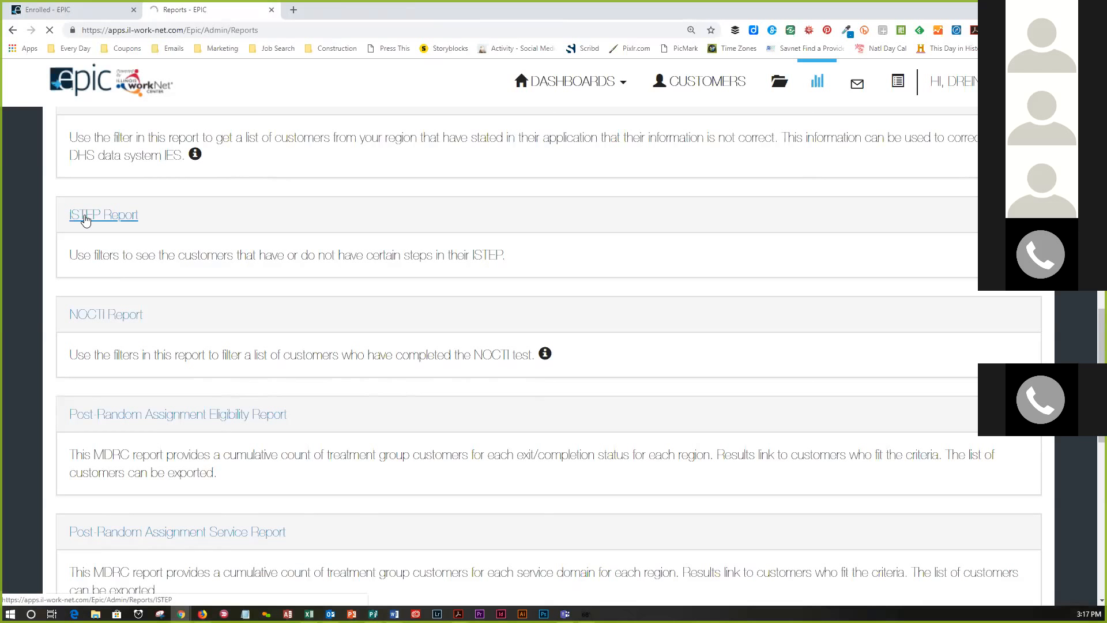
{"action": "left_click", "coordinate": [103, 215]}
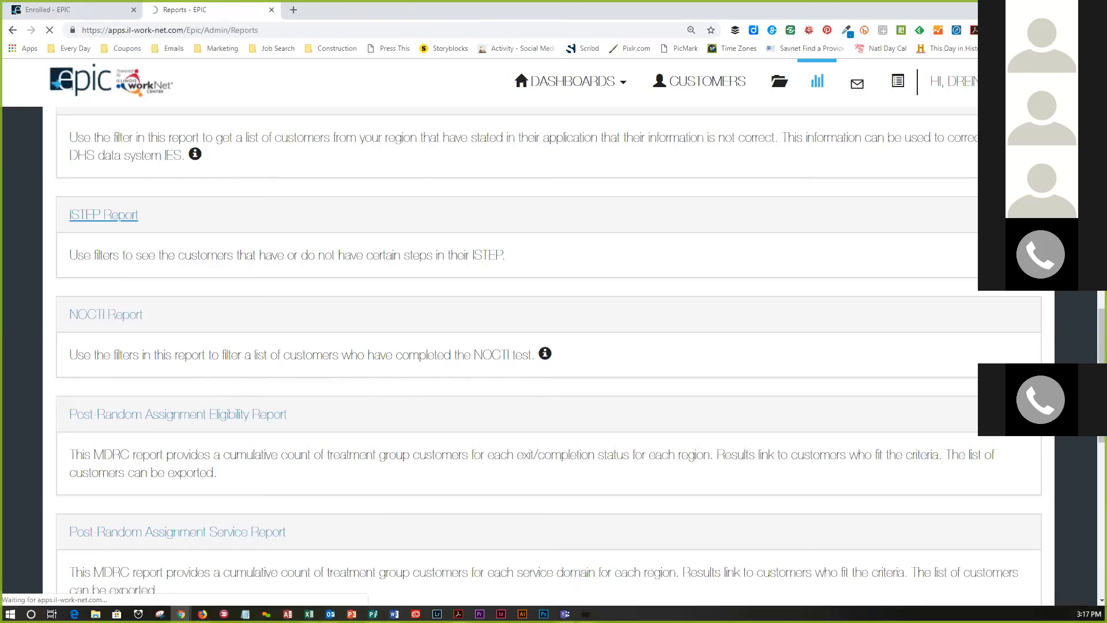
{"action": "left_click", "coordinate": [103, 215]}
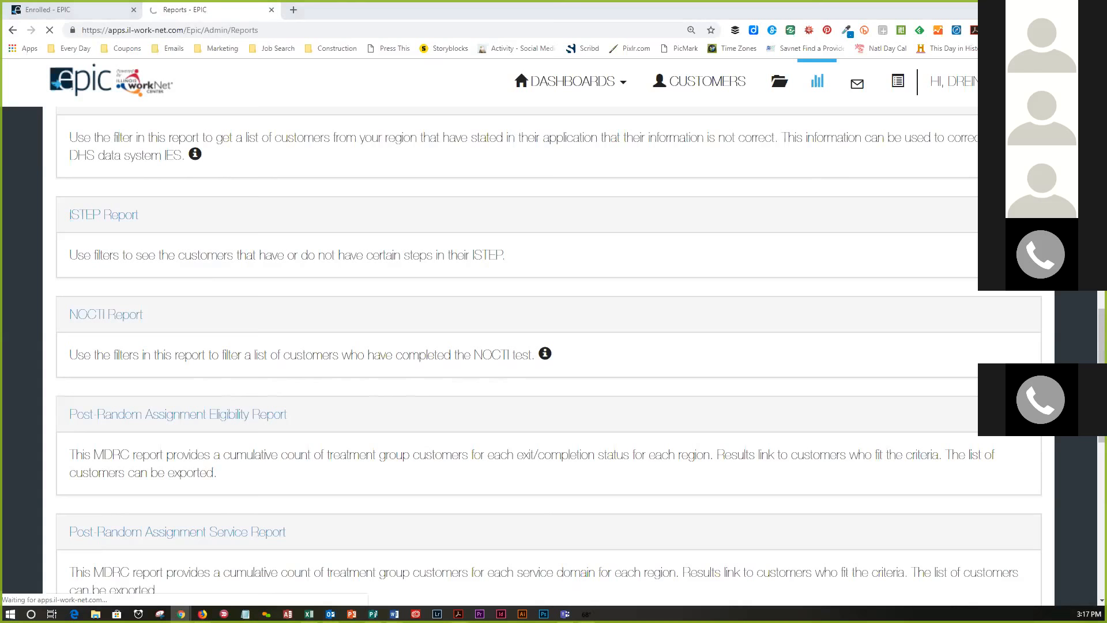
{"action": "left_click", "coordinate": [104, 214]}
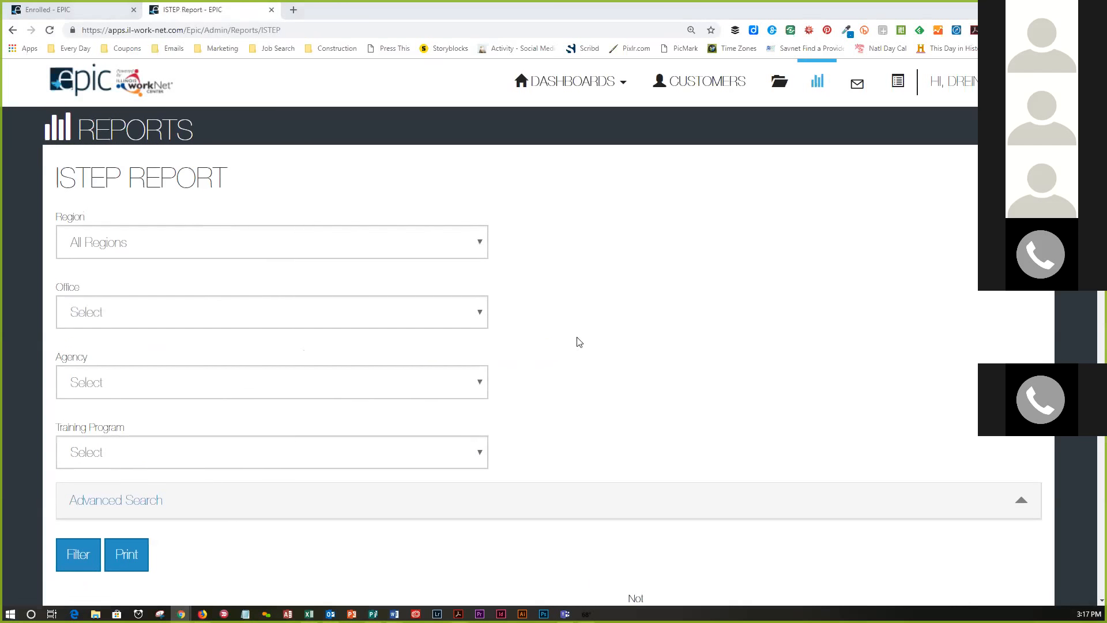
{"action": "left_click", "coordinate": [78, 554]}
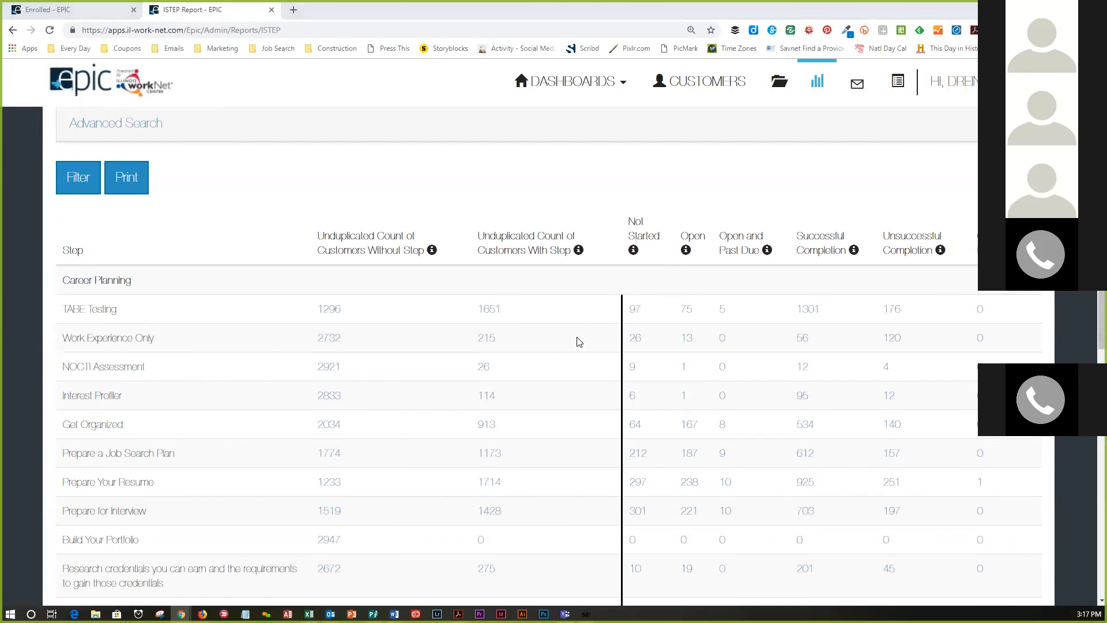
{"action": "scroll", "scroll_direction": "down", "scroll_amount": 3}
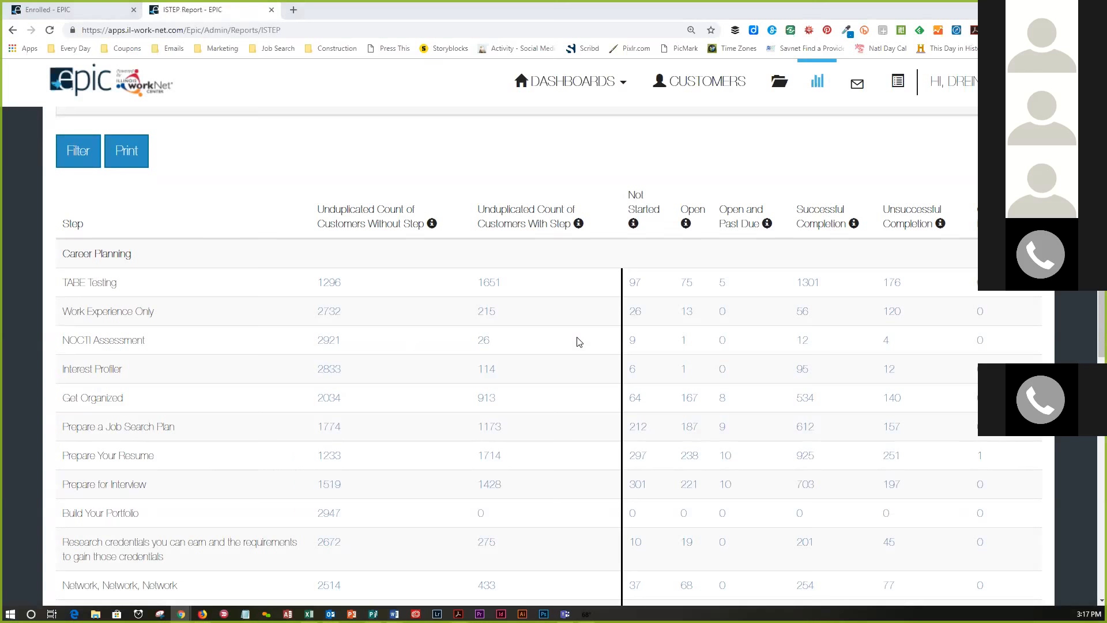
{"action": "scroll", "scroll_direction": "down", "scroll_amount": 3}
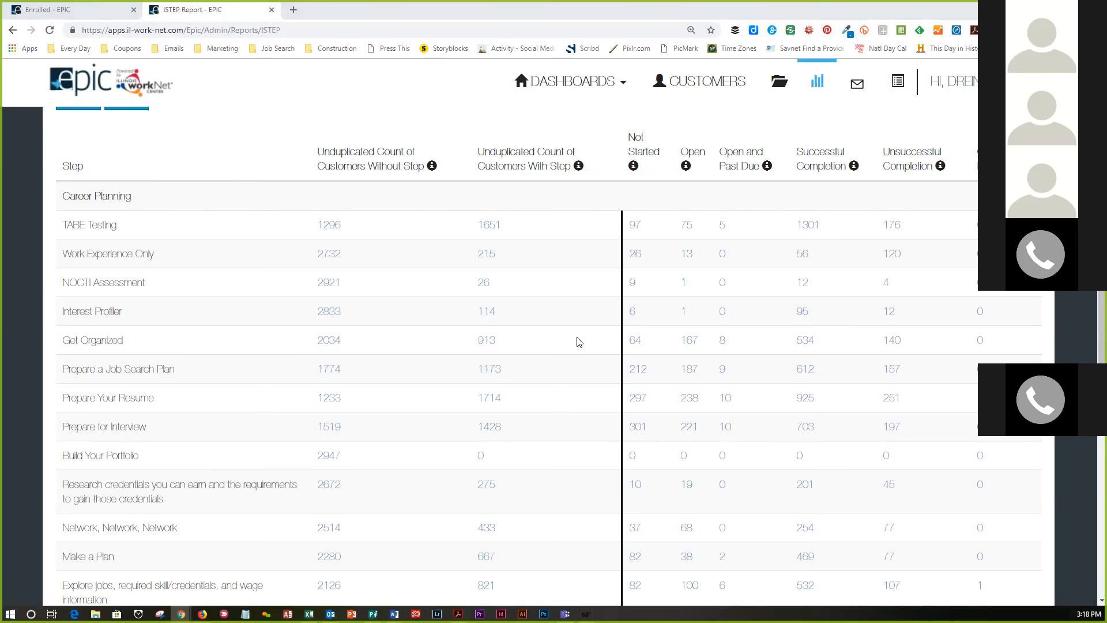
{"action": "mouse_move", "coordinate": [22, 266]}
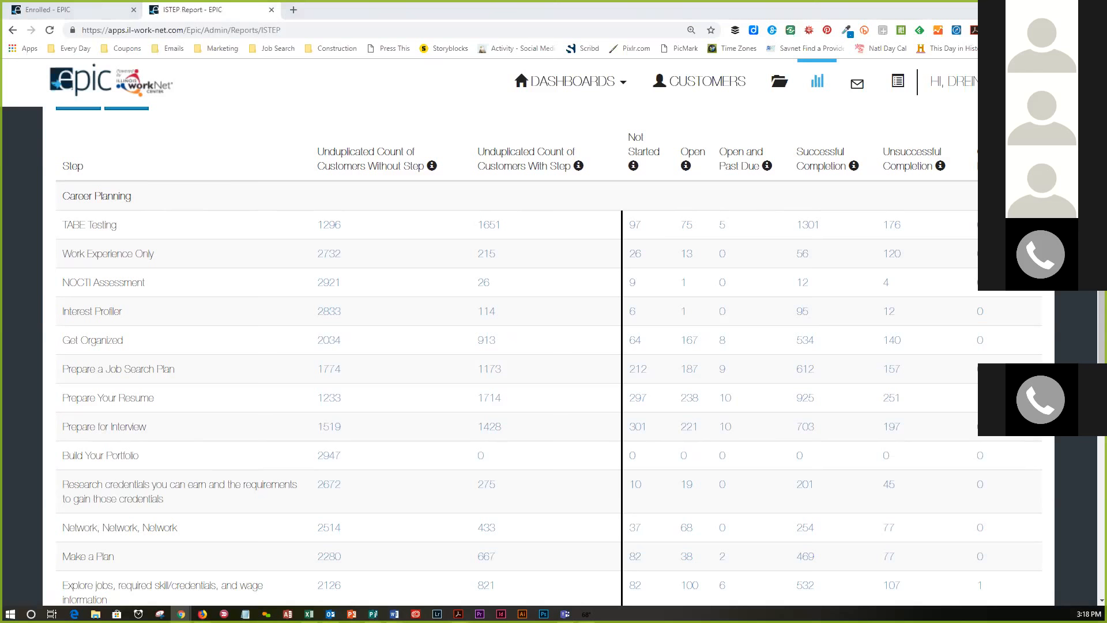
{"action": "scroll", "scroll_direction": "down", "scroll_amount": 3}
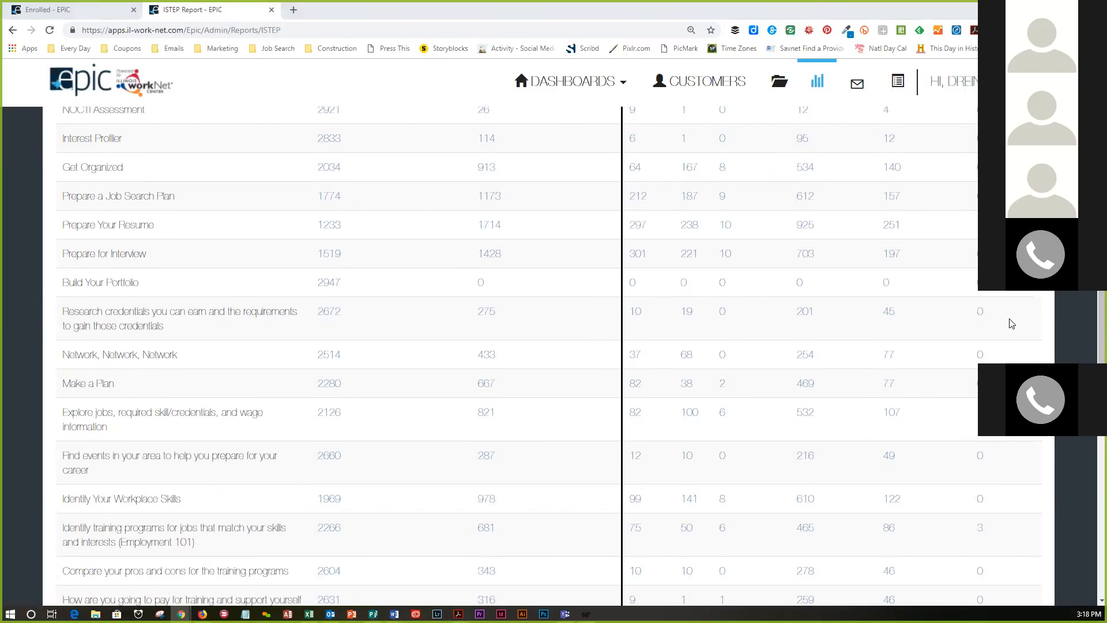
{"action": "scroll", "scroll_direction": "down", "scroll_amount": 3}
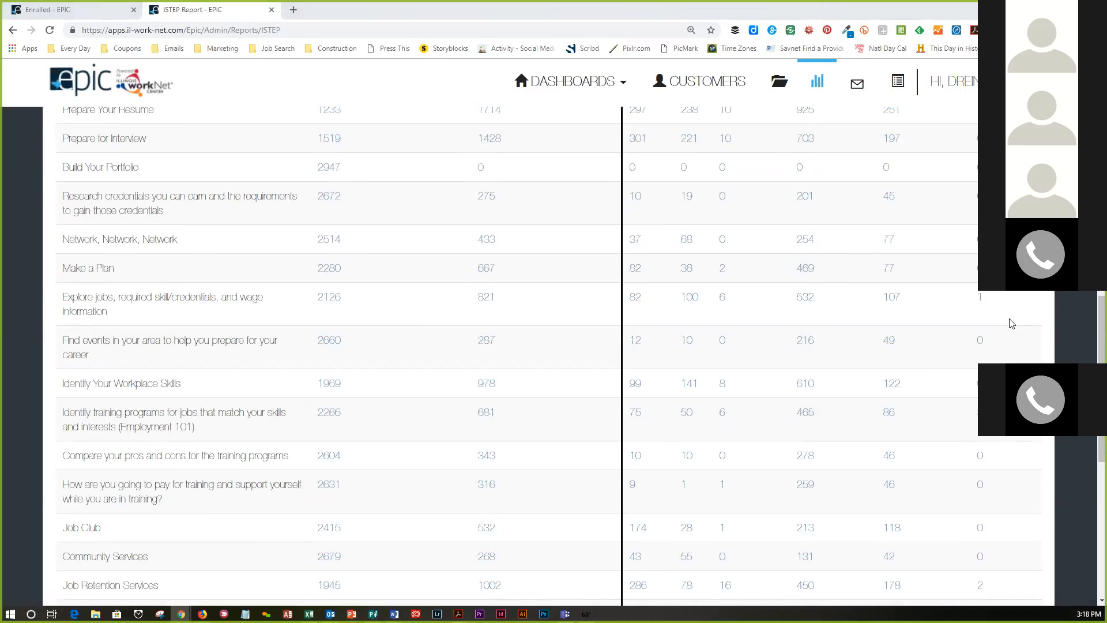
{"action": "scroll", "scroll_direction": "down", "scroll_amount": 3}
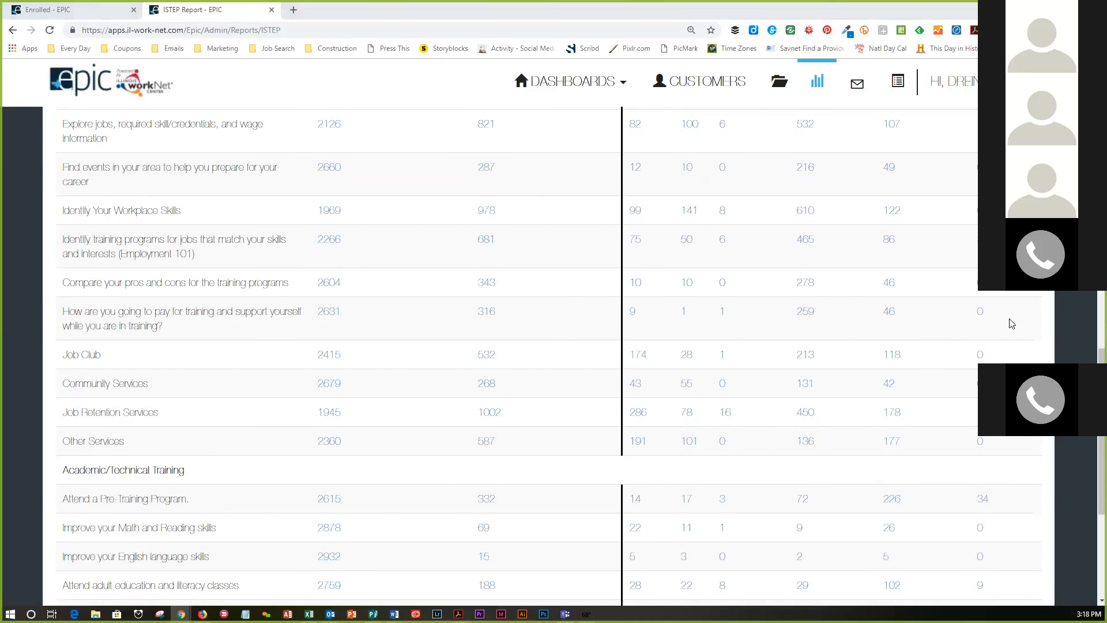
{"action": "scroll", "scroll_direction": "down", "scroll_amount": 3}
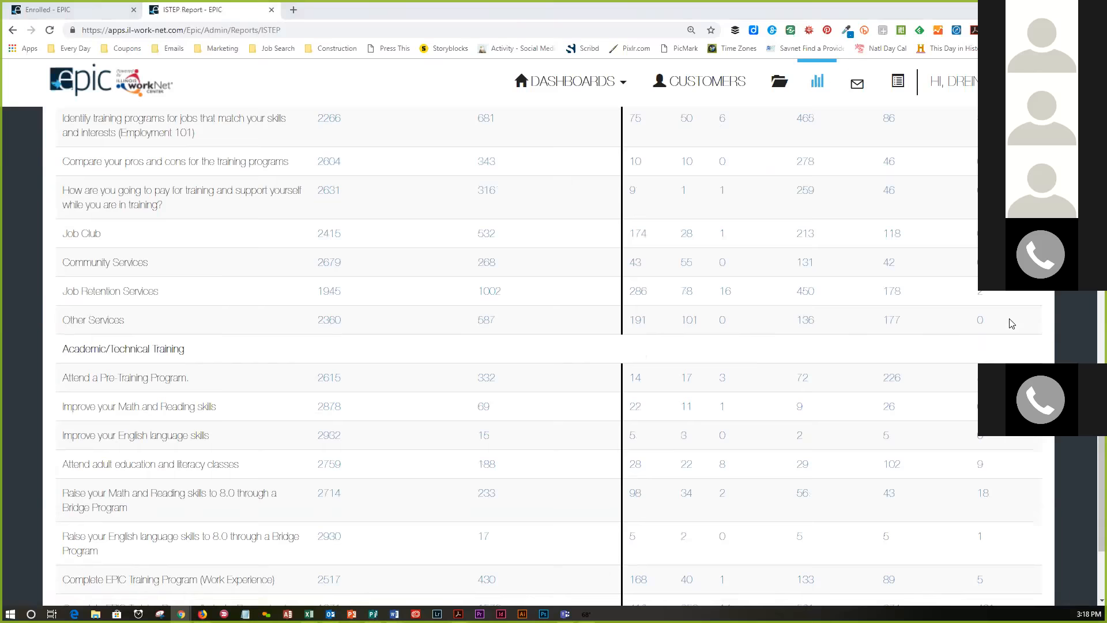
{"action": "scroll", "scroll_direction": "down", "scroll_amount": 3}
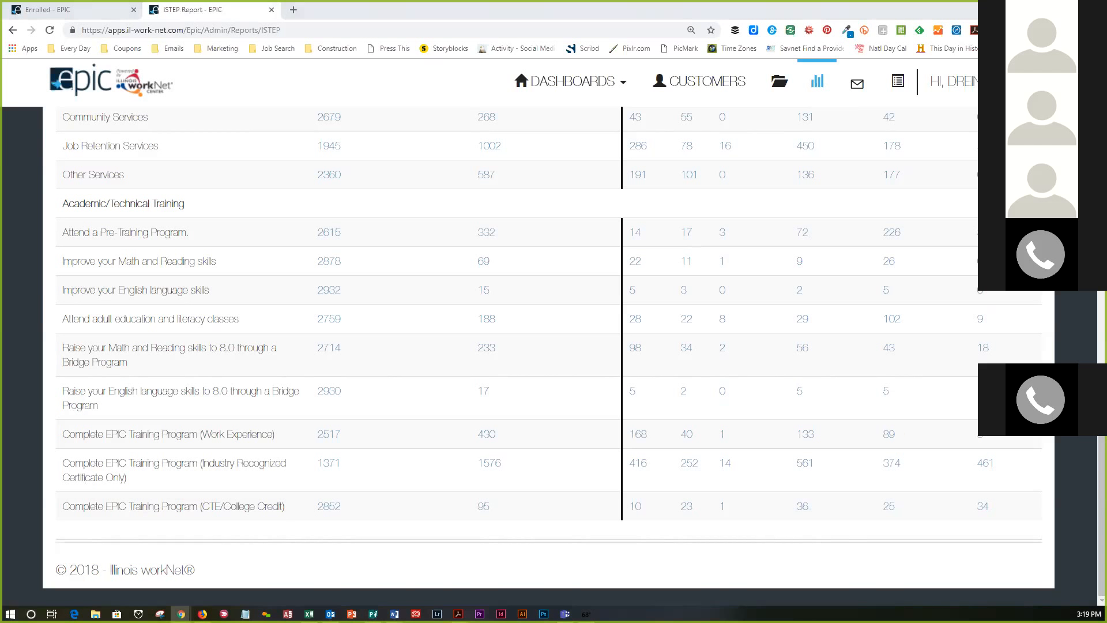
{"action": "mouse_move", "coordinate": [1000, 467]}
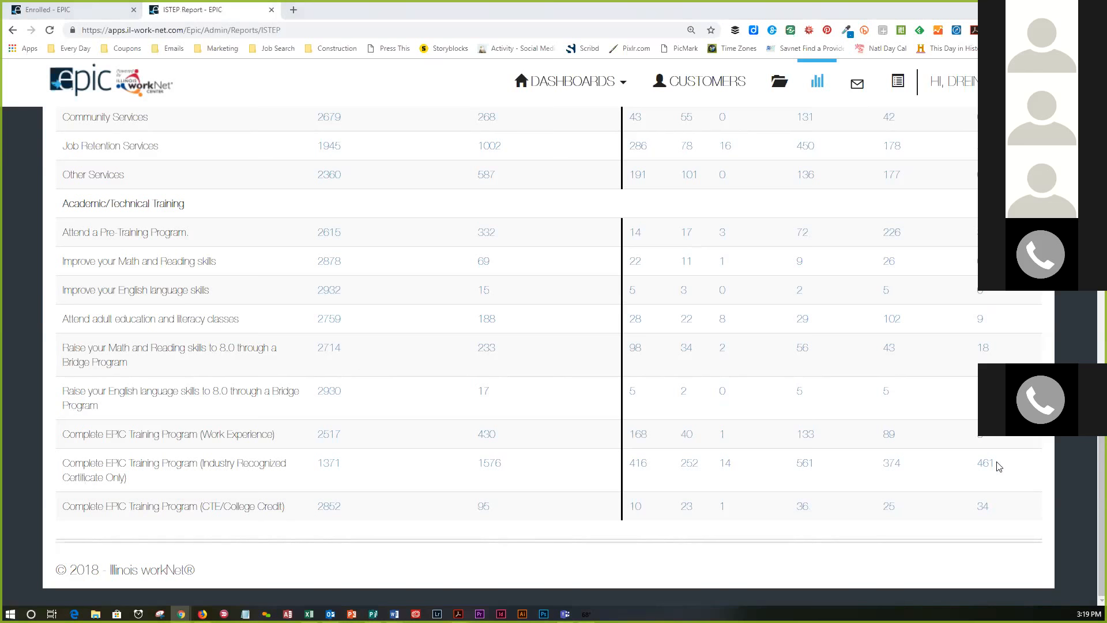
{"action": "mouse_move", "coordinate": [641, 424]}
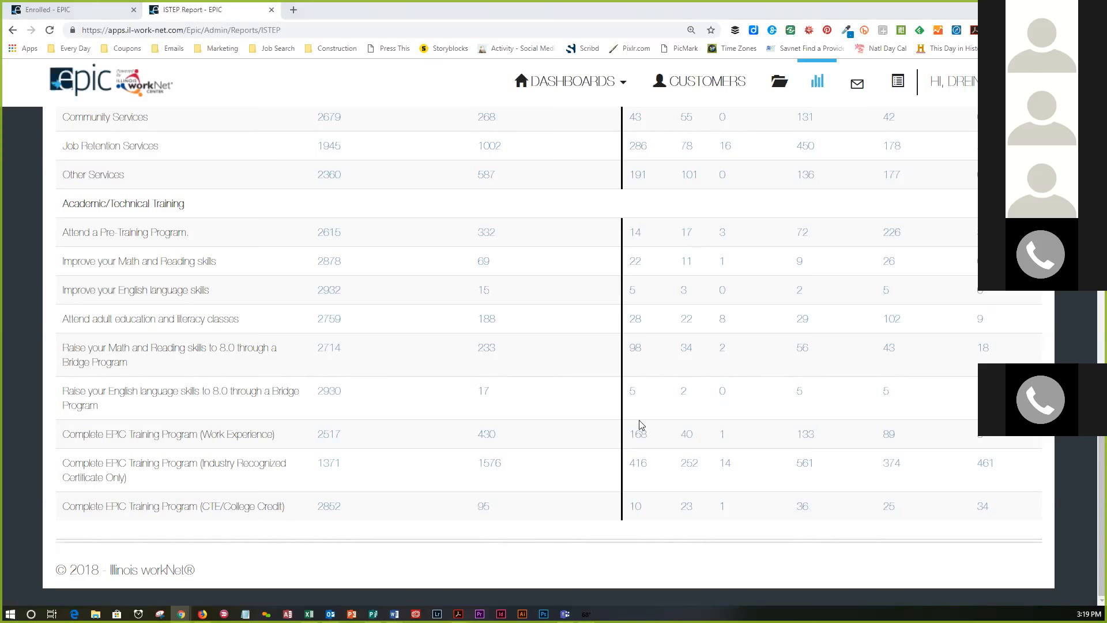
{"action": "double_click", "coordinate": [167, 470]}
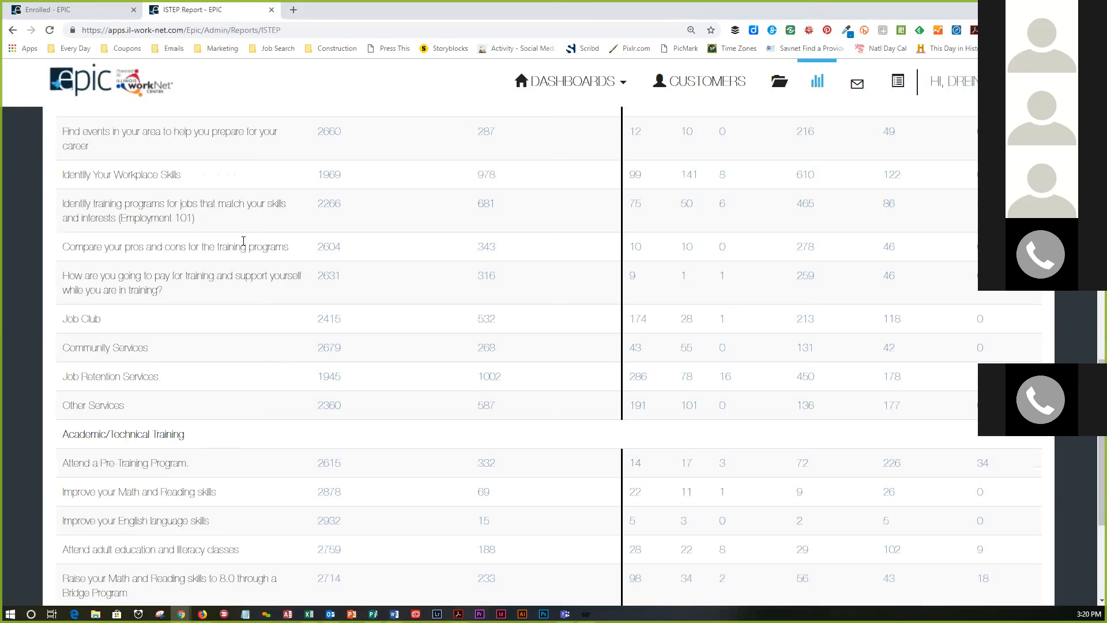
{"action": "double_click", "coordinate": [109, 376]}
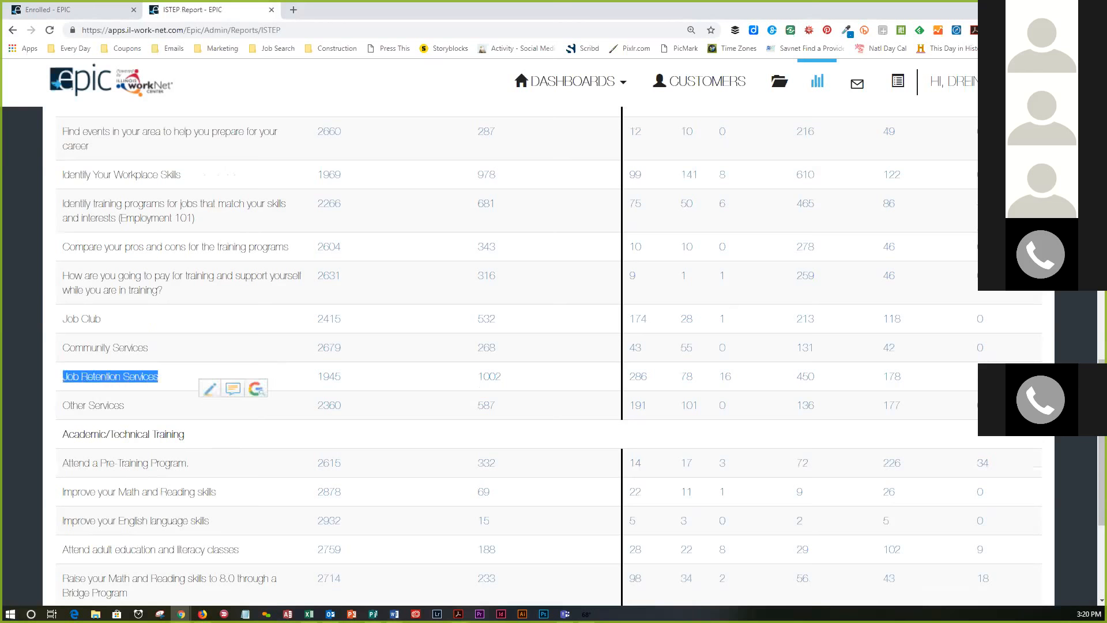
{"action": "scroll", "scroll_direction": "up", "scroll_amount": 3}
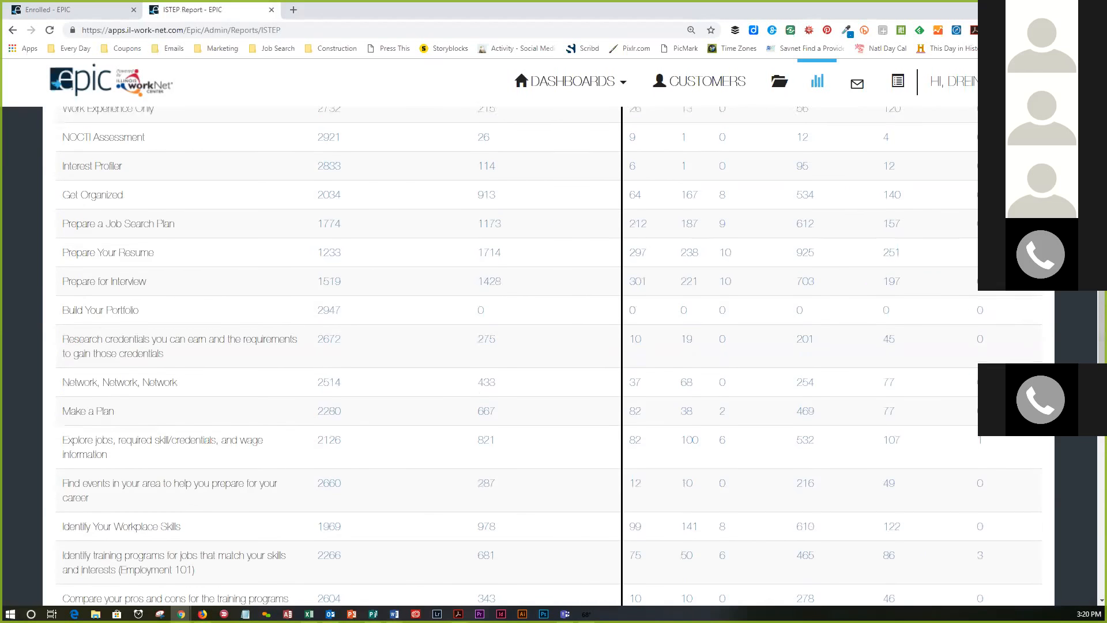
{"action": "scroll", "scroll_direction": "up", "scroll_amount": 3}
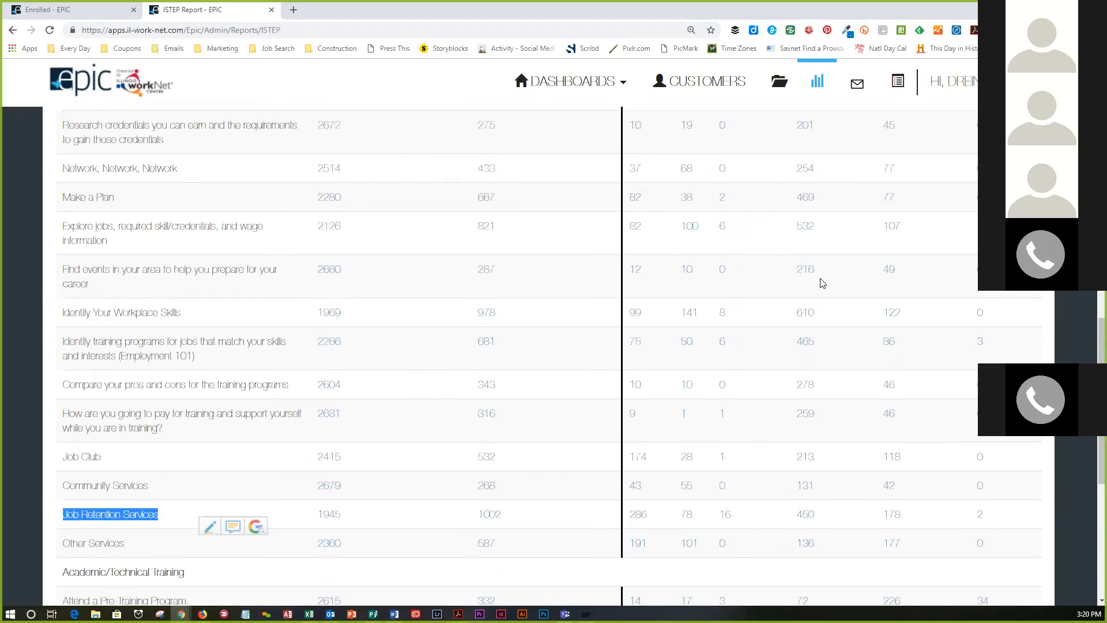
{"action": "scroll", "scroll_direction": "down", "scroll_amount": 3}
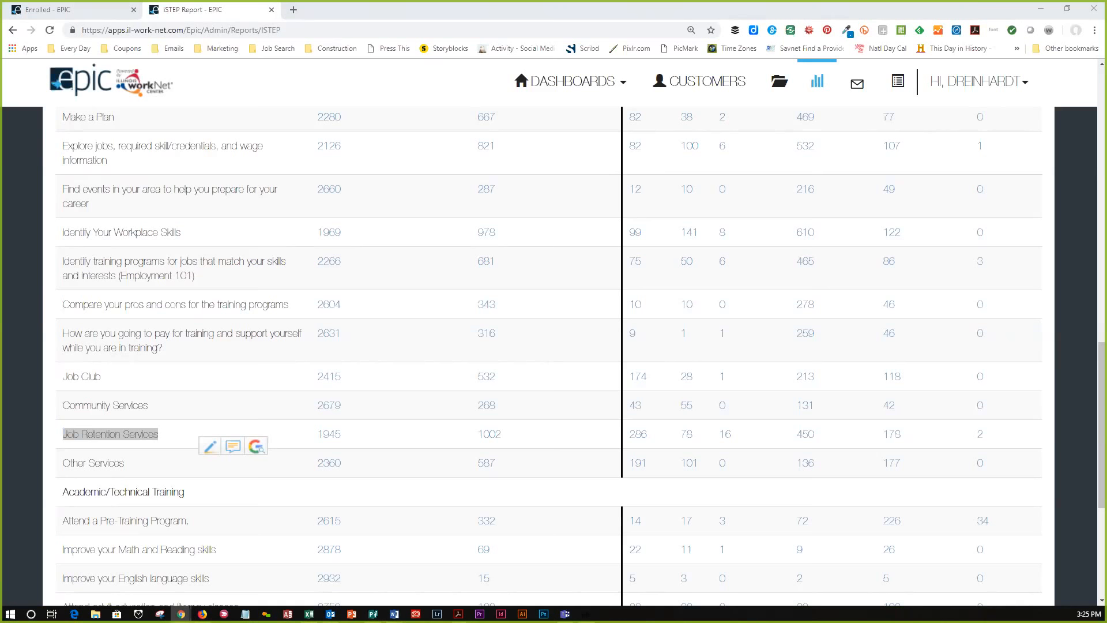
{"action": "mouse_move", "coordinate": [527, 418]}
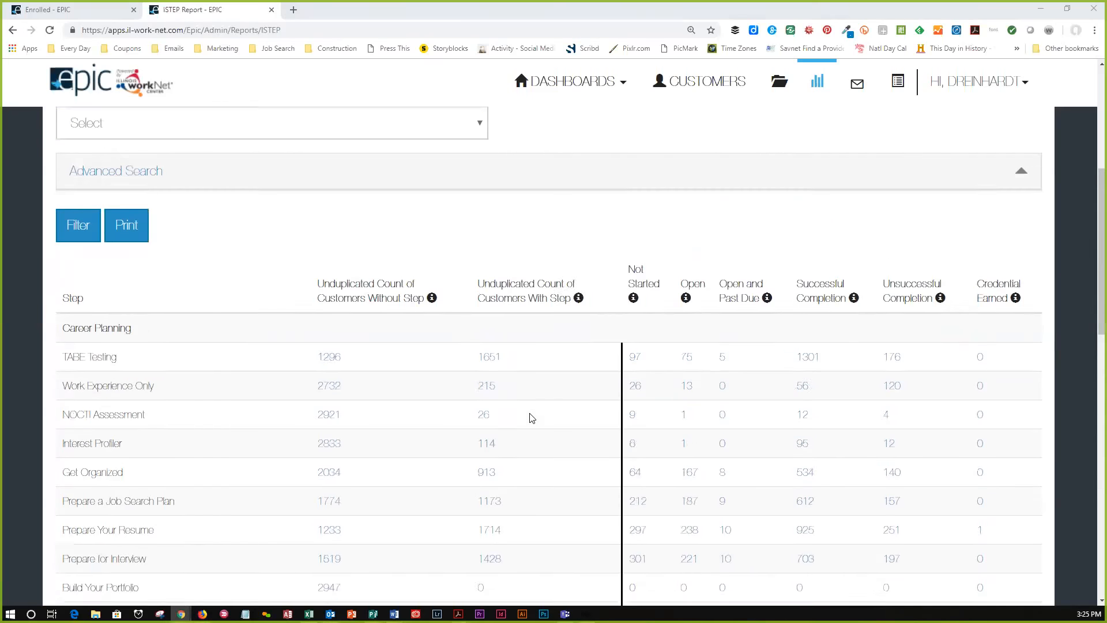
- Show the ISTEP Report filters together with the top Career Planning rows
{"action": "scroll", "scroll_direction": "up", "scroll_amount": 3}
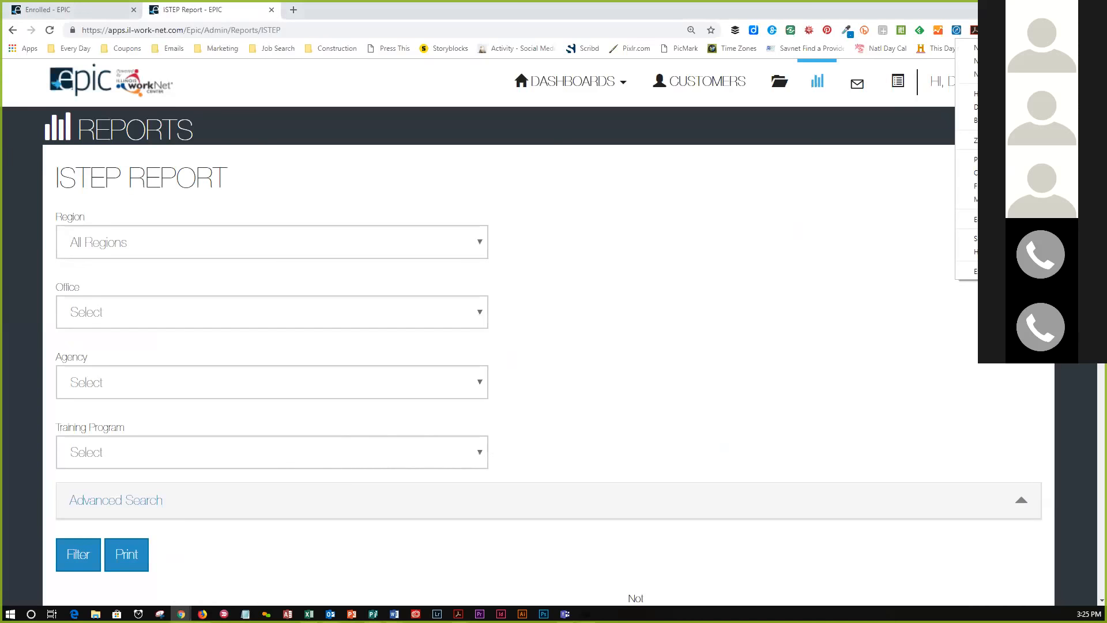
{"action": "left_click", "coordinate": [78, 555]}
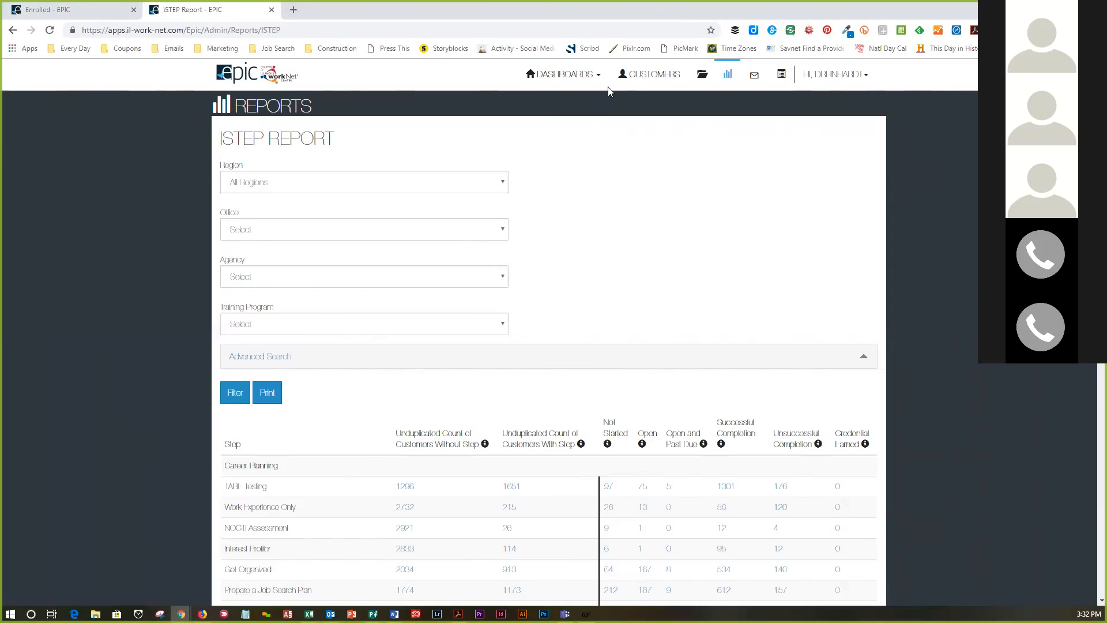
- Choose Enrolled from the Dashboards menu and scroll through its status counts
{"action": "left_click", "coordinate": [561, 74]}
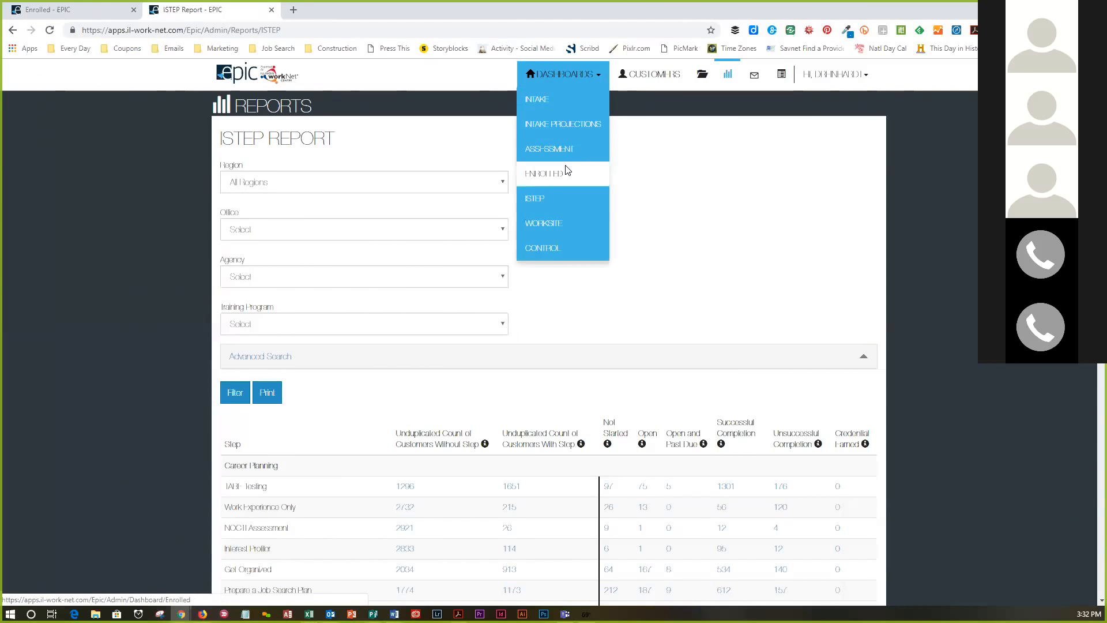
{"action": "left_click", "coordinate": [547, 174]}
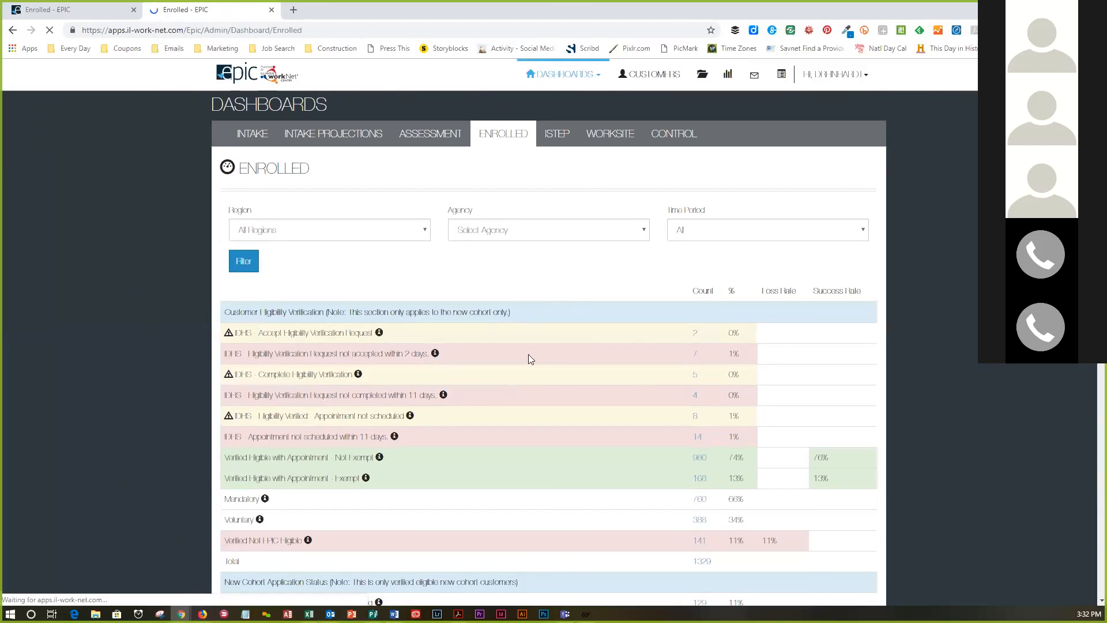
{"action": "scroll", "scroll_direction": "down", "scroll_amount": 3}
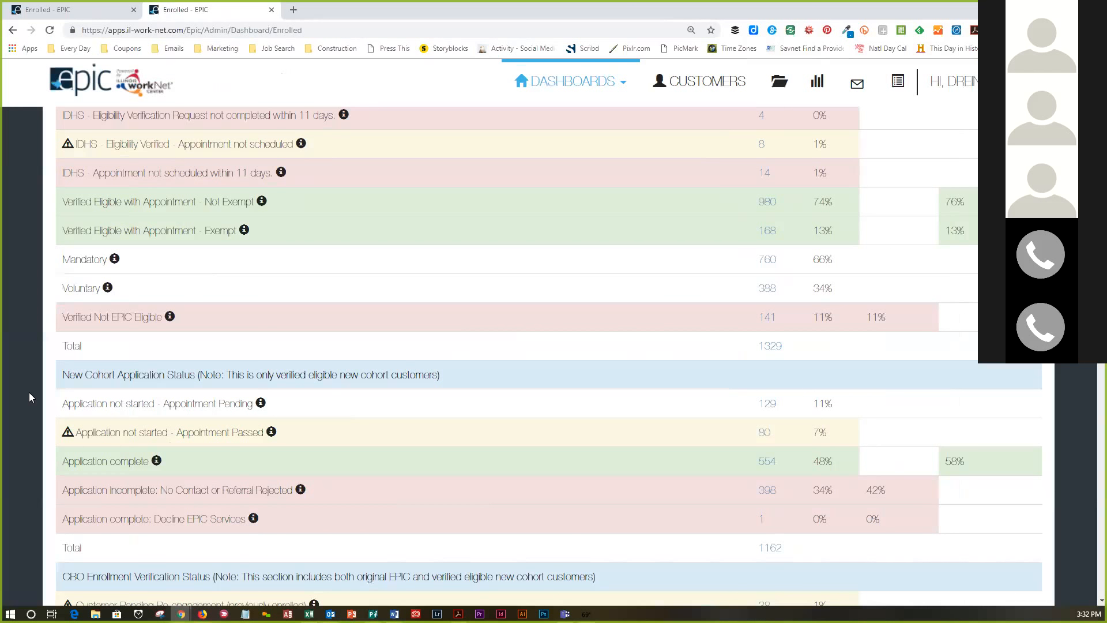
{"action": "scroll", "scroll_direction": "down", "scroll_amount": 3}
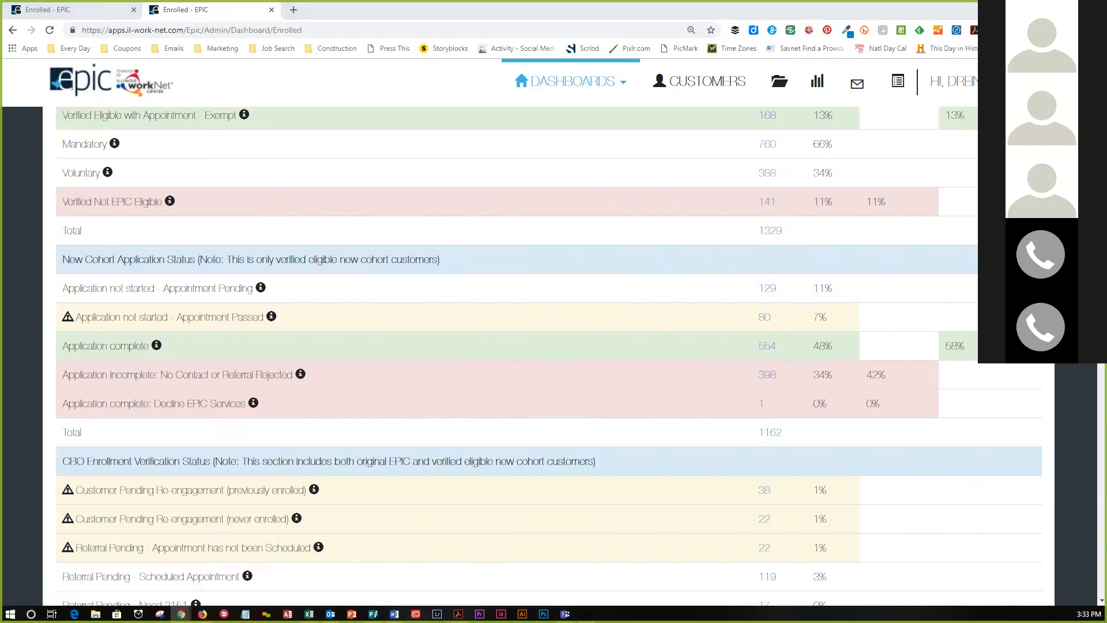
{"action": "mouse_move", "coordinate": [292, 10]}
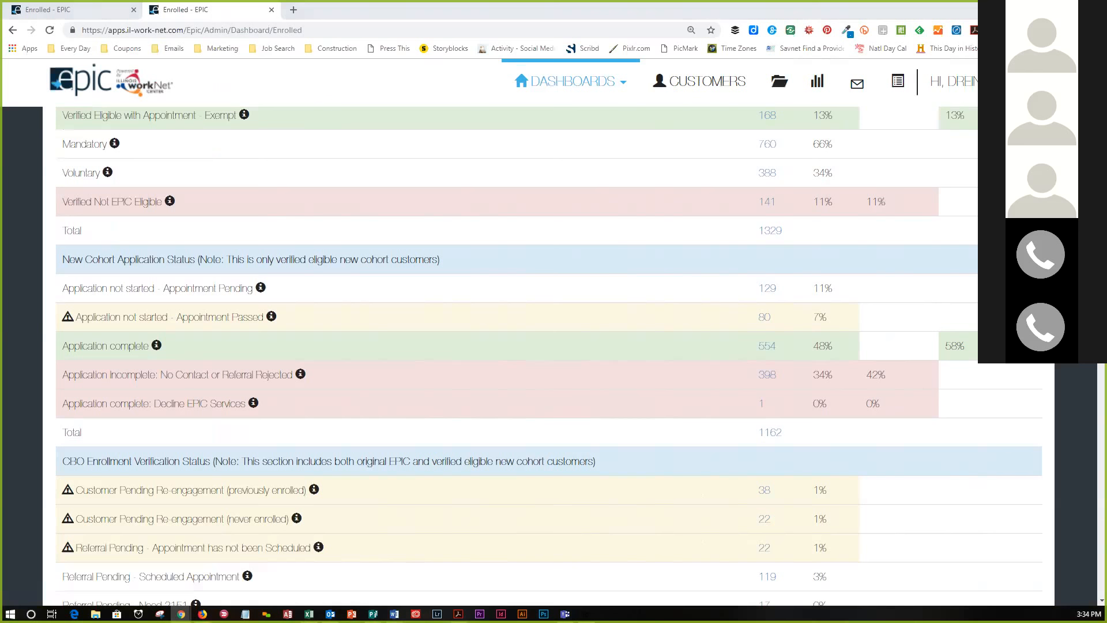
{"action": "left_click_drag", "start_coordinate": [63, 287], "coordinate": [287, 317]}
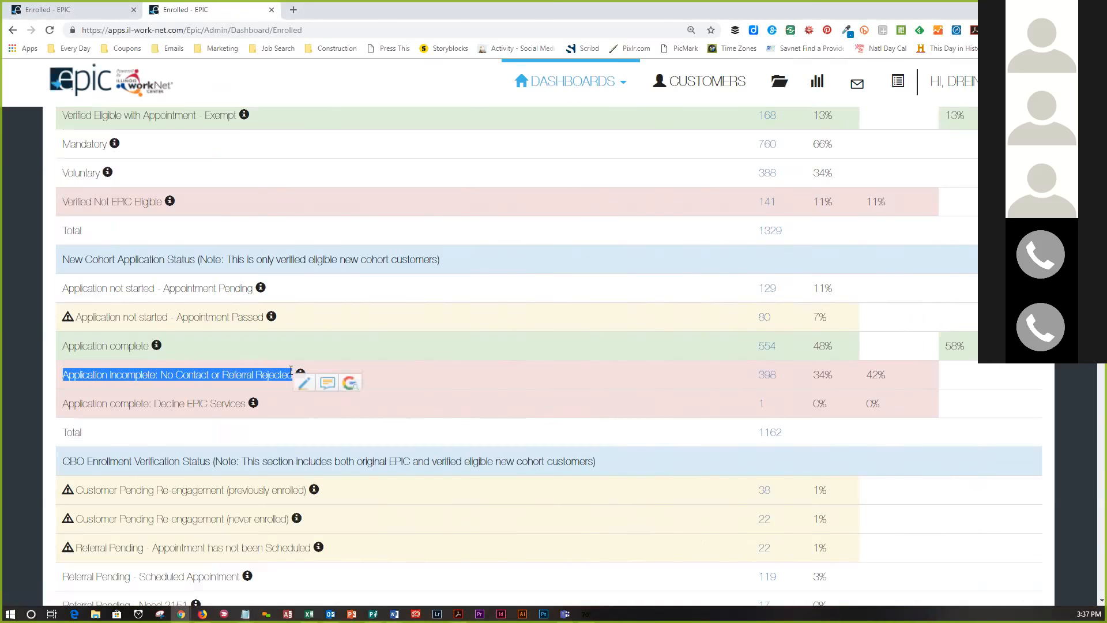
{"action": "left_click", "coordinate": [440, 375]}
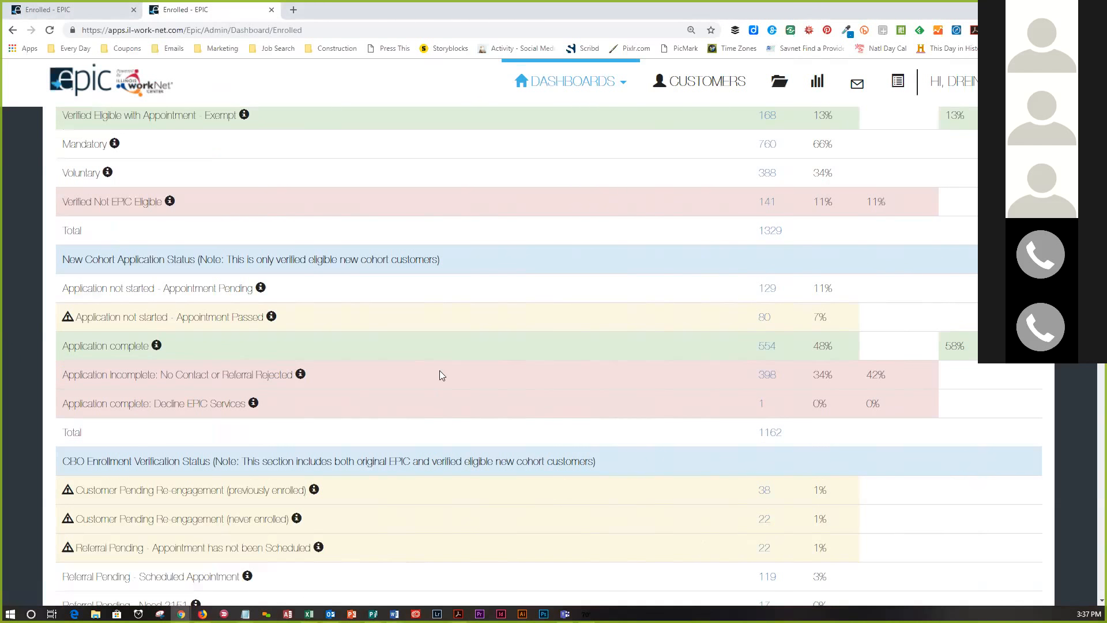